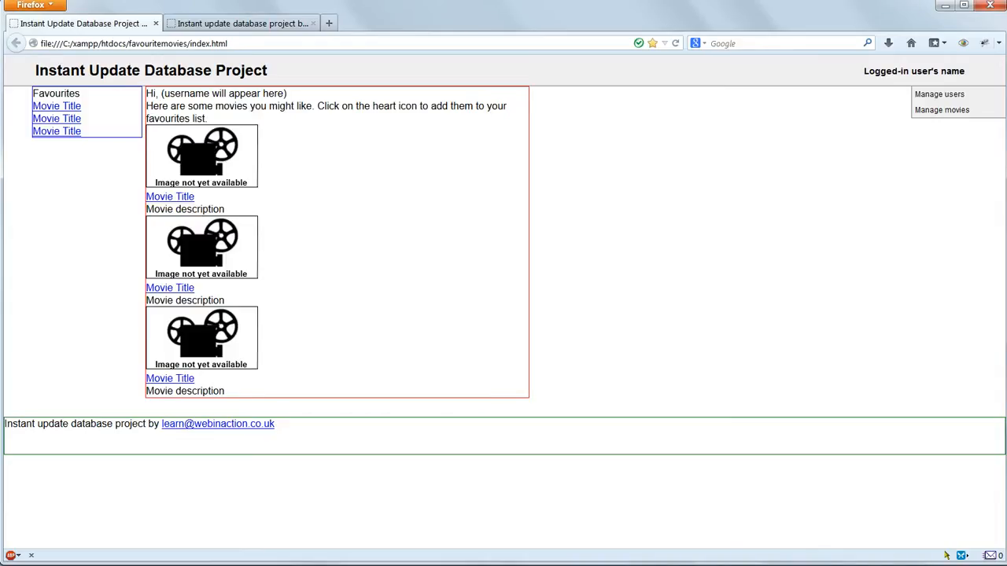
pyautogui.moveTo(47, 512)
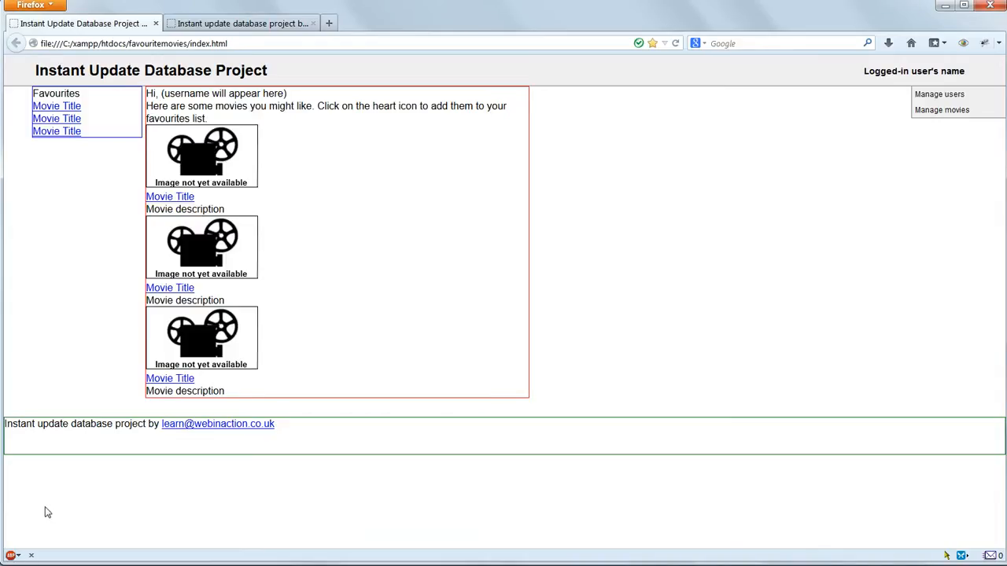
pyautogui.moveTo(81, 354)
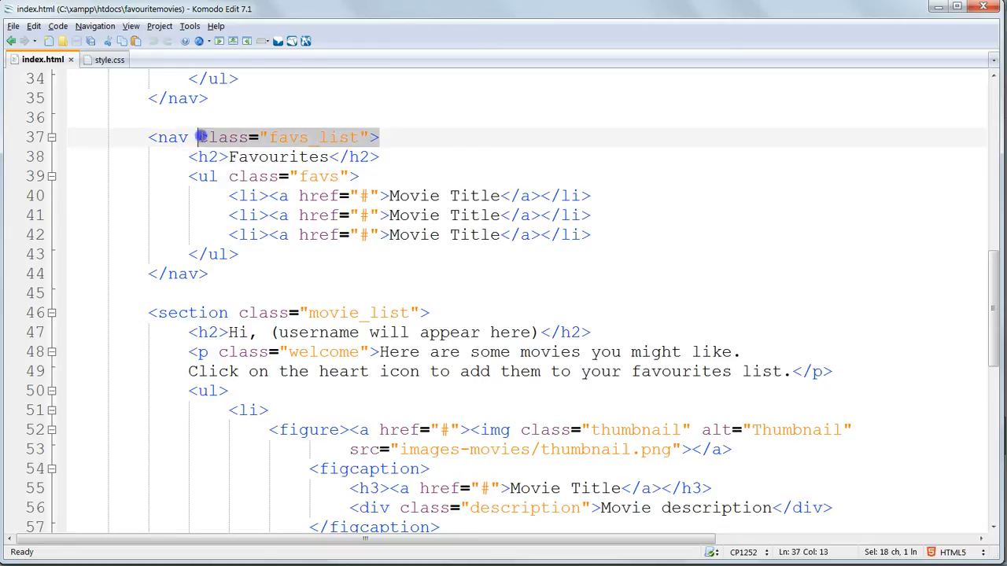
# Step: Add a .favs_list h2 rule: 0.8em bold, margins 20px top, 10px bottom, 5px left, then save
pyautogui.click(108, 60)
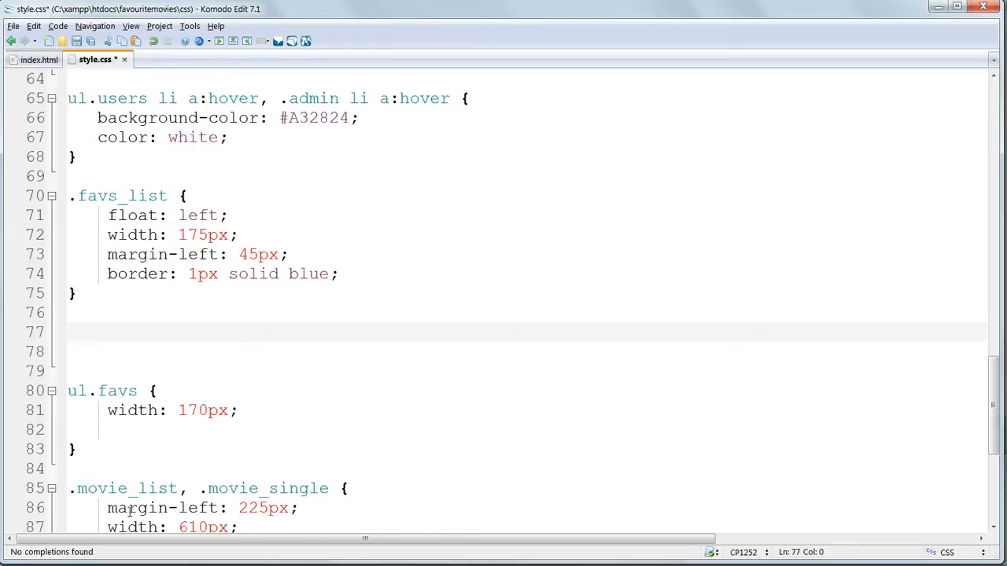
pyautogui.write('.favs_list h2 {')
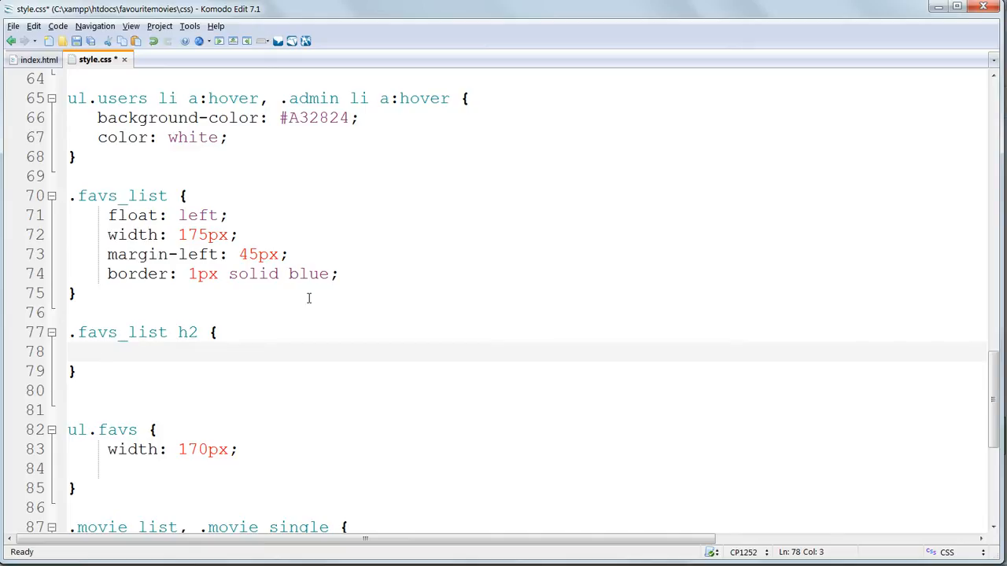
pyautogui.write('font-size:')
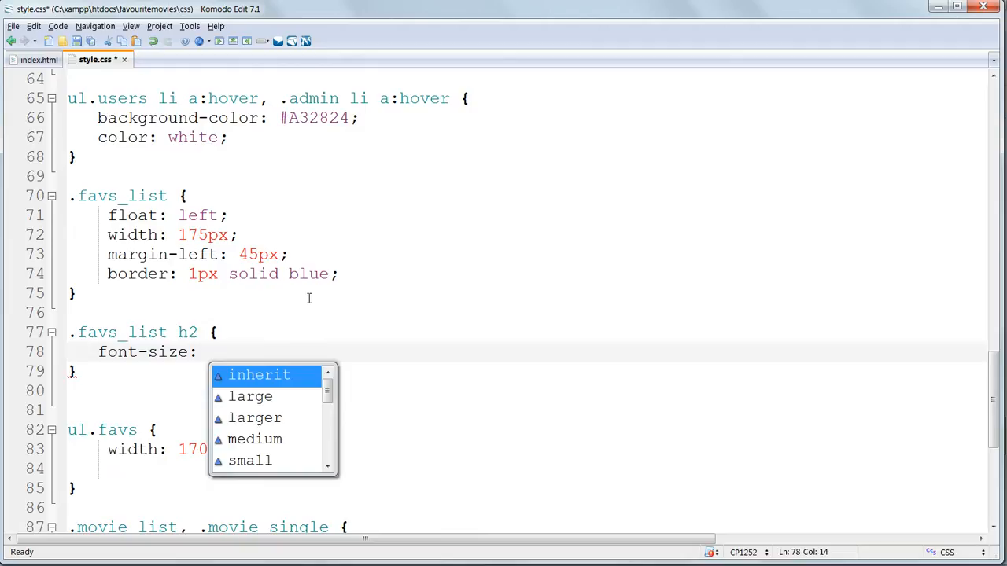
pyautogui.write('0.')
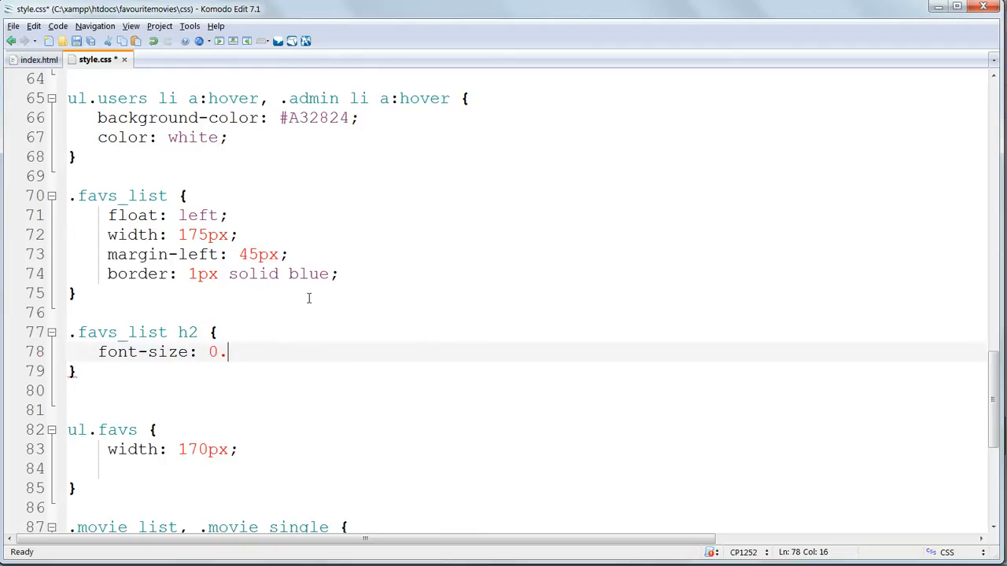
pyautogui.write('8em;')
pyautogui.write('font-weight:')
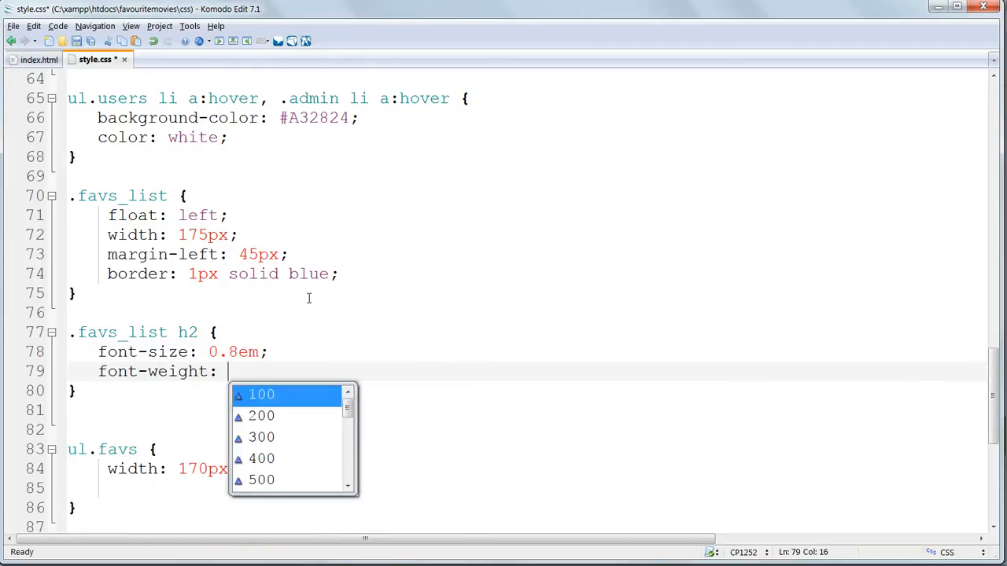
pyautogui.write('bold;')
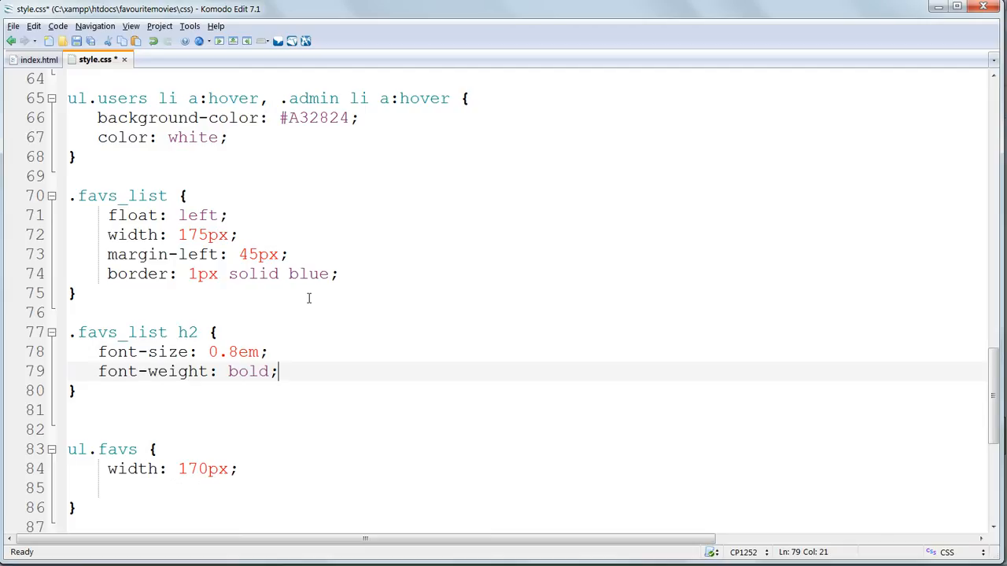
pyautogui.write('margin-top: 20px;')
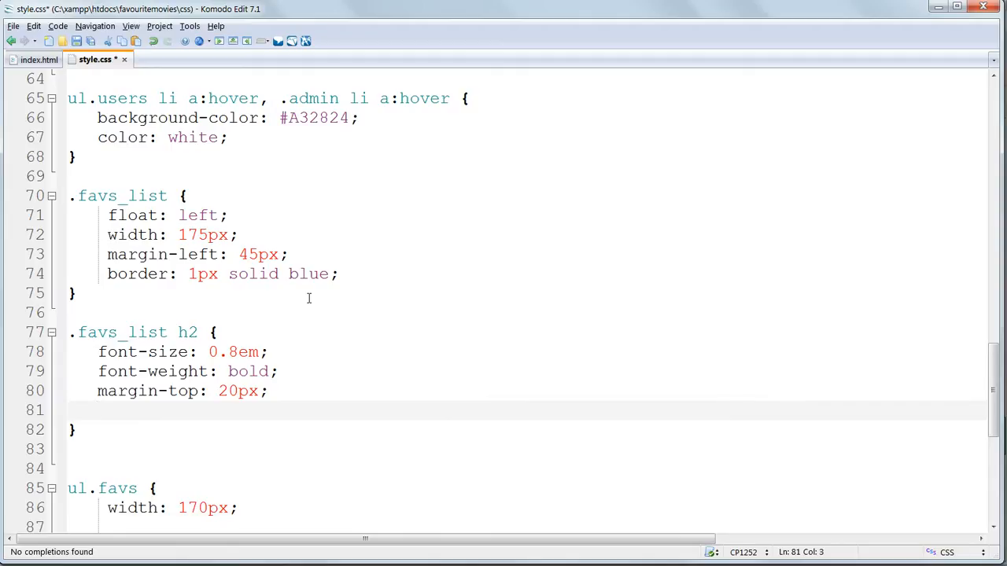
pyautogui.write('margin-bottom: 10px;')
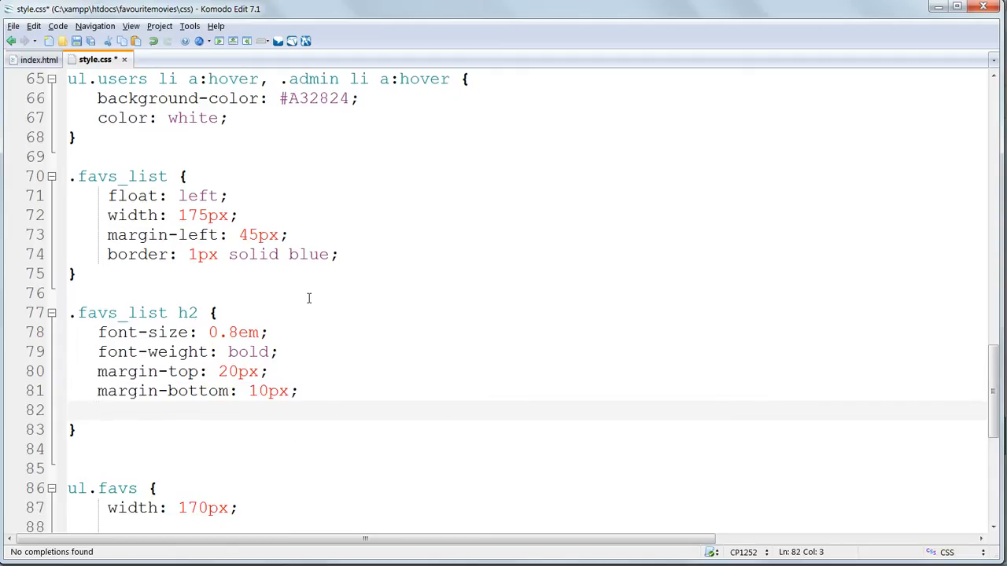
pyautogui.write('margin-left: 5px;')
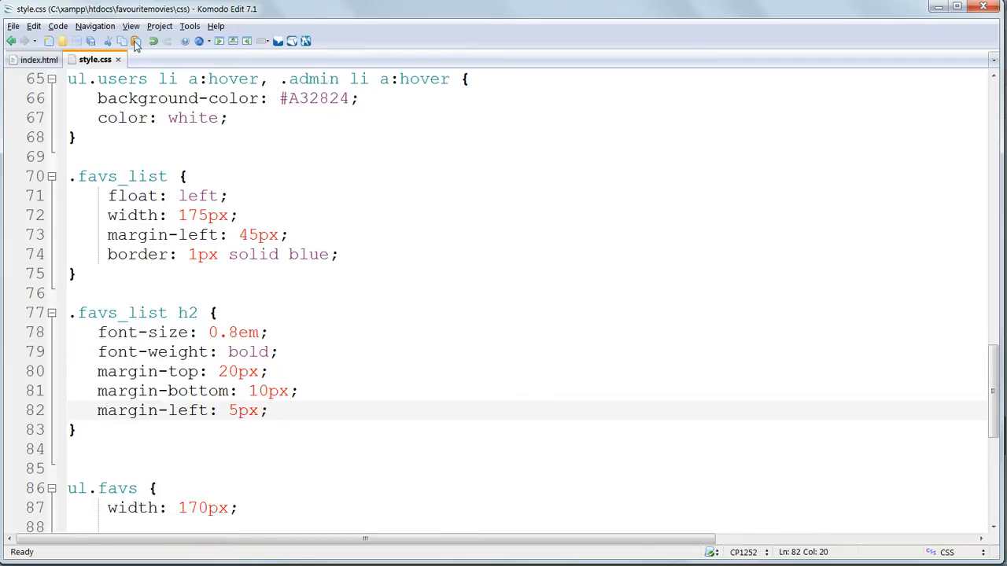
pyautogui.click(11, 59)
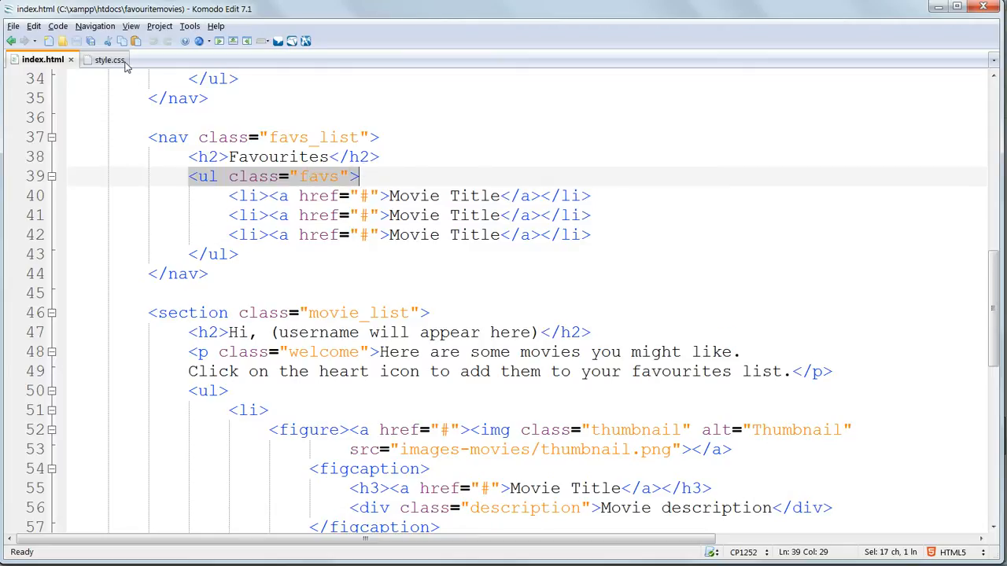
# Step: Start a ul.favs li a rule with display: block and font-size 0.75em
pyautogui.click(113, 61)
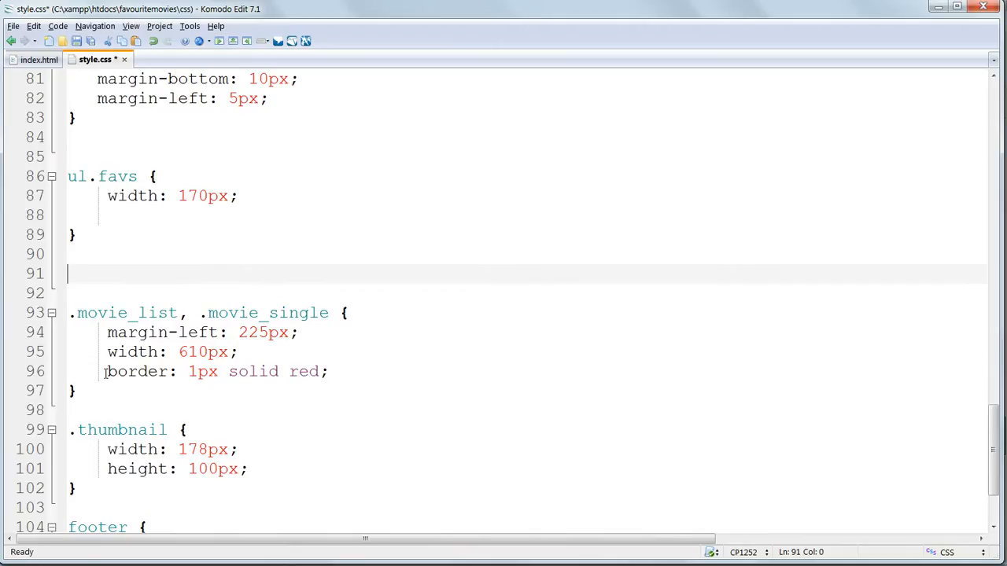
pyautogui.write('ul.f')
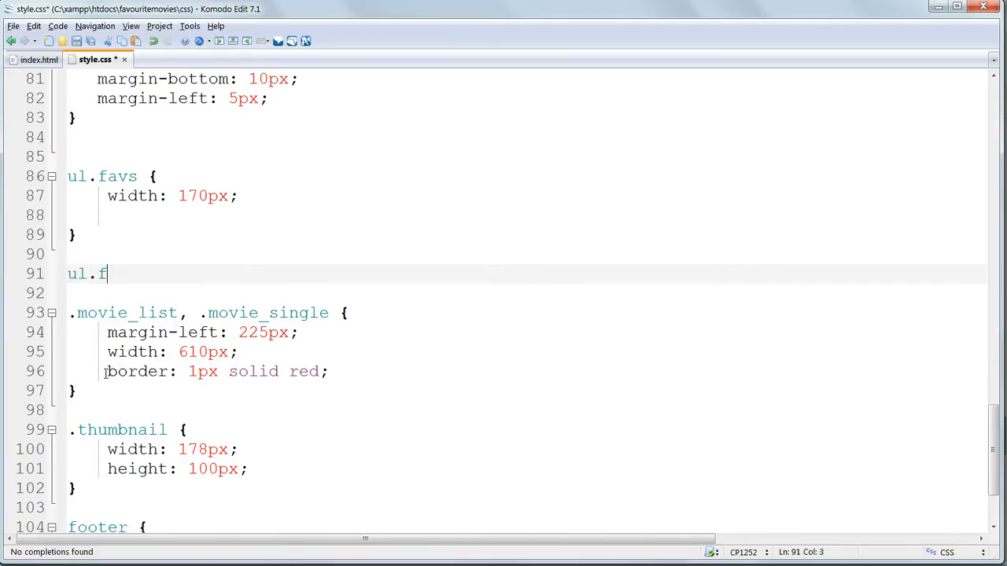
pyautogui.write('avs')
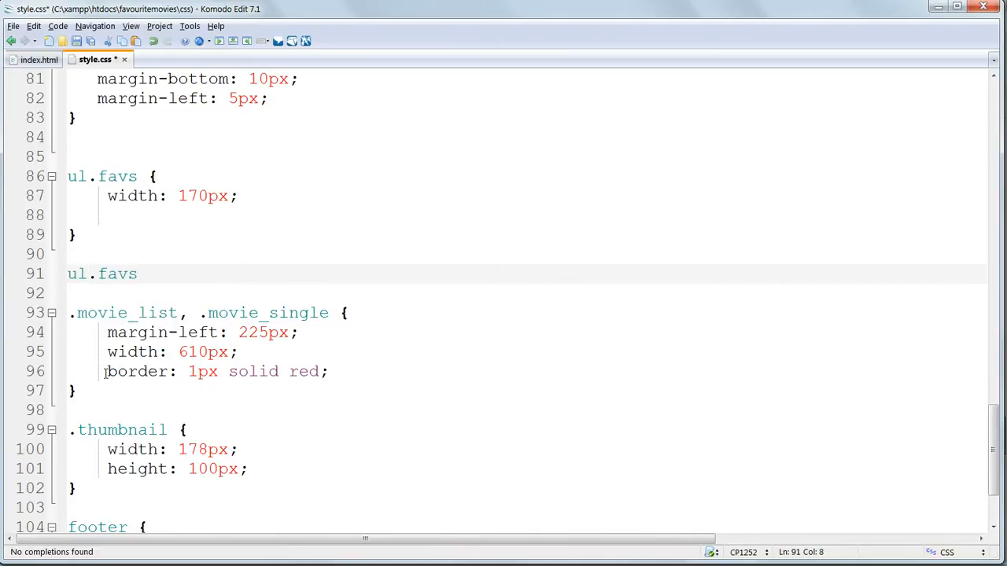
pyautogui.write('li a {')
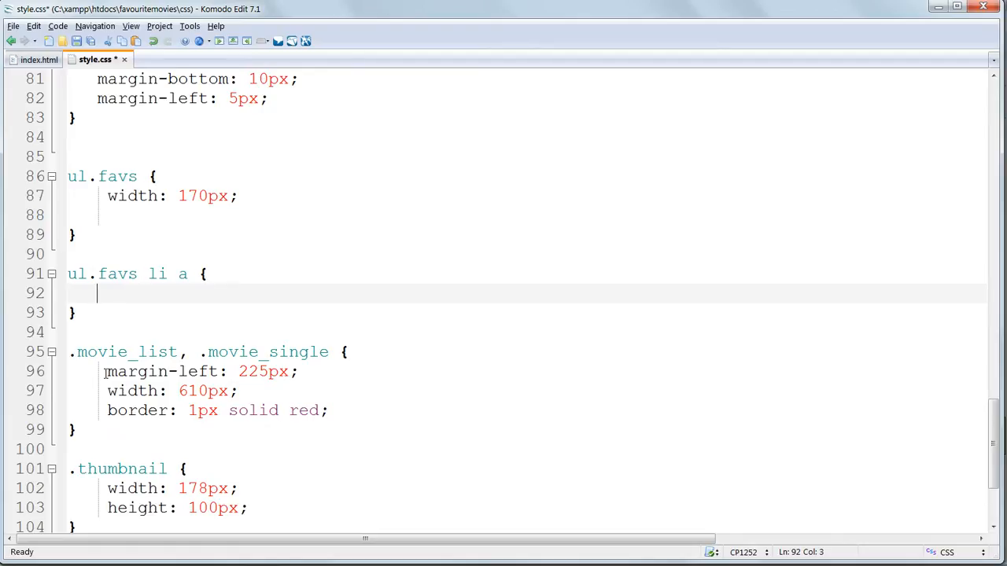
pyautogui.write('display: block;')
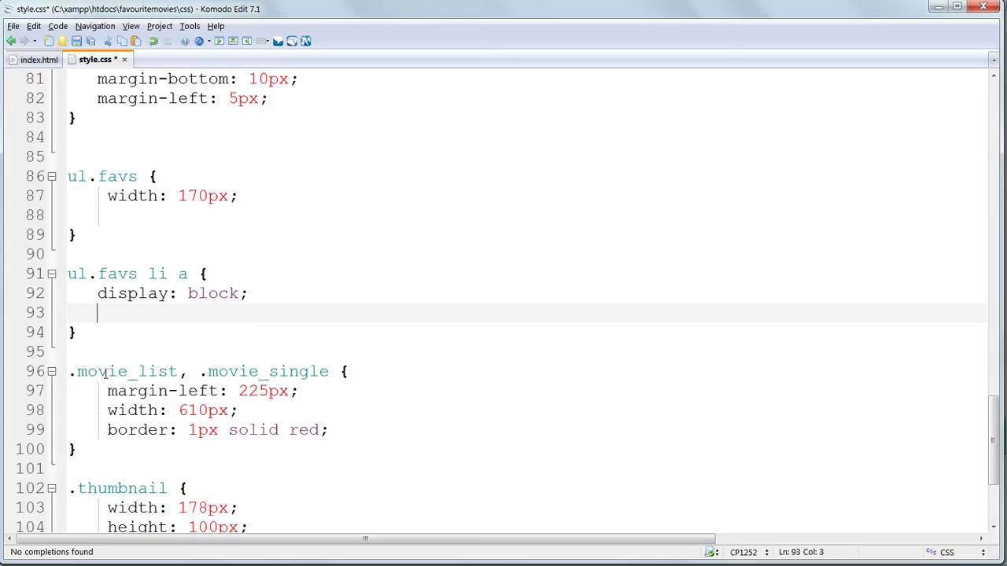
pyautogui.write('font-size: 0.75em;')
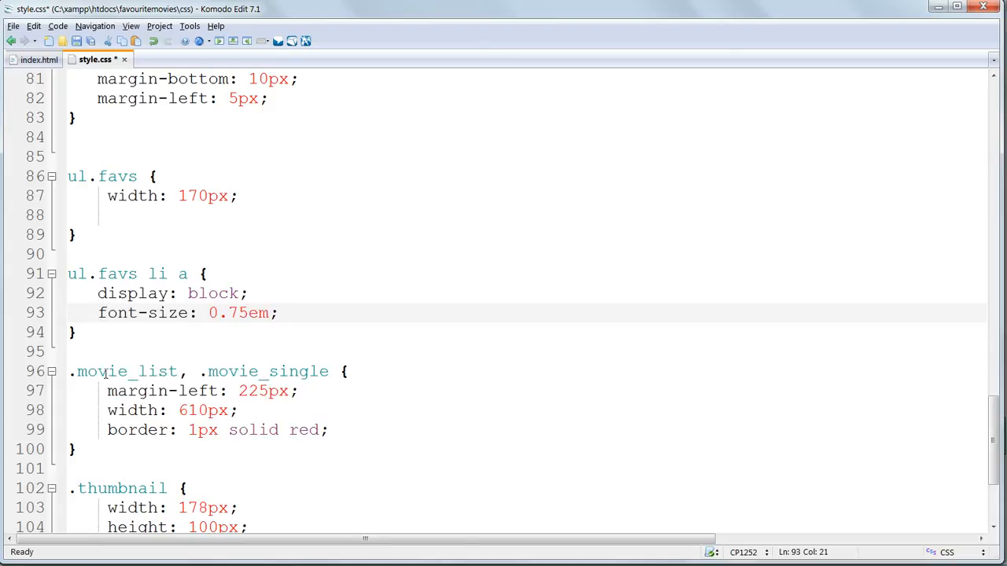
# Step: Give the favourite links no underline, black colour and 7px 5px 7px 5px padding
pyautogui.click(278, 313)
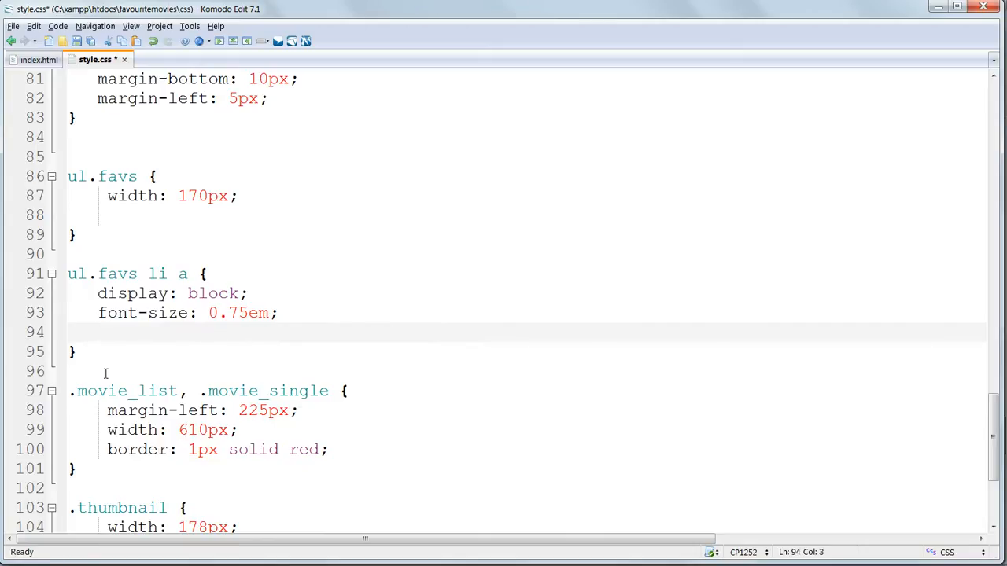
pyautogui.write('text-decoration: none;')
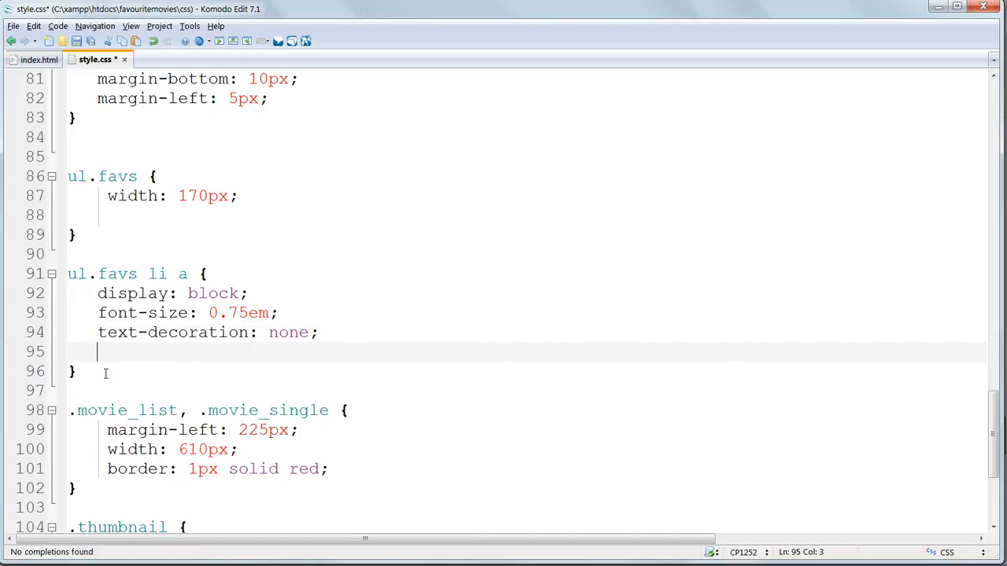
pyautogui.write('color: black;')
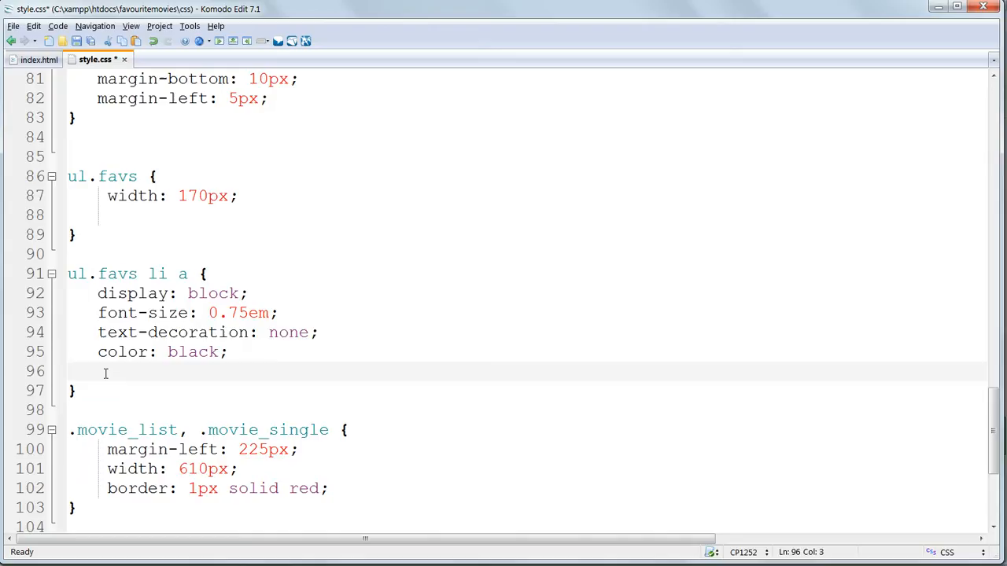
pyautogui.write('padding:')
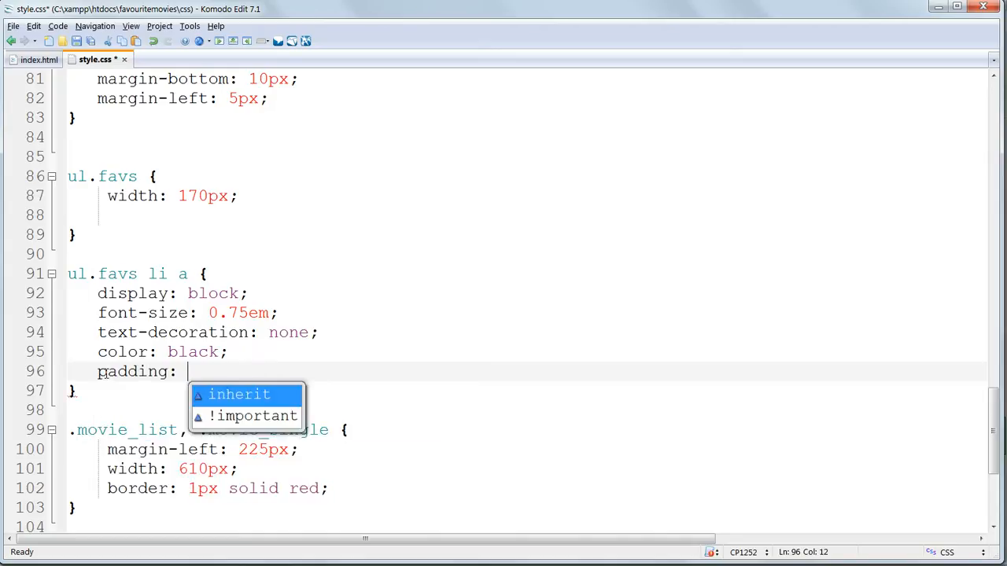
pyautogui.write('7px')
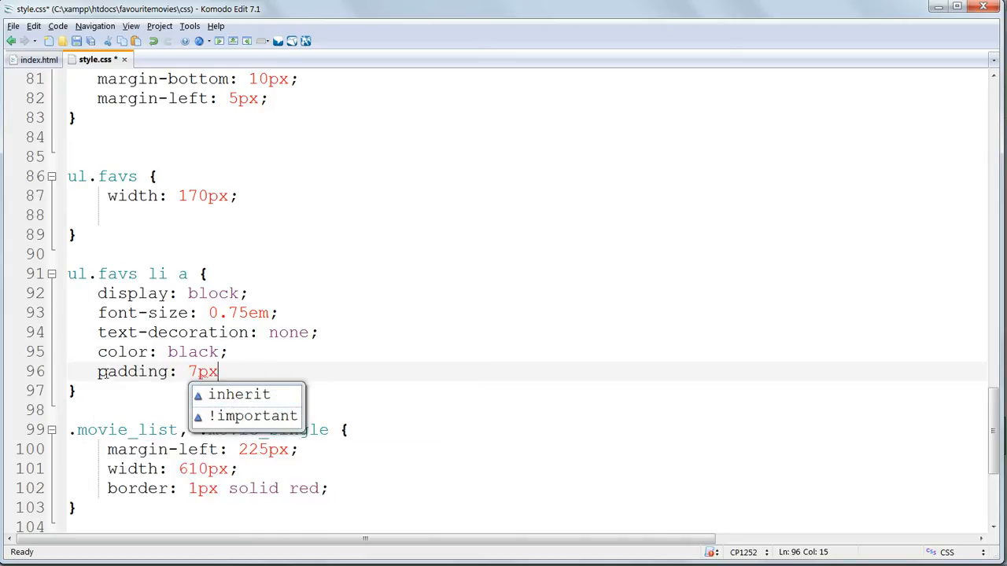
pyautogui.write('5px 7px 5')
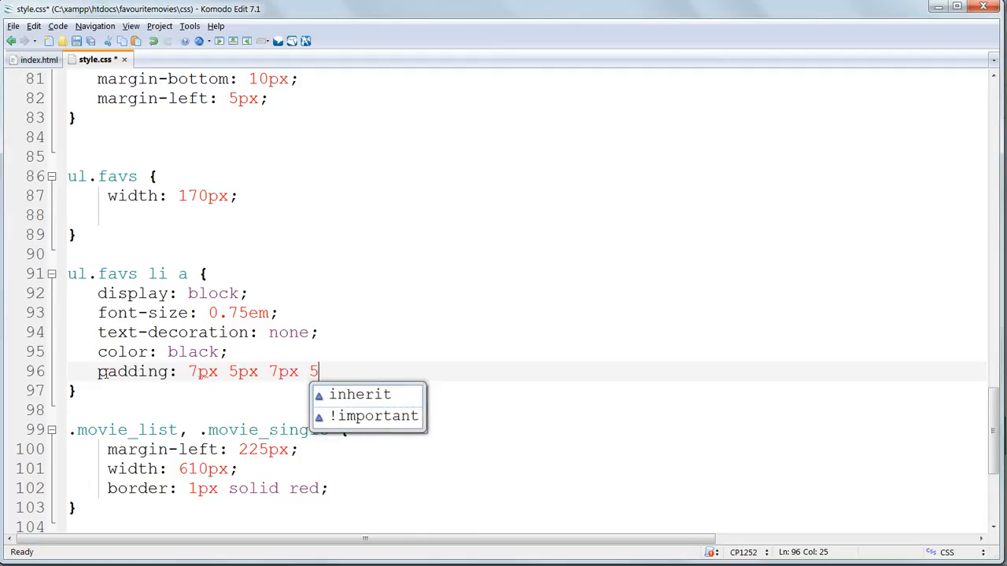
pyautogui.write('px;')
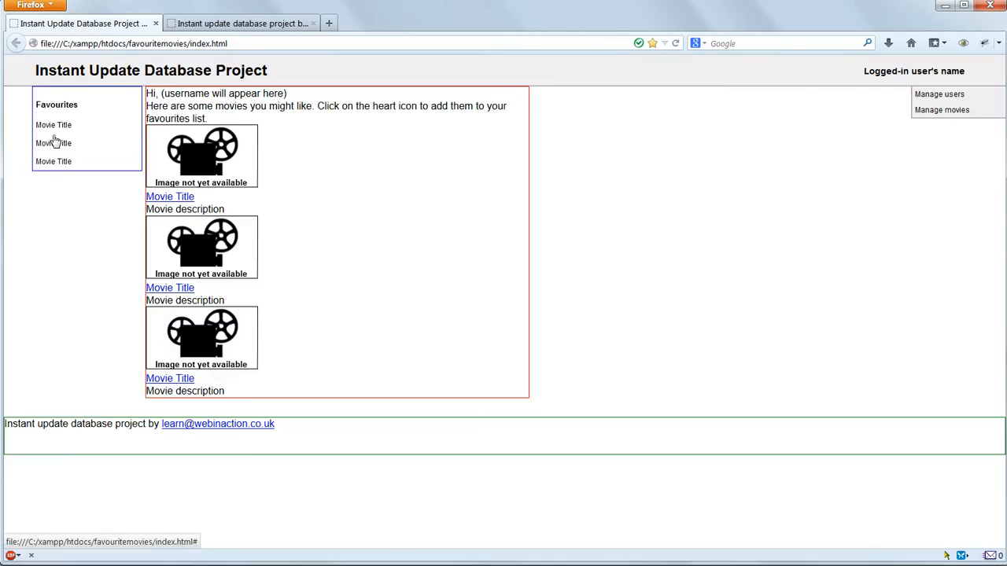
pyautogui.moveTo(66, 167)
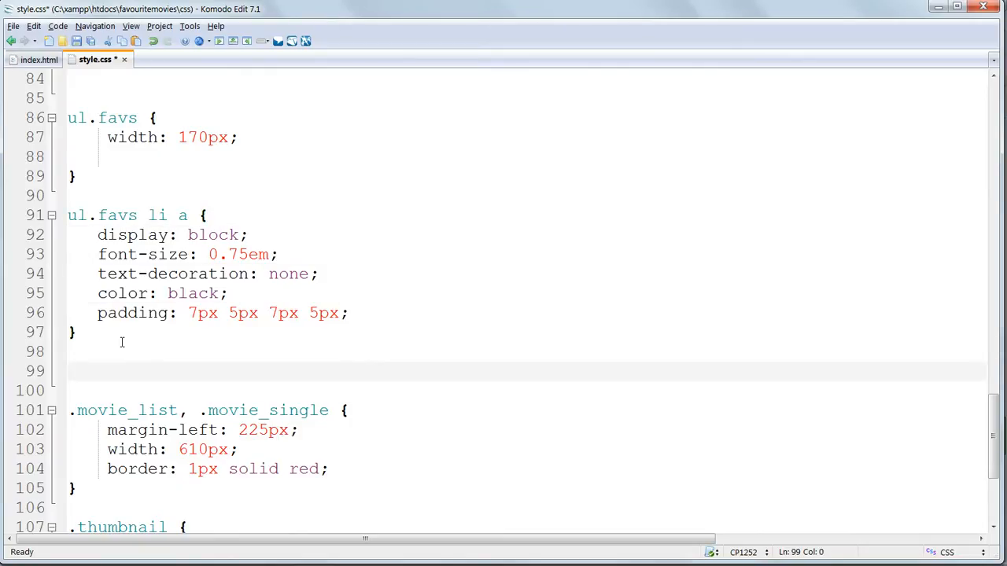
# Step: Write ul.favs li a:hover with white text and background-color #A32824
pyautogui.write('ul.favs li a:hover {')
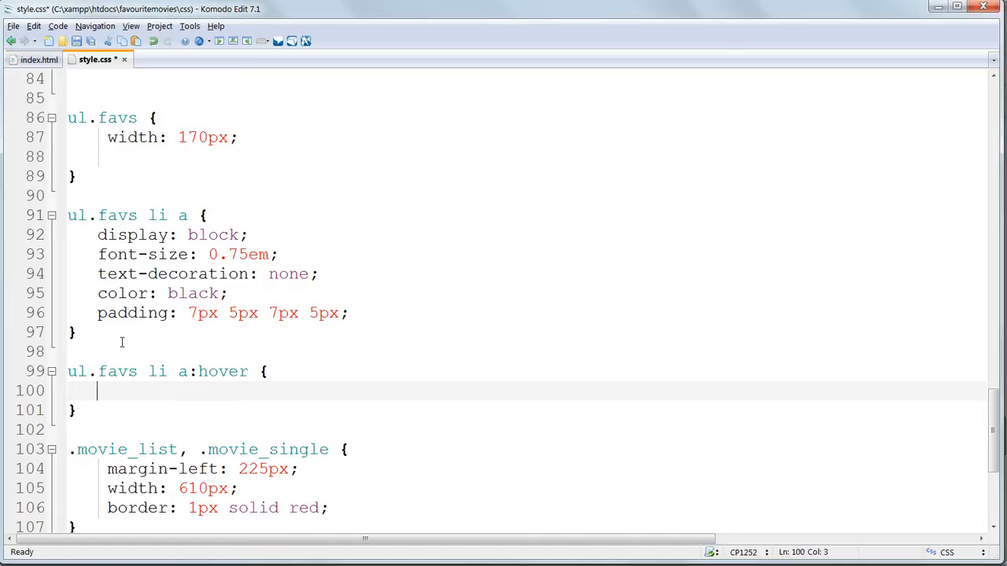
pyautogui.write('color: white;')
pyautogui.write('background-color:')
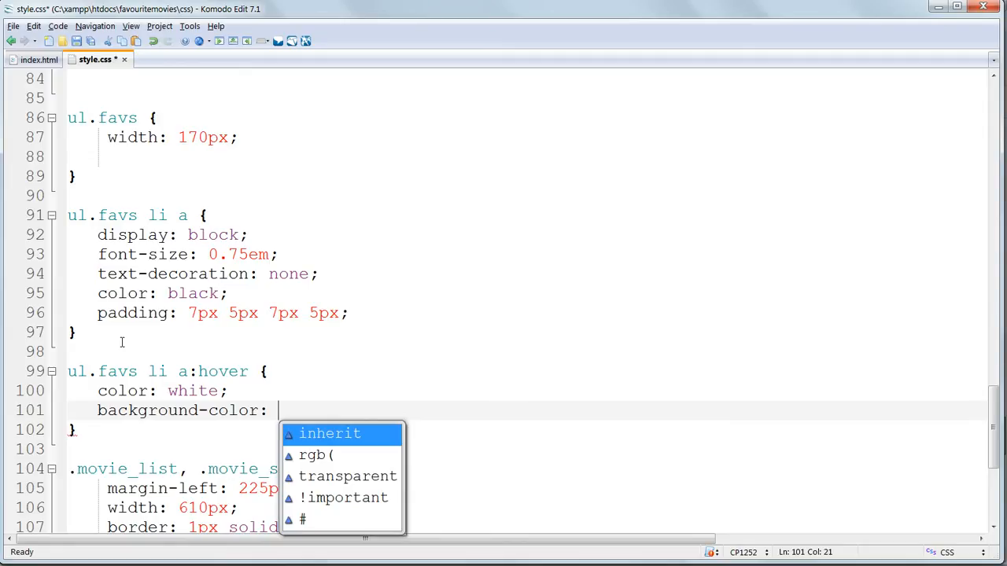
pyautogui.write('#')
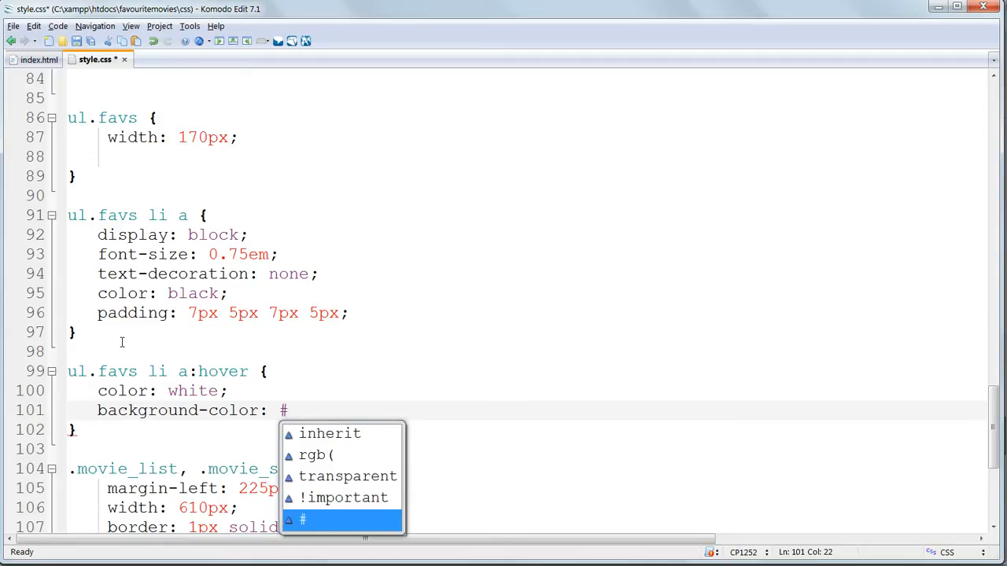
pyautogui.write('A32')
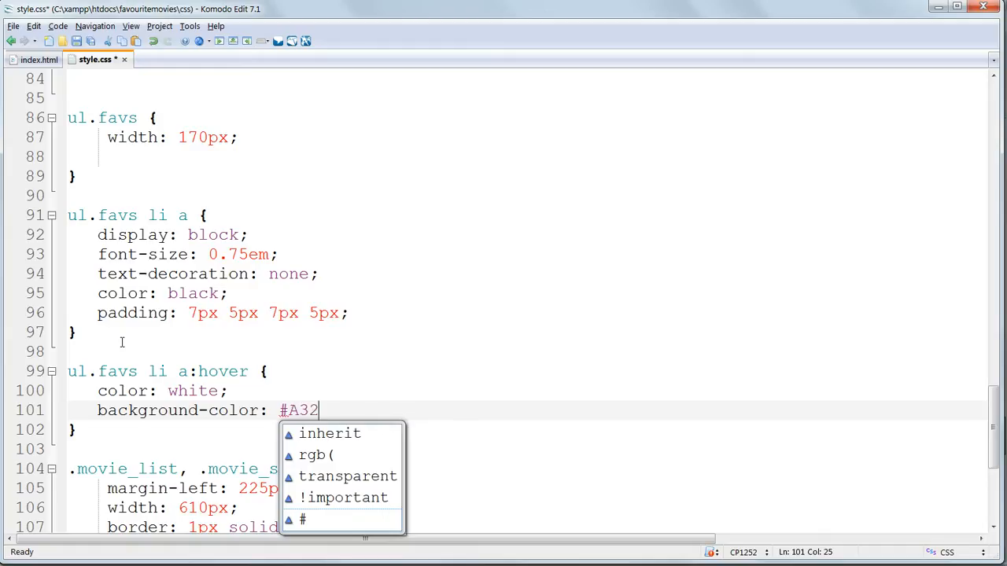
pyautogui.write('8')
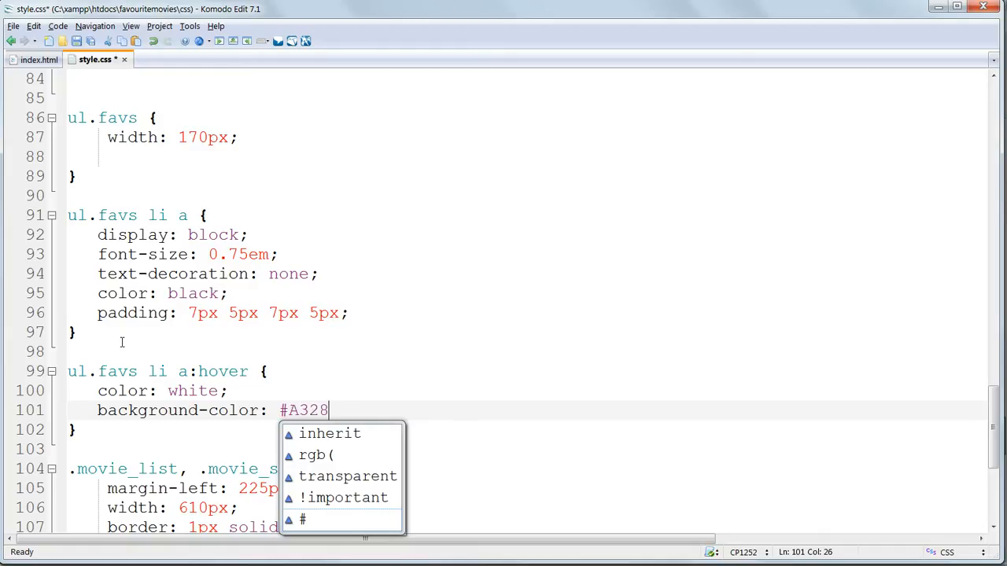
pyautogui.write('24;')
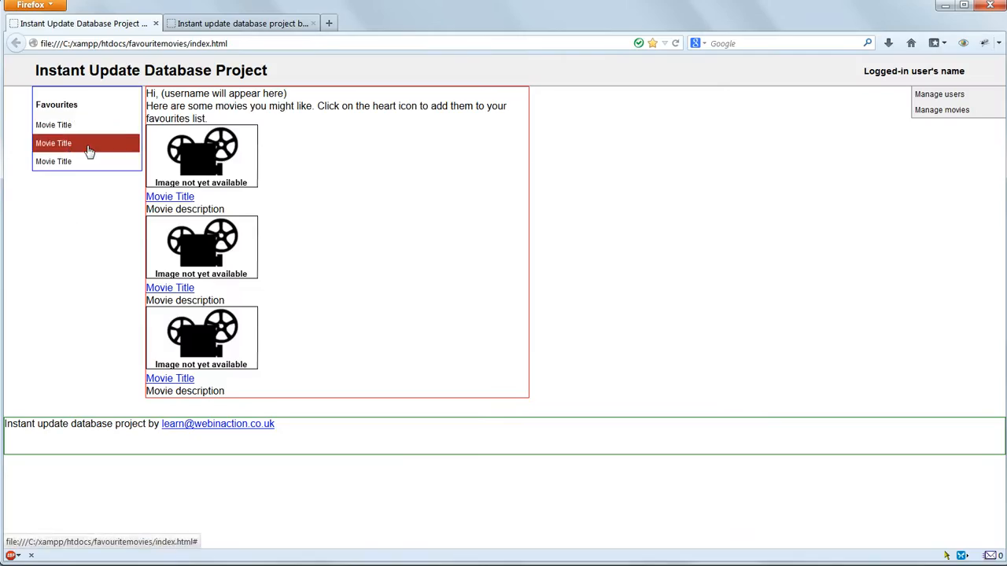
pyautogui.moveTo(180, 183)
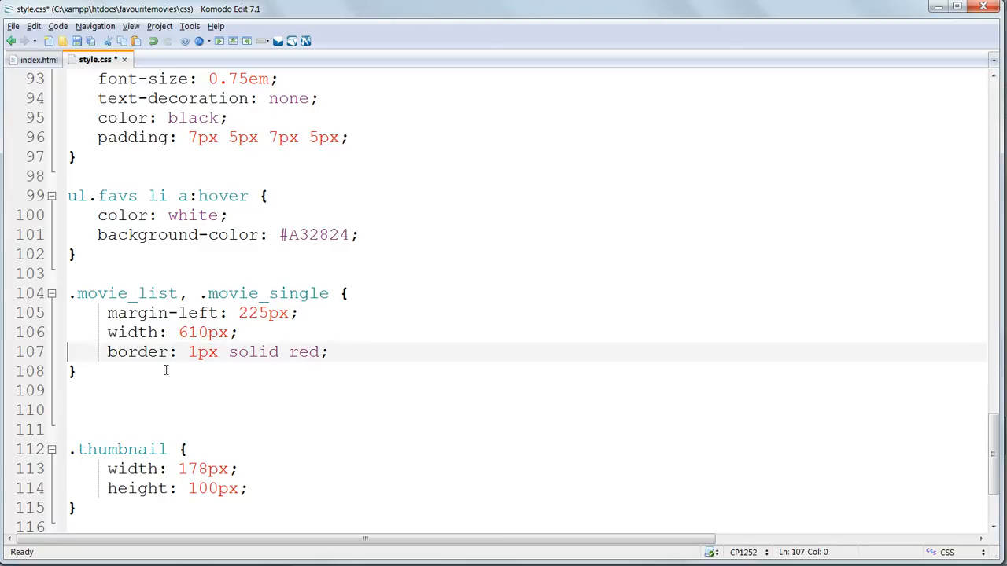
# Step: Make the movie border dotted and add .movie_list with padding-top: 10px
pyautogui.doubleClick(303, 353)
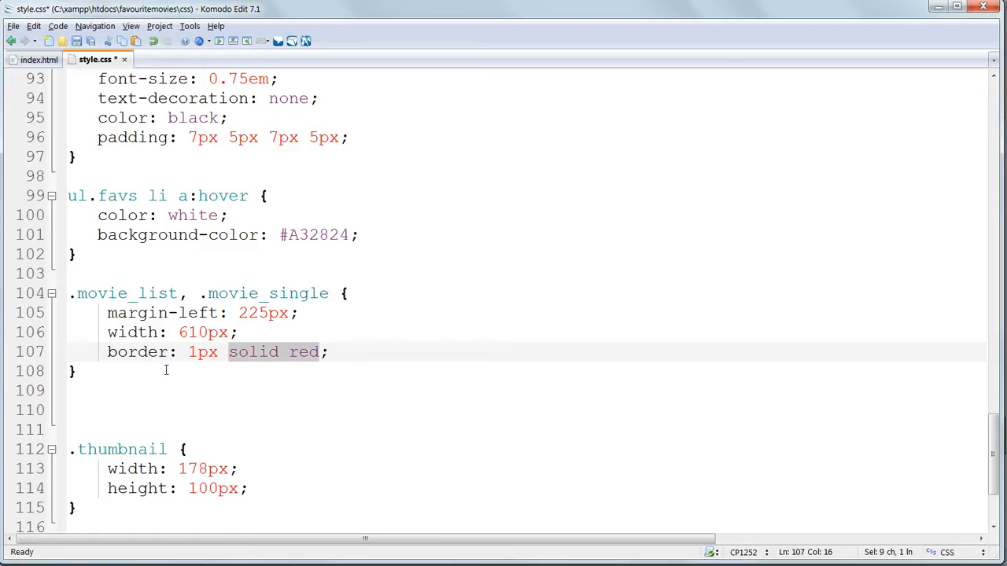
pyautogui.write('dotte')
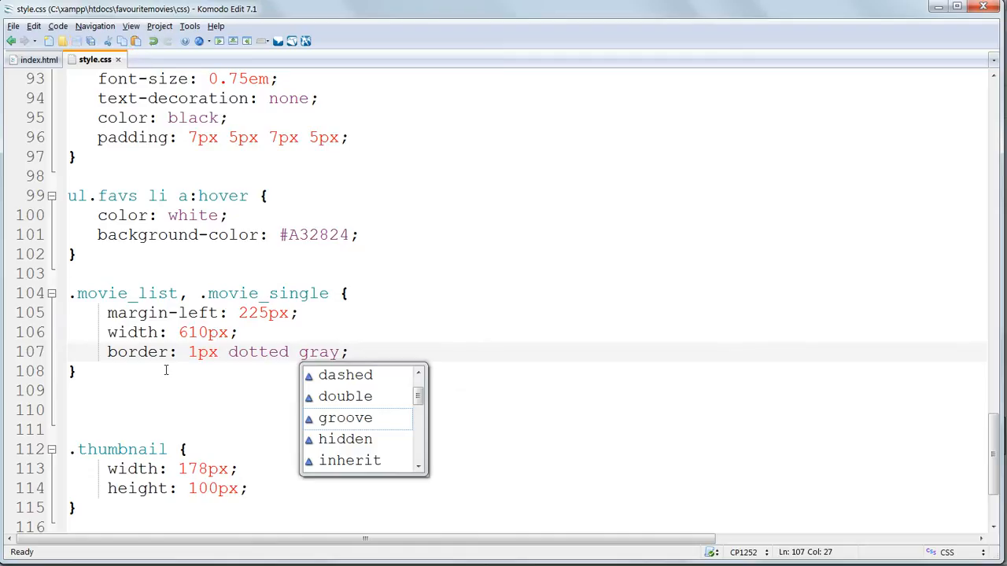
pyautogui.write('.m')
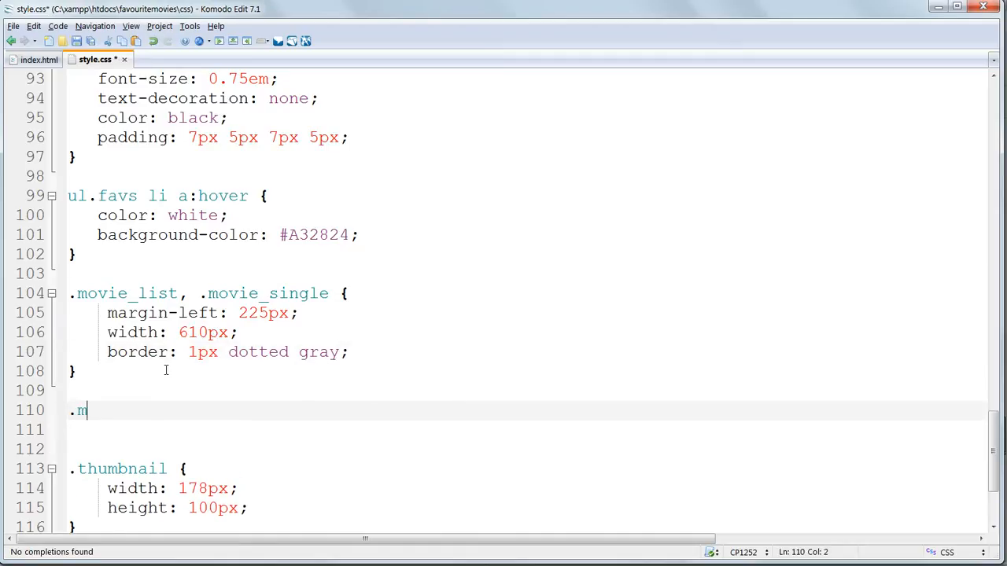
pyautogui.write('ovie_lis')
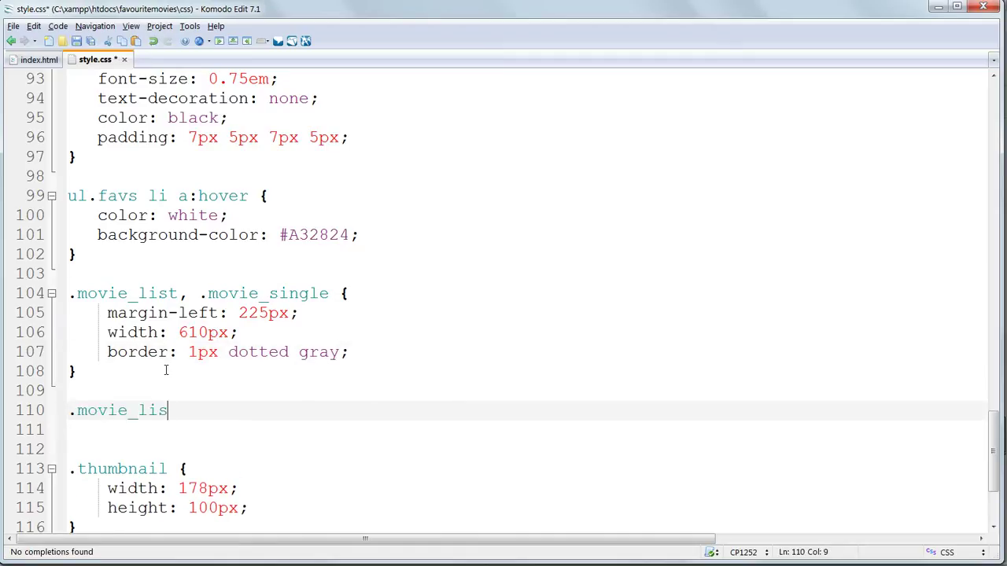
pyautogui.write('t')
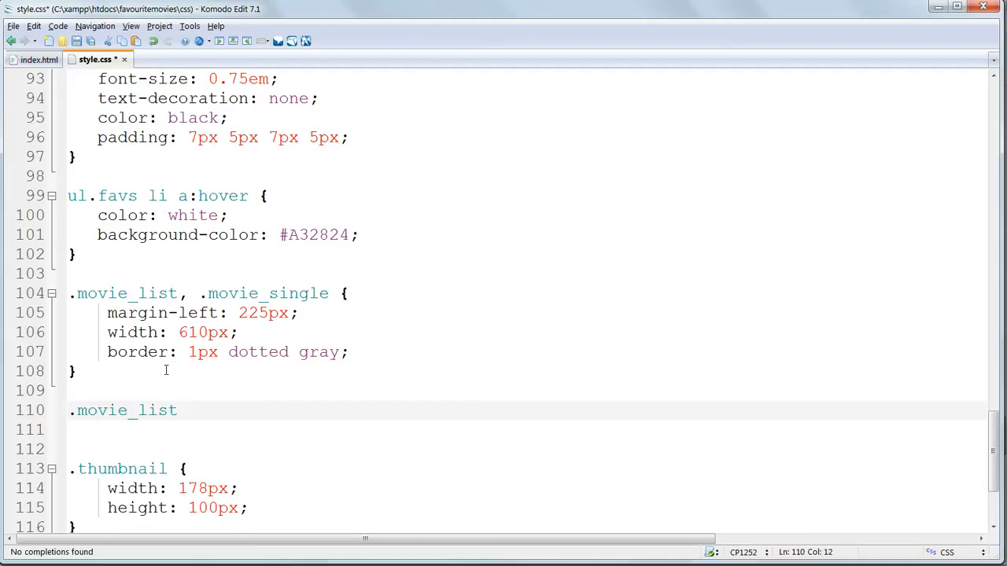
pyautogui.write('{')
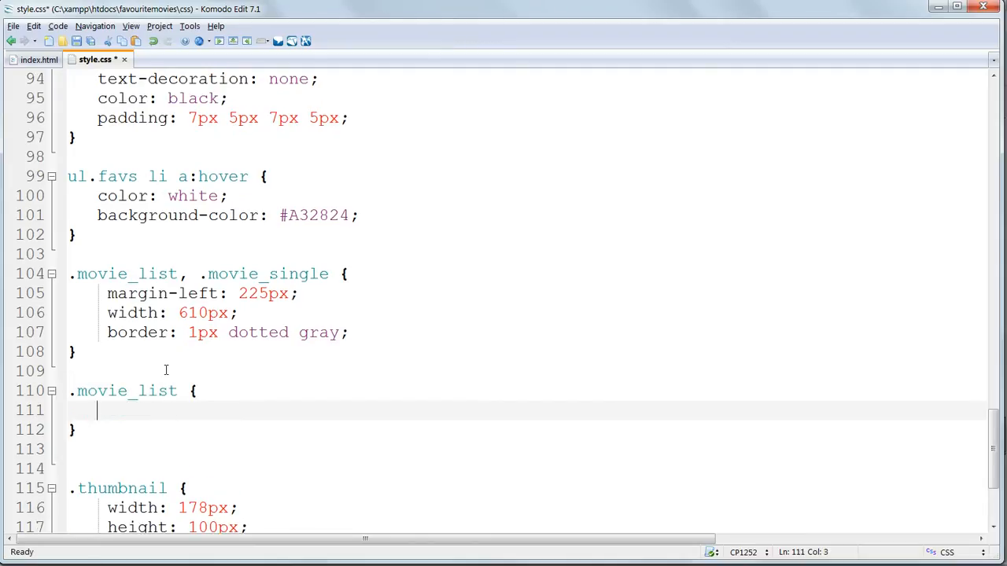
pyautogui.write('p')
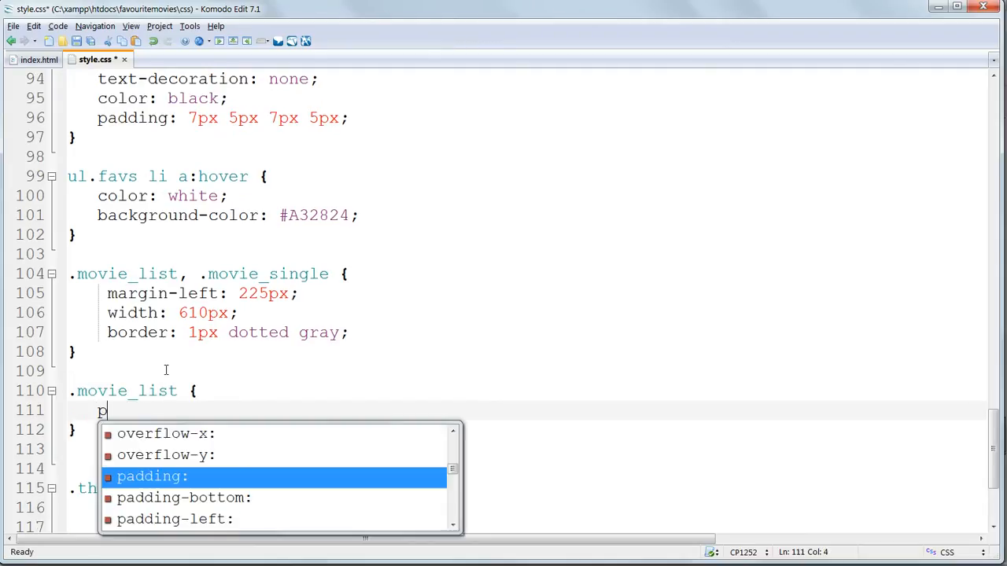
pyautogui.write('adding-top: 10px;')
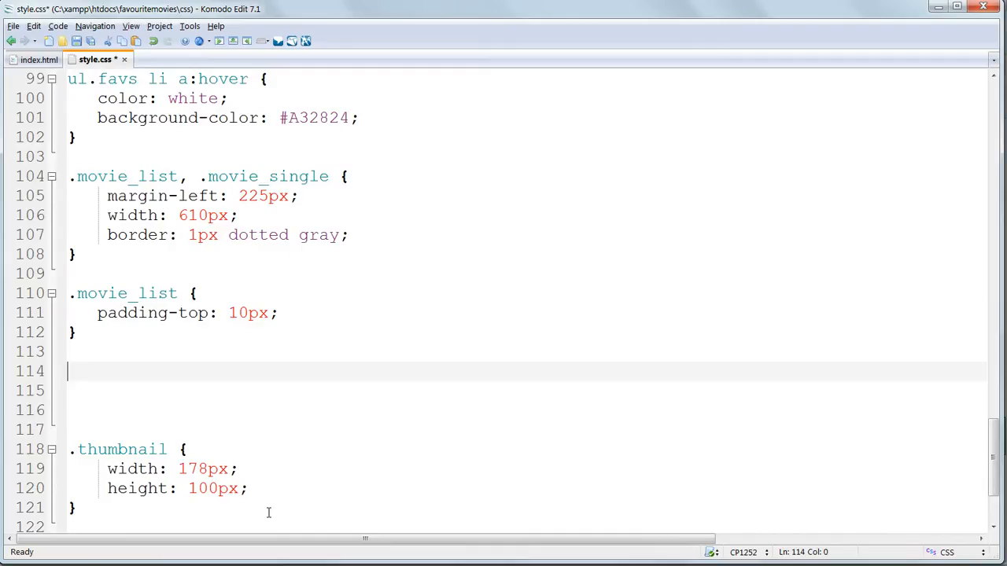
# Step: Write .welcome with font-size 0.8em and padding 10px 10px 20px 10px
pyautogui.write('.welcome {')
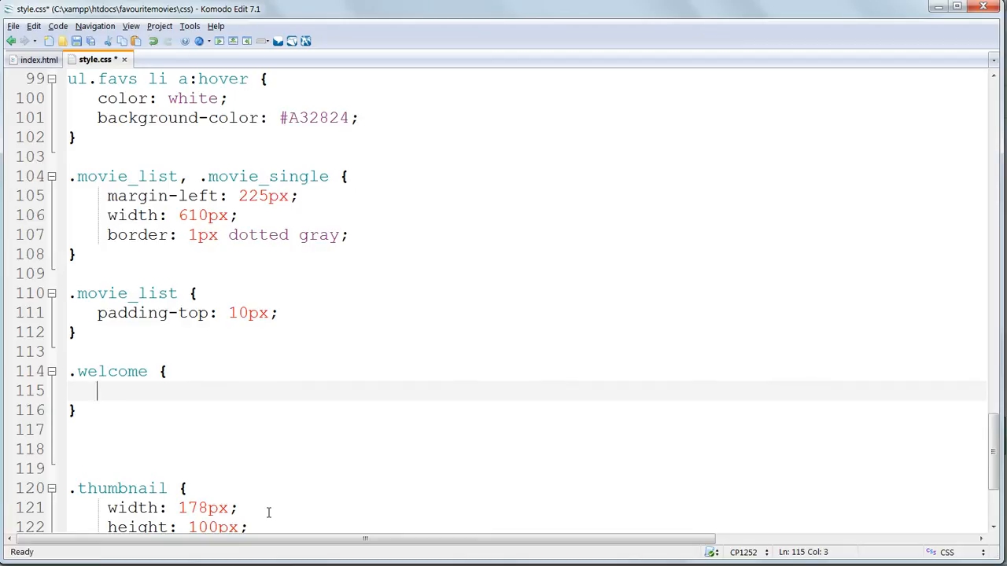
pyautogui.write('font-size: 0.8em;')
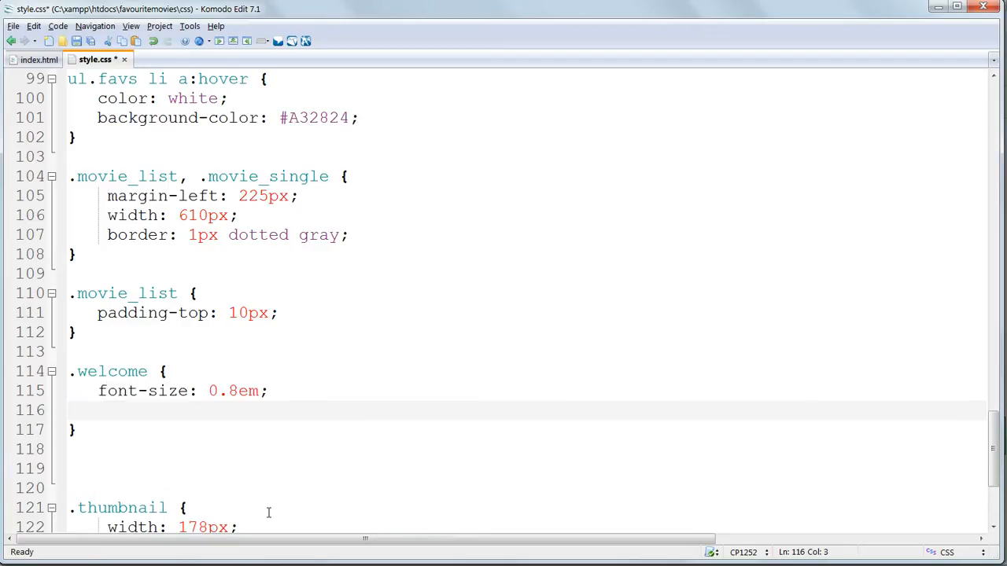
pyautogui.write('padding:')
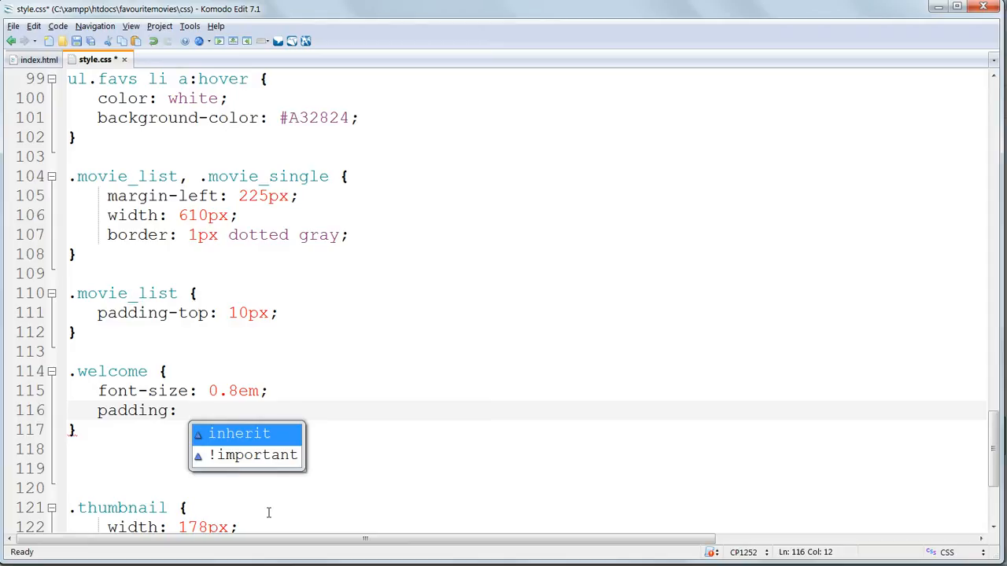
pyautogui.write('10px 10px 20p')
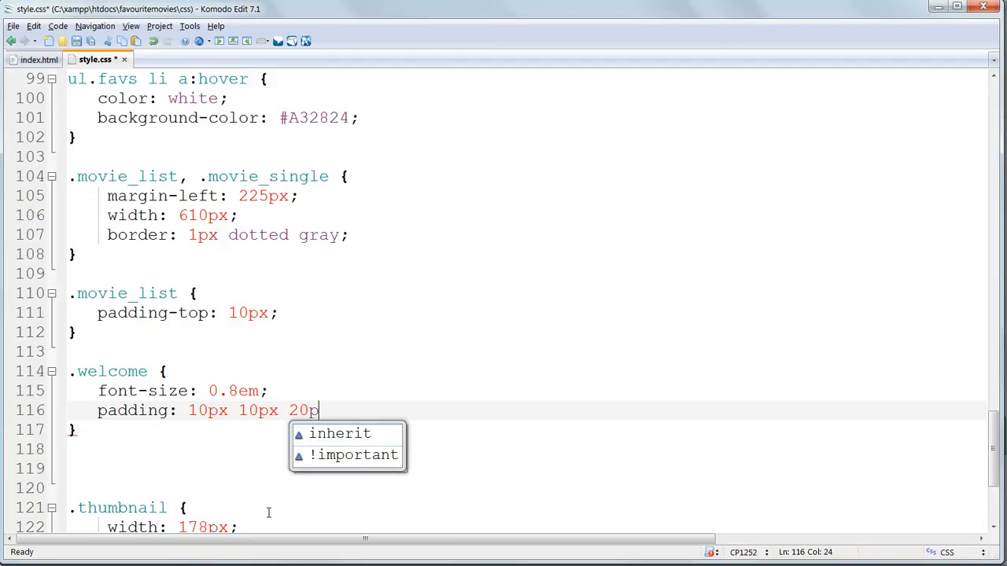
pyautogui.write('x 10')
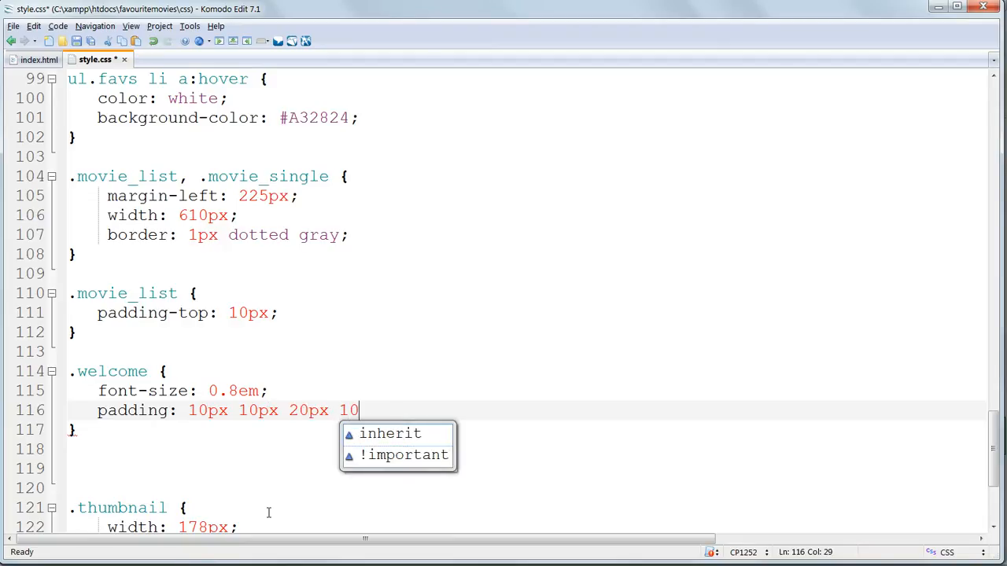
pyautogui.write('px;')
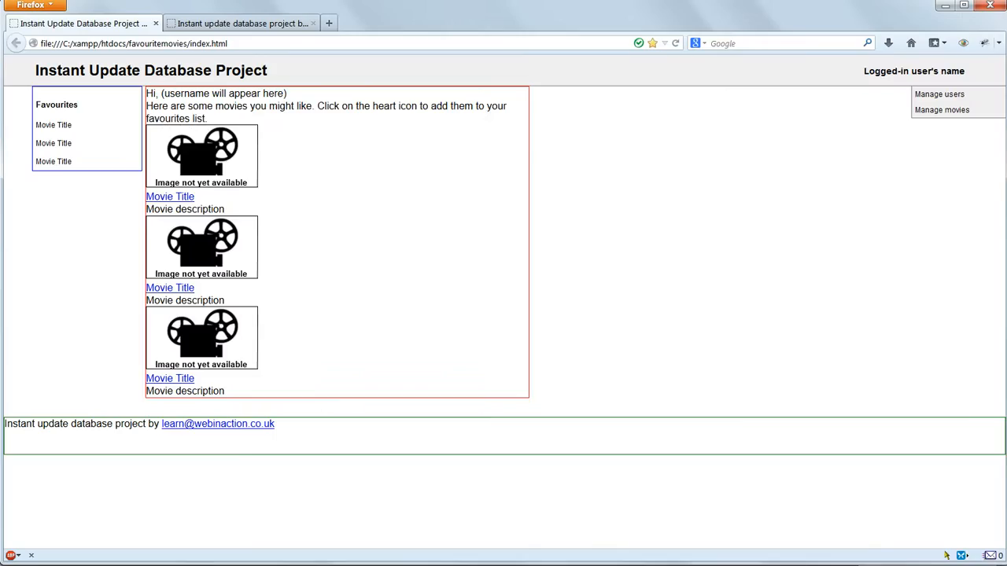
pyautogui.moveTo(155, 118); pyautogui.dragTo(380, 117)
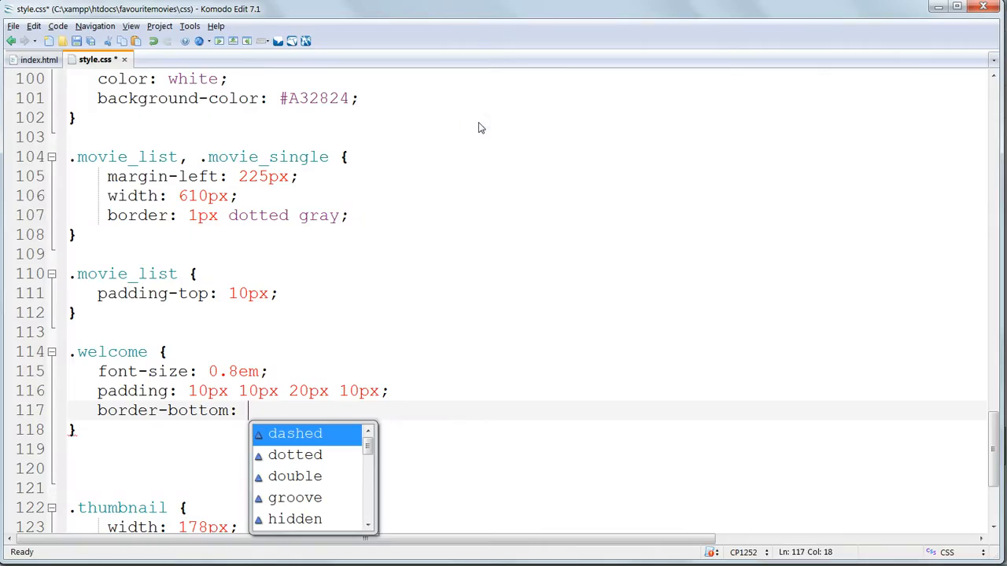
# Step: Give .welcome a 1px dotted gray bottom border
pyautogui.write('1px dotted')
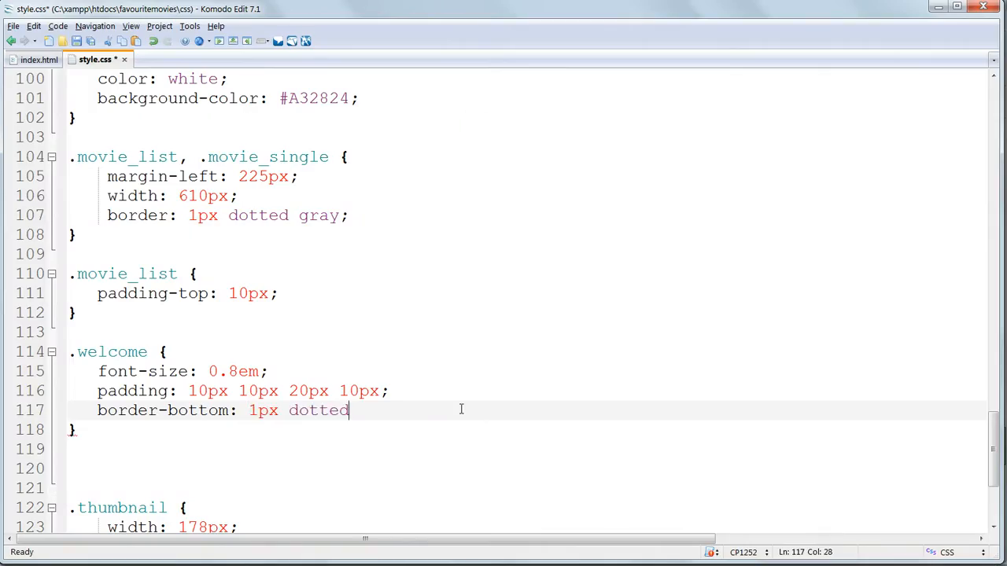
pyautogui.write('gray')
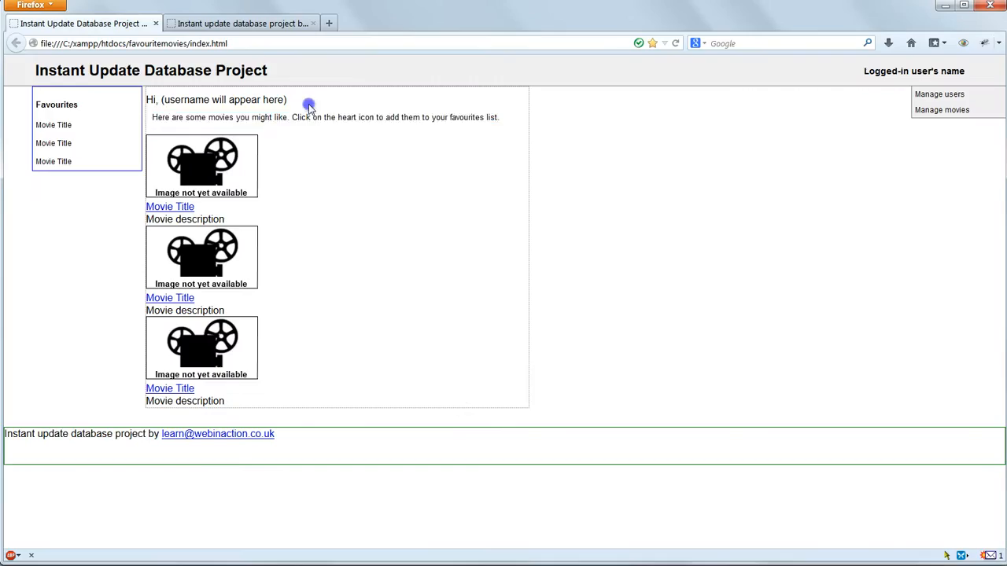
pyautogui.tripleClick(217, 99)
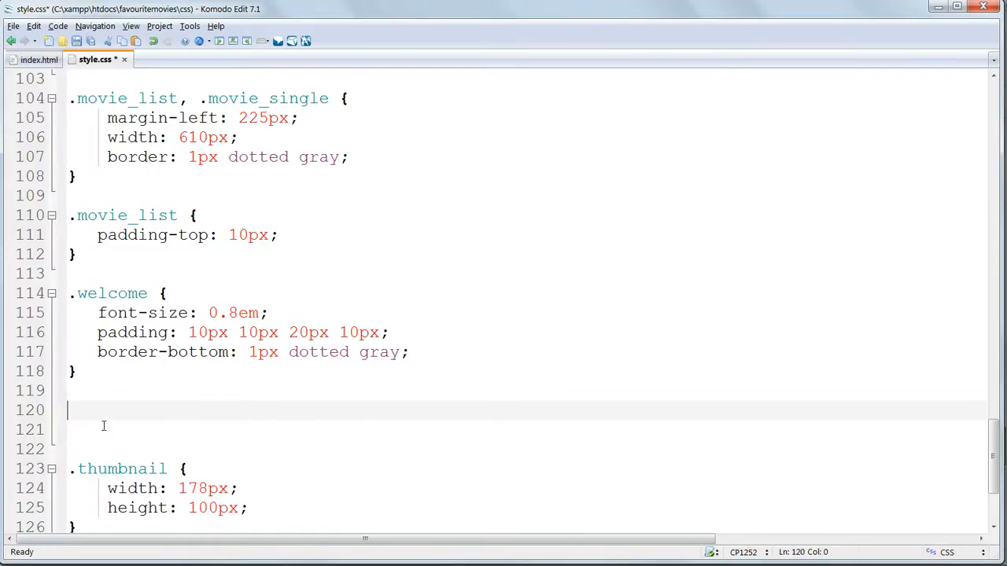
# Step: Add .movie_list h2 with 1.3em font size and 5px 10px 10px 10px padding, then save
pyautogui.write('.m')
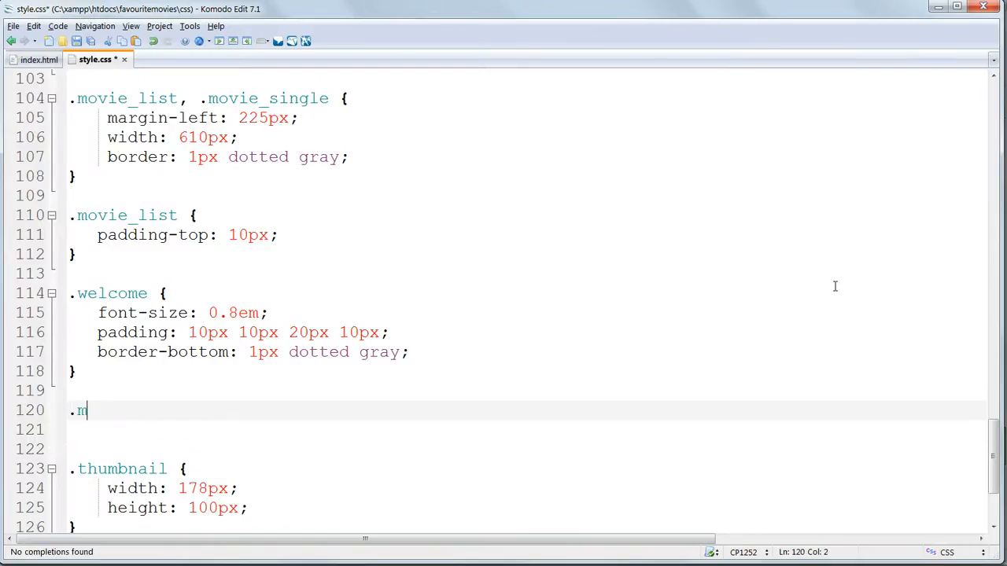
pyautogui.write('ovie_list h2')
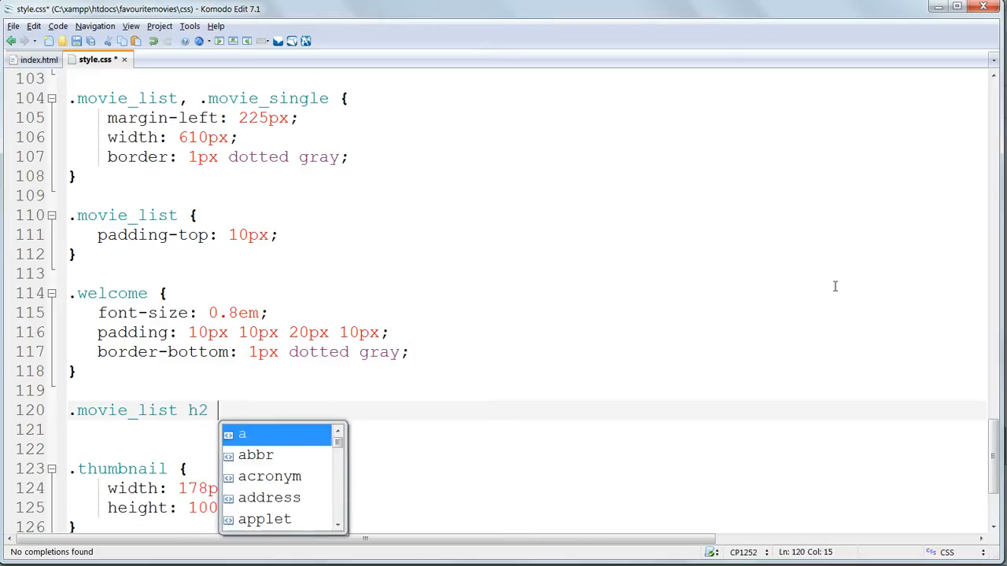
pyautogui.write('{')
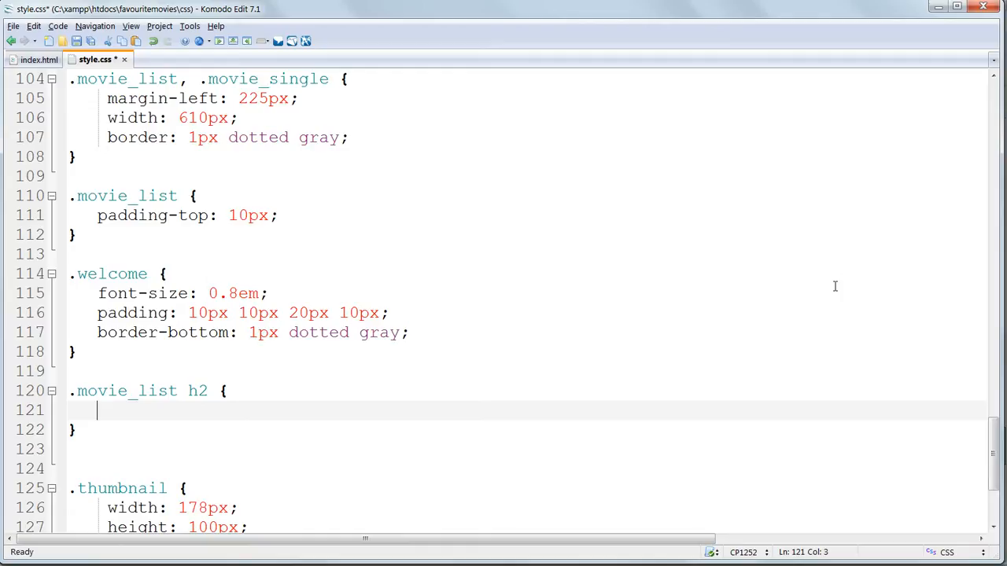
pyautogui.write('font-size: 1.3em;')
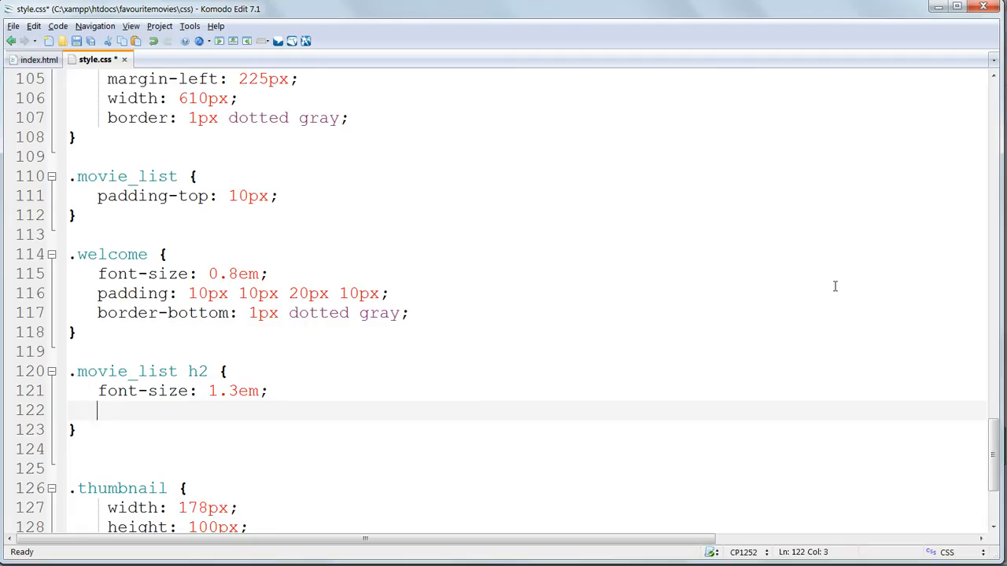
pyautogui.write('pddi')
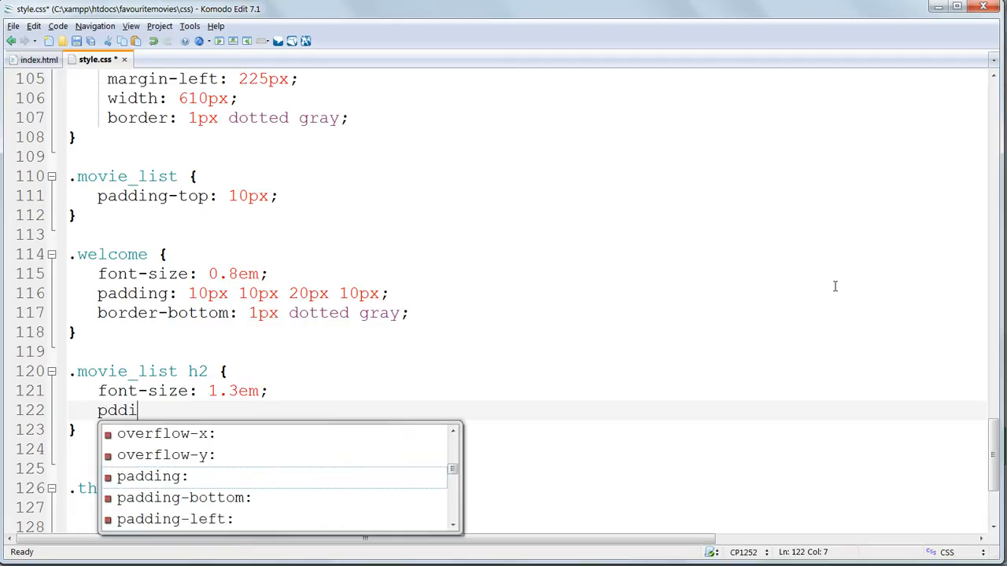
pyautogui.write('padding: 5px')
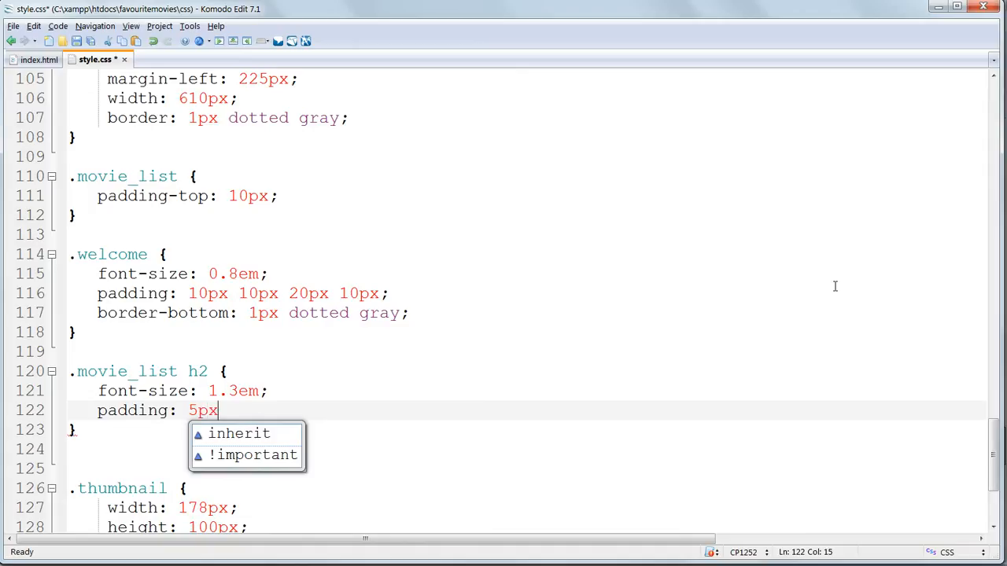
pyautogui.write('10px')
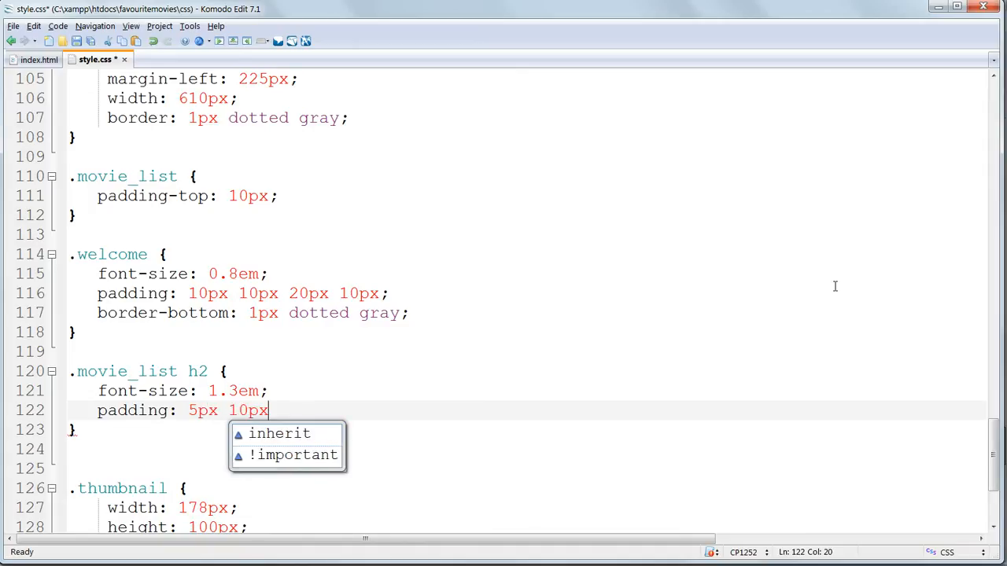
pyautogui.write('1')
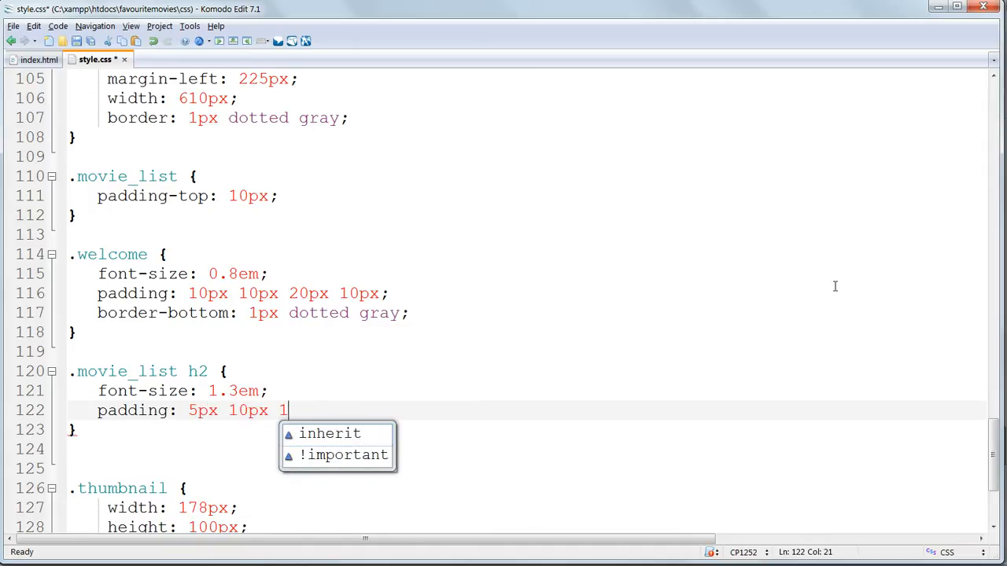
pyautogui.write('0px 10px')
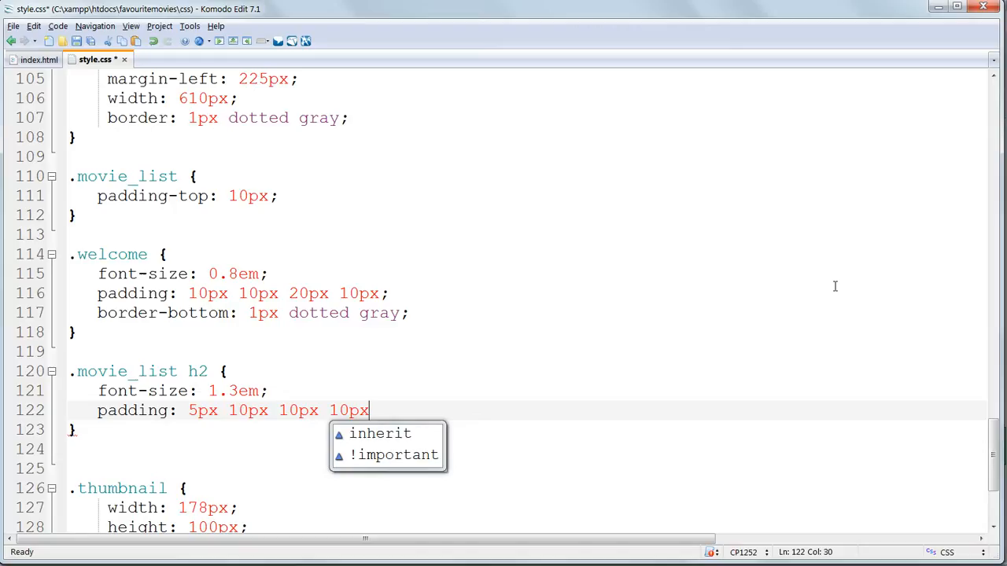
pyautogui.write(';')
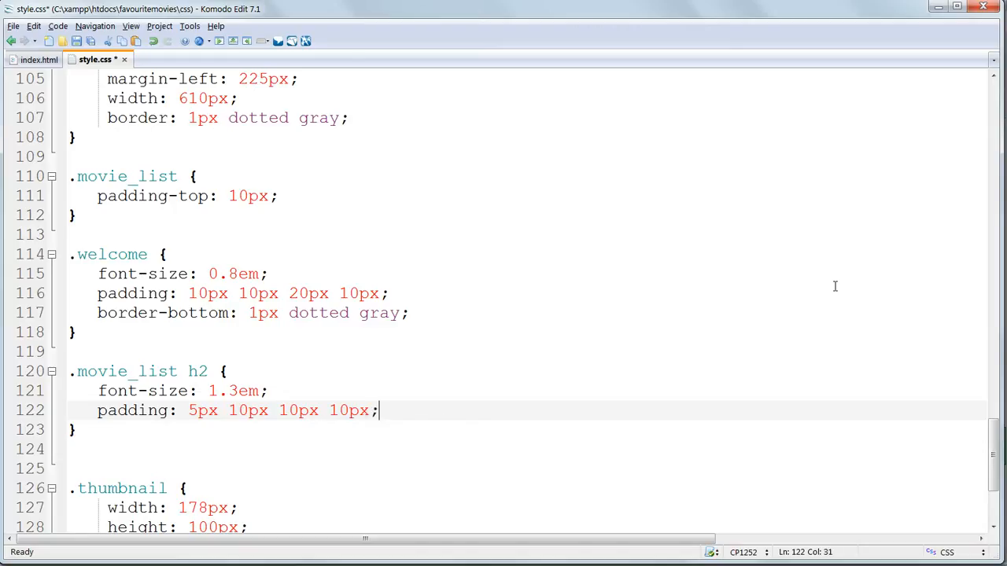
pyautogui.press('ctrl+s')
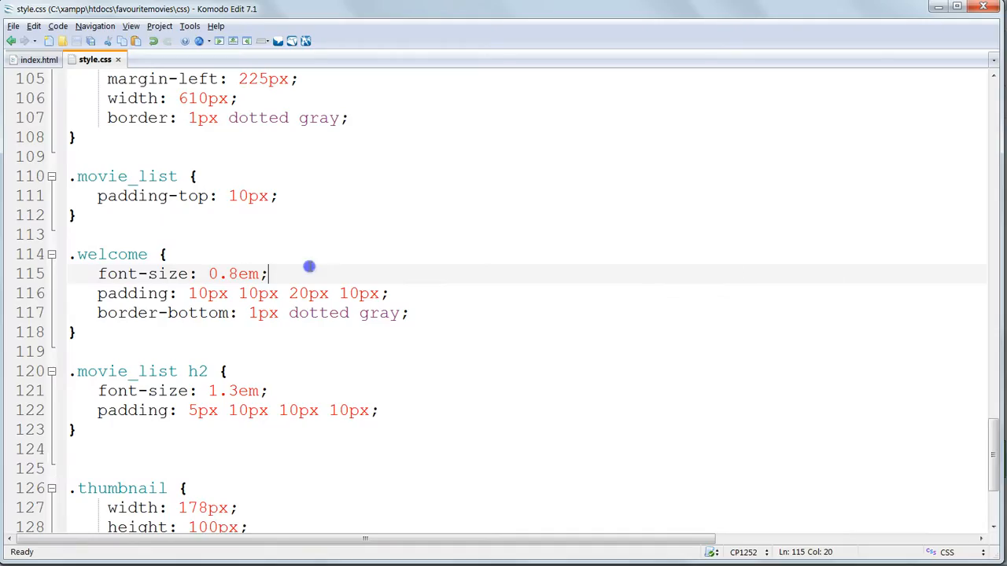
# Step: Justify the .welcome text and extend the heading selector to .movie_single h2
pyautogui.write('t')
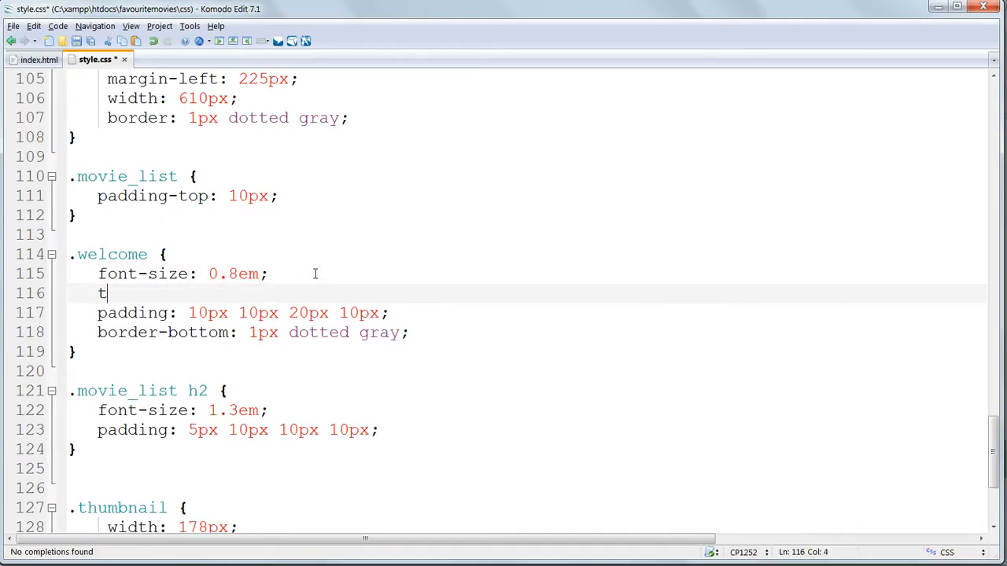
pyautogui.write('ext-align:')
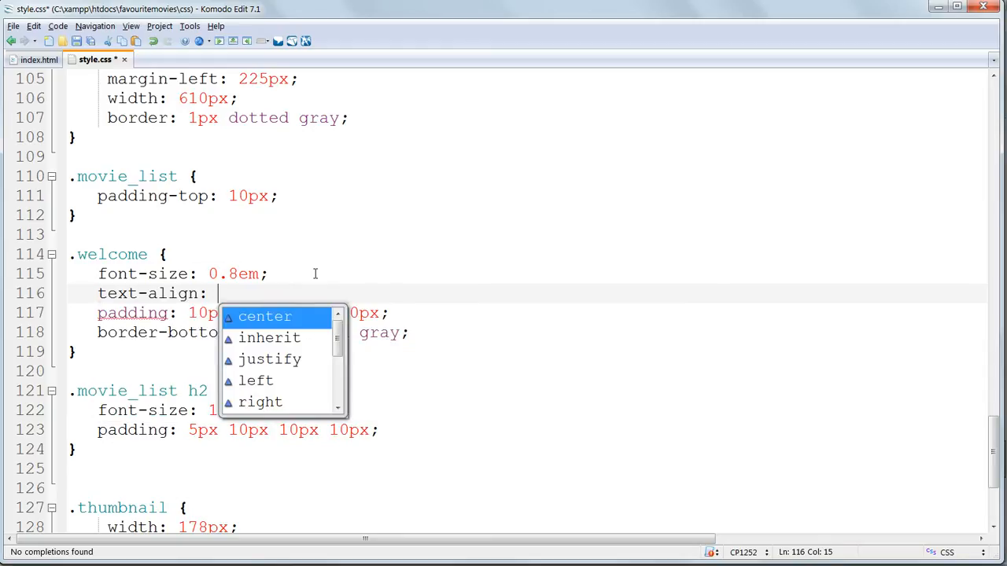
pyautogui.click(270, 359)
pyautogui.write(', .movie_sinl h2')
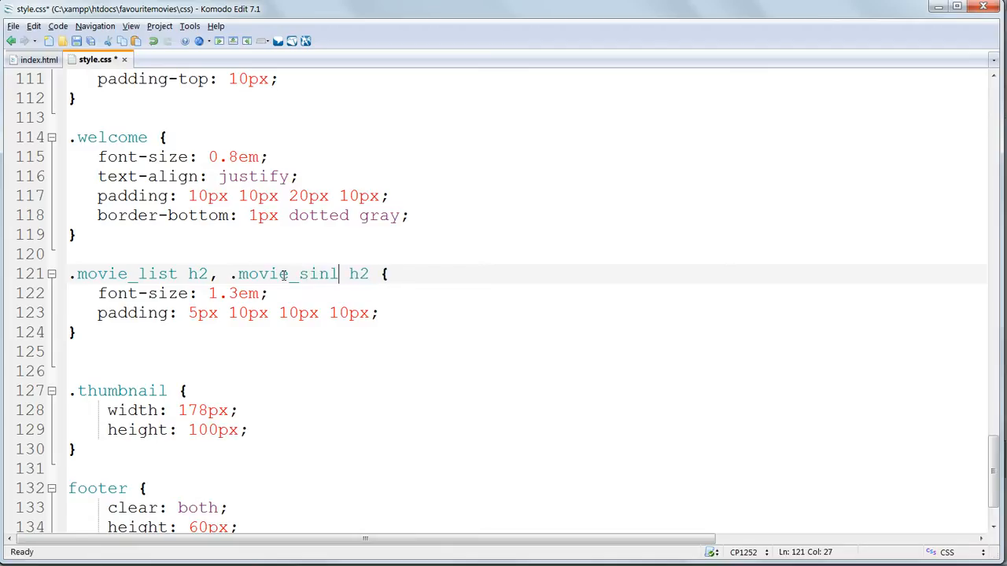
pyautogui.click(13, 26)
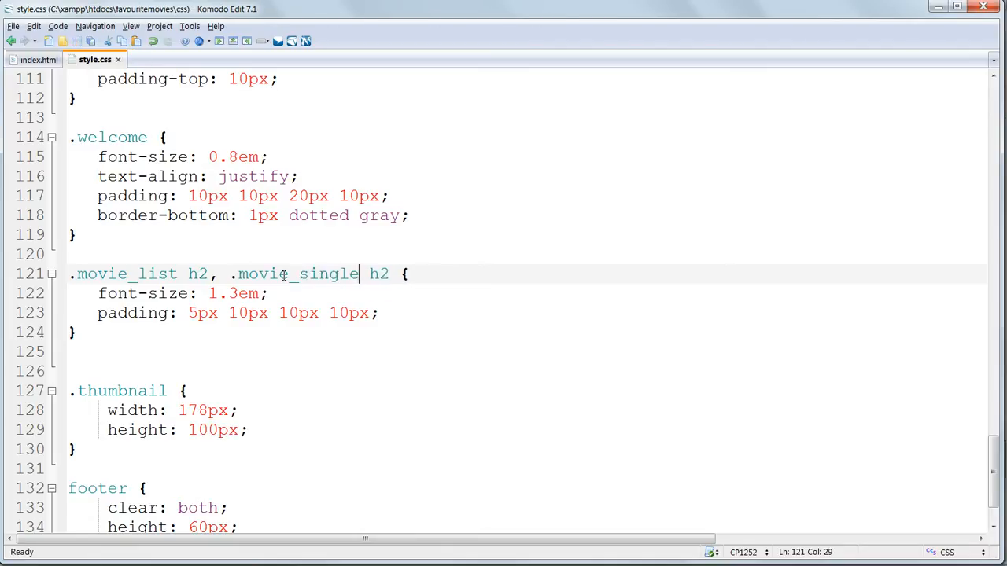
pyautogui.click(29, 57)
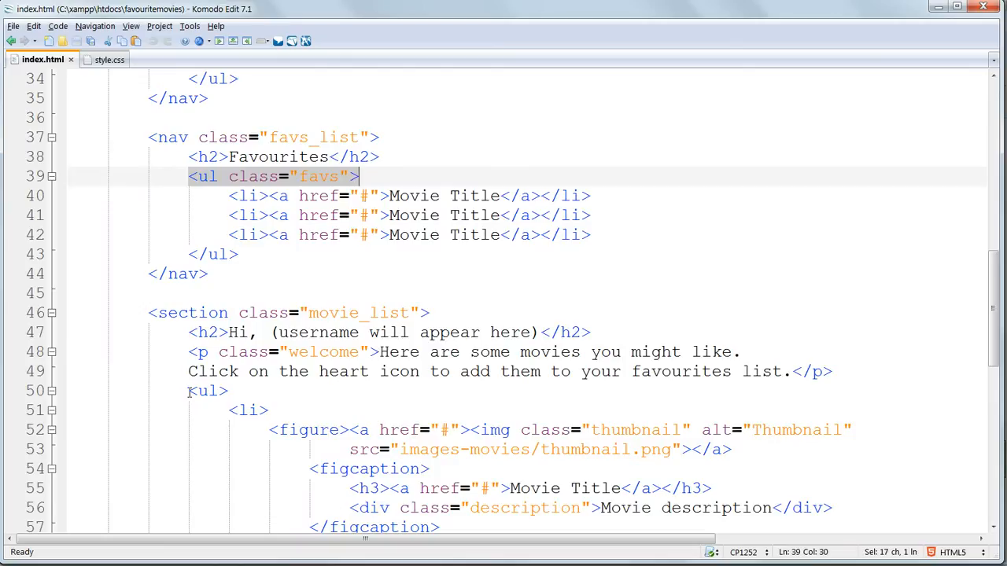
# Step: Inspect the movie list's ul markup in index.html against the stylesheet
pyautogui.doubleClick(361, 312)
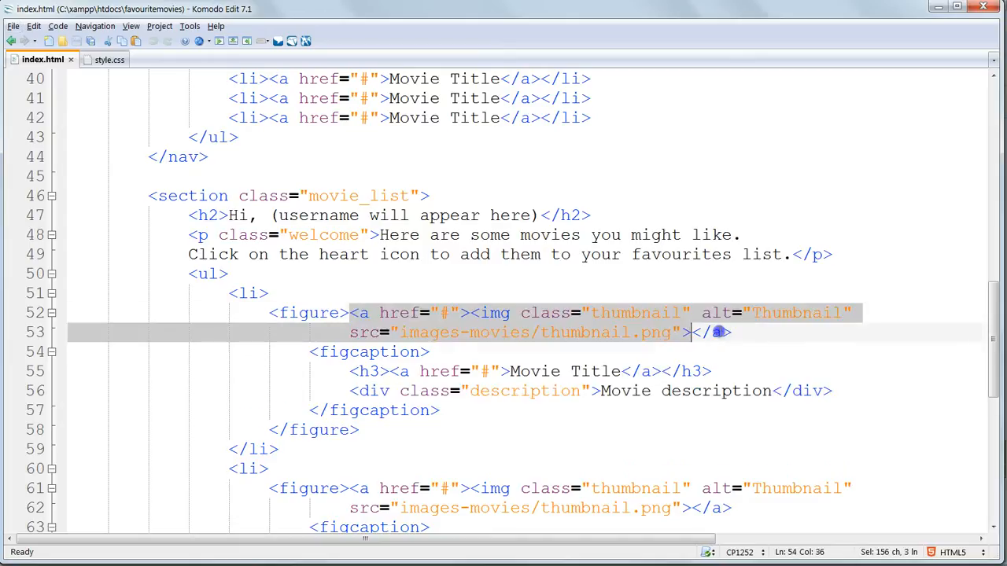
pyautogui.click(112, 61)
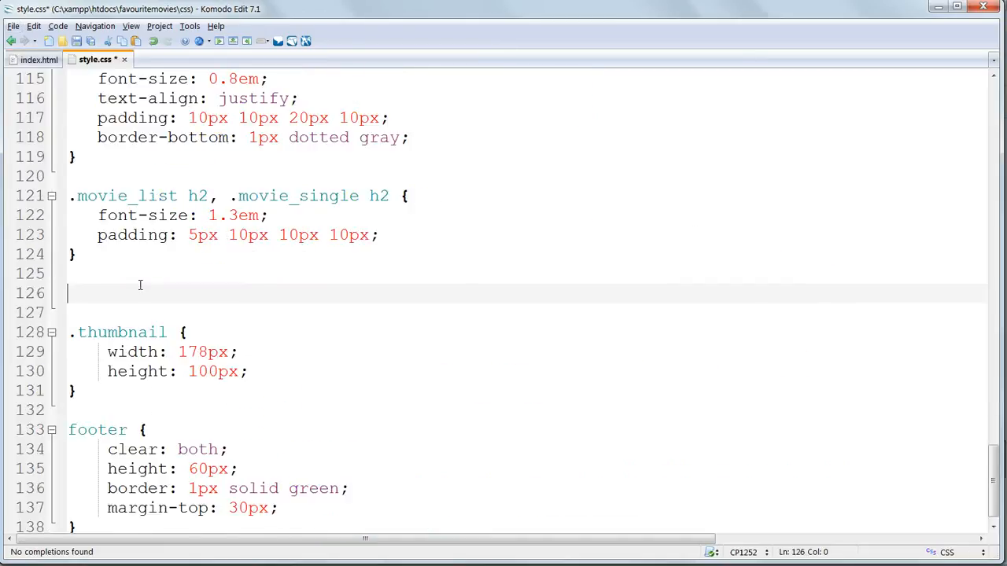
pyautogui.click(36, 60)
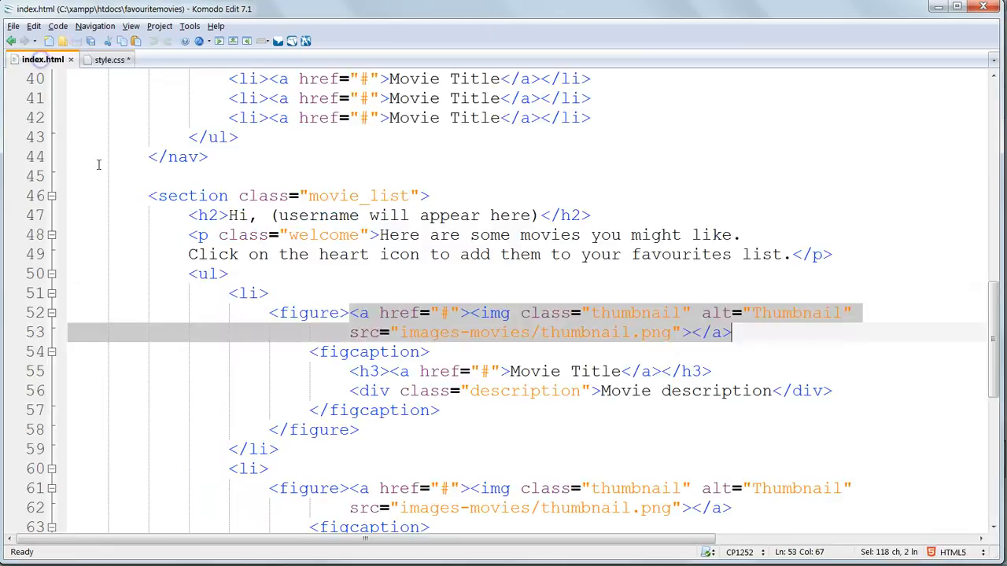
pyautogui.click(98, 59)
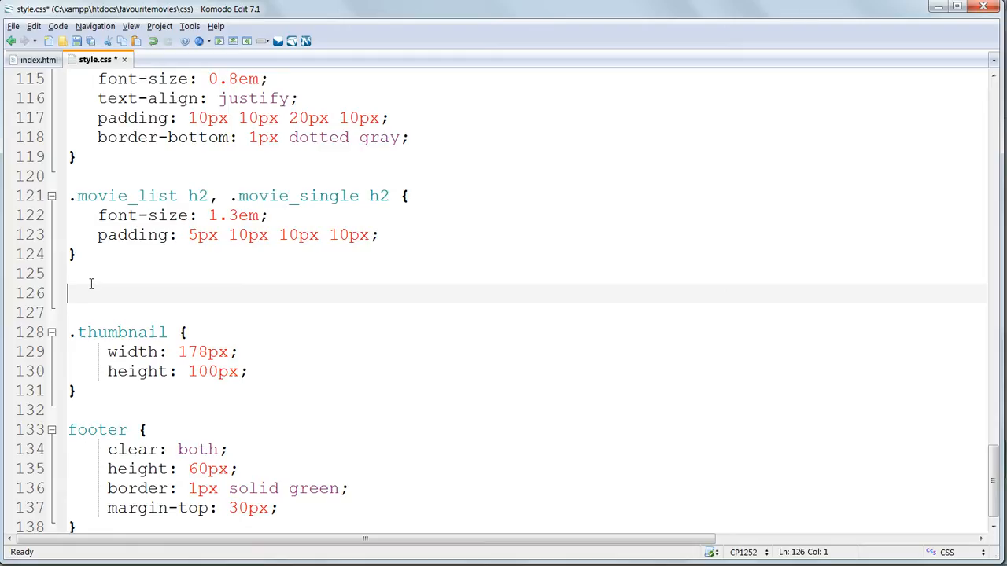
# Step: Add a .movie_list ul rule with 20px top padding
pyautogui.write('.movie_list ul {')
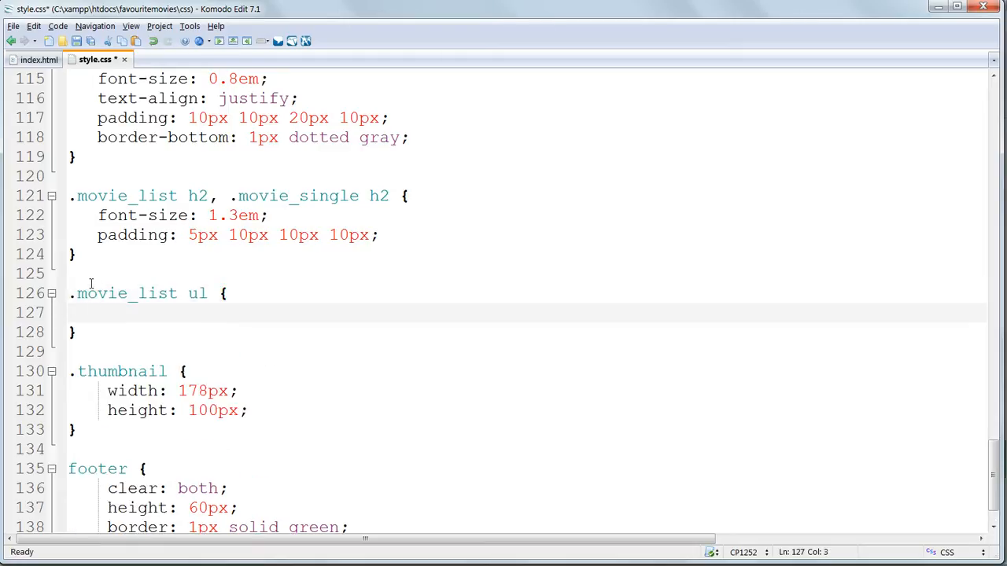
pyautogui.write('padding-top: 20px;')
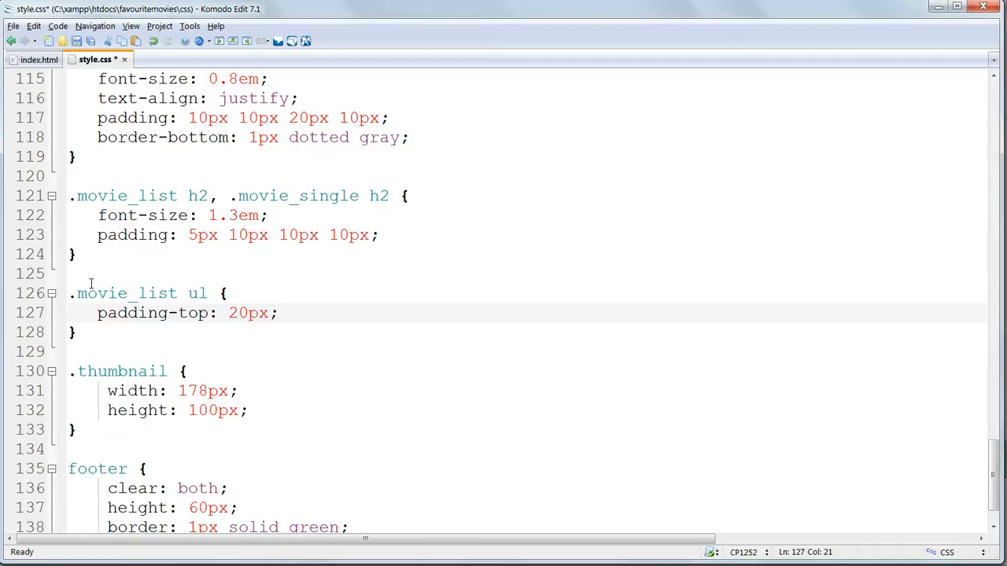
pyautogui.press('Return')
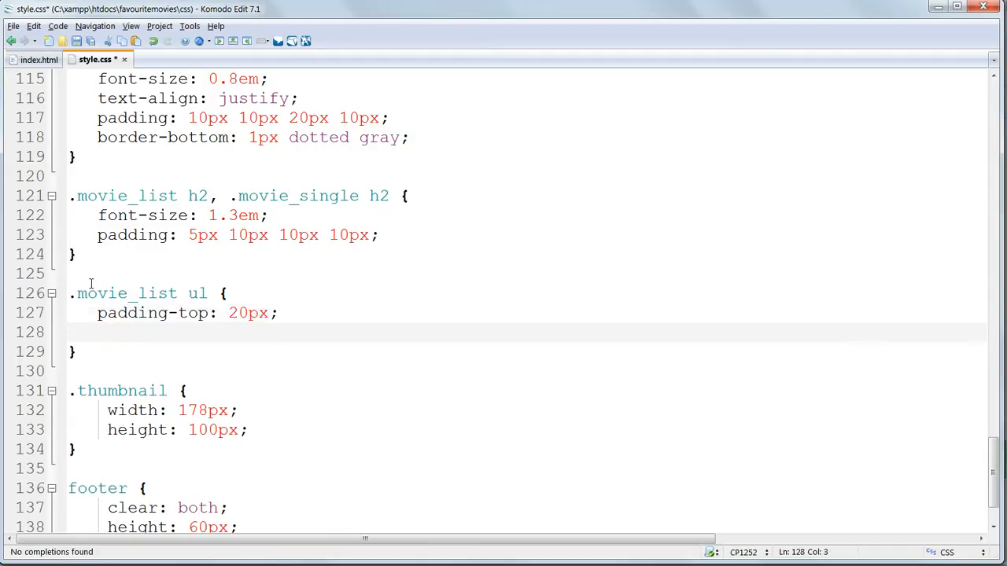
pyautogui.click(32, 60)
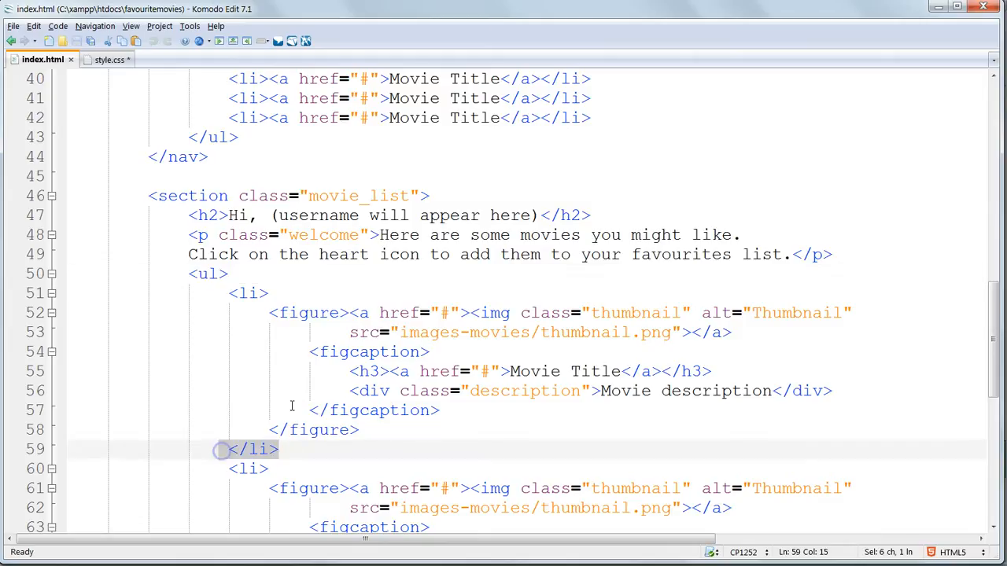
pyautogui.click(108, 60)
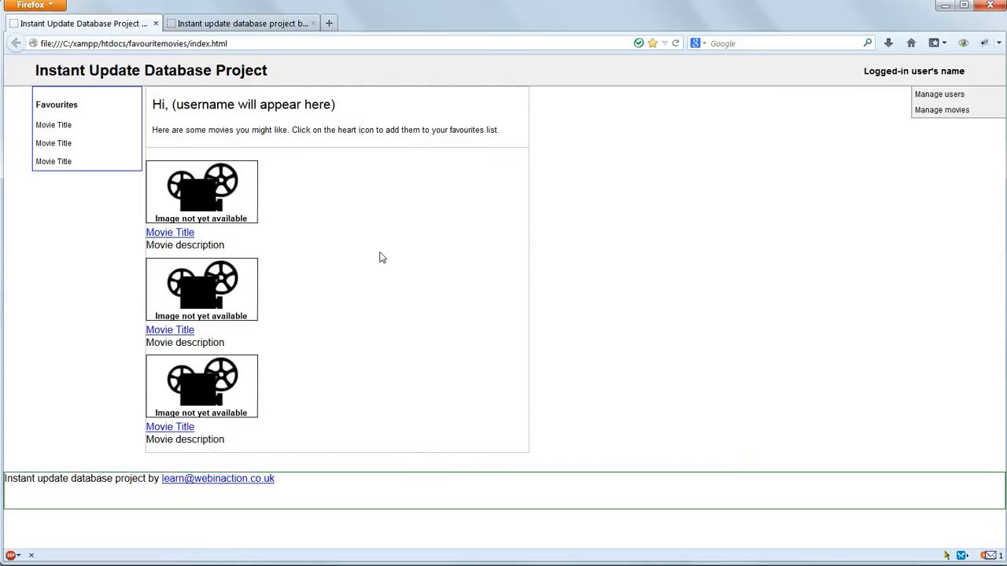
pyautogui.moveTo(261, 152)
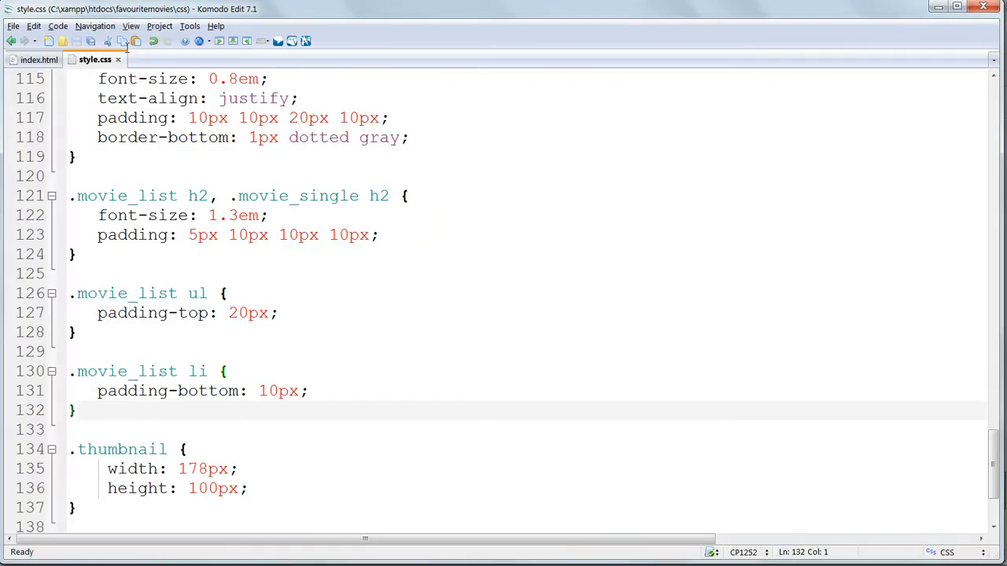
# Step: Start a .movie_list h3 a rule with a 1.1em font size
pyautogui.write('.movie_list h')
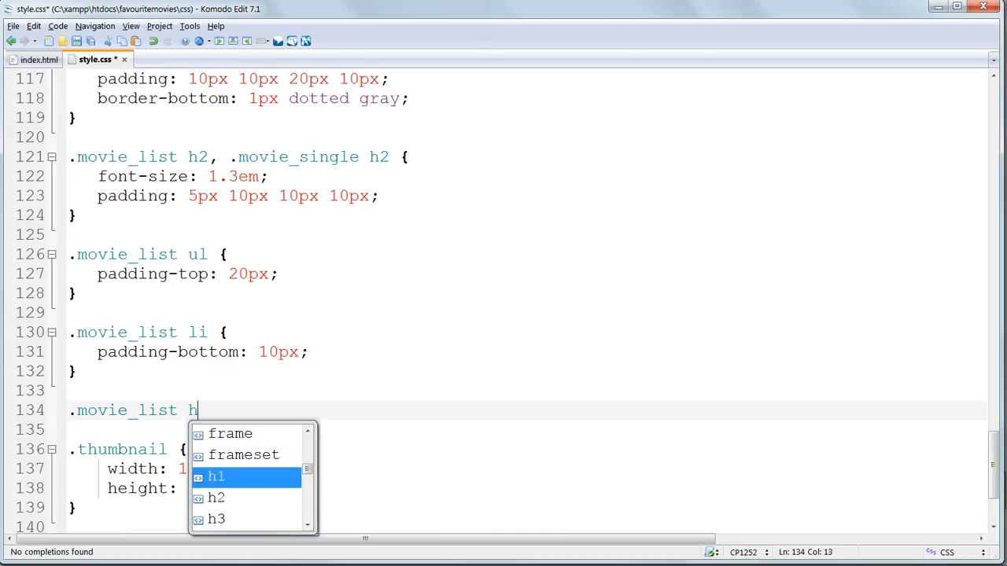
pyautogui.write('3 a {')
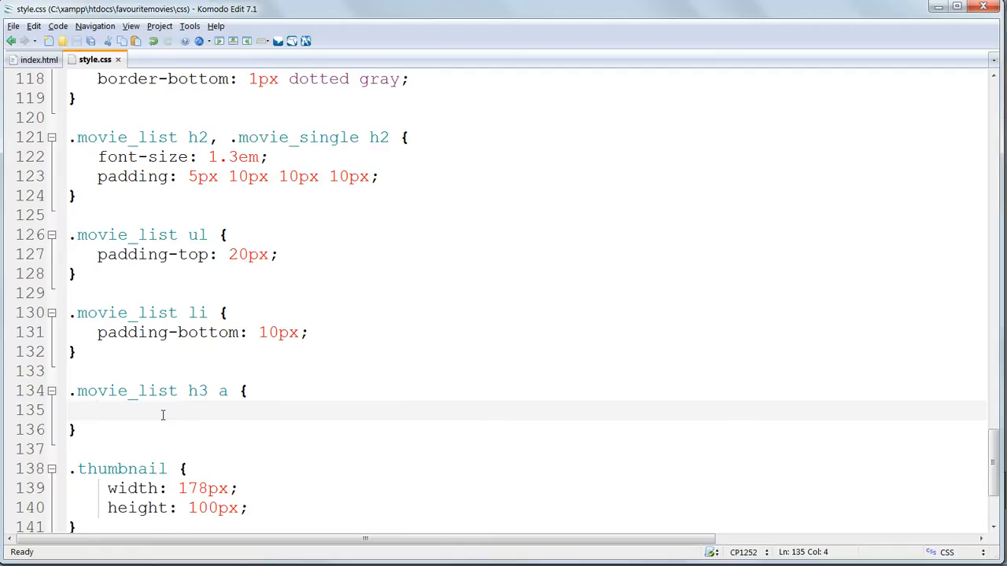
pyautogui.write('font')
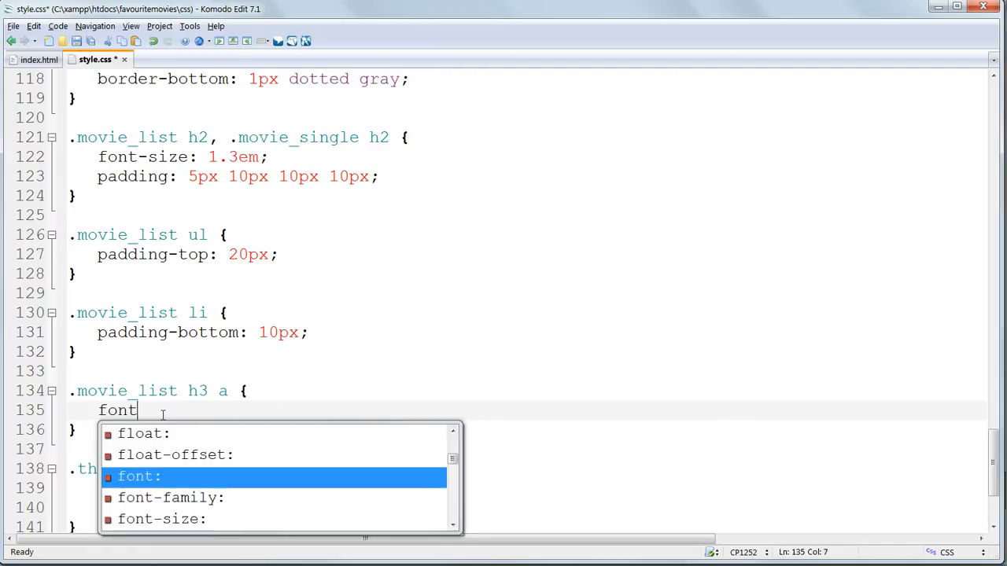
pyautogui.write('-size:')
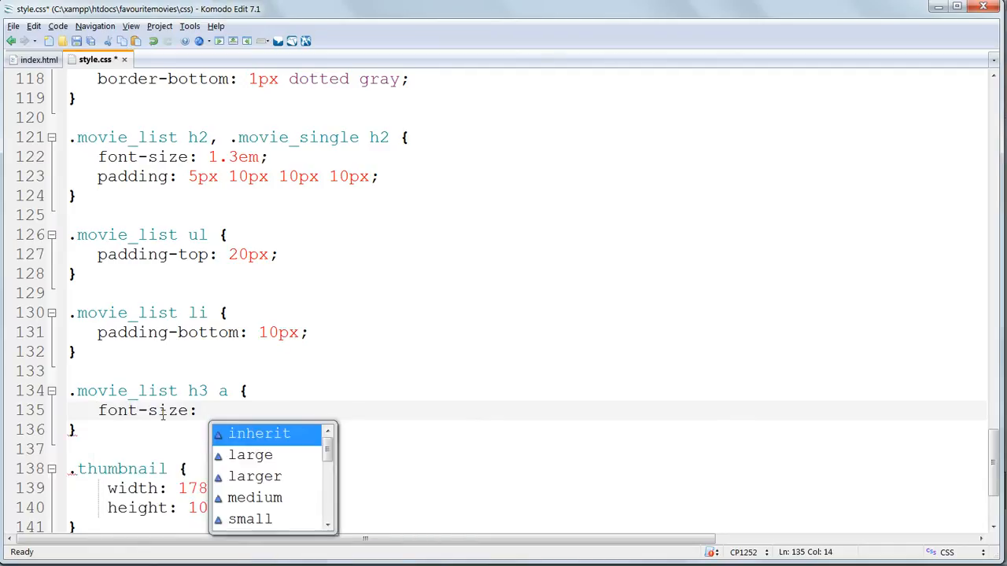
pyautogui.write('1.1em;')
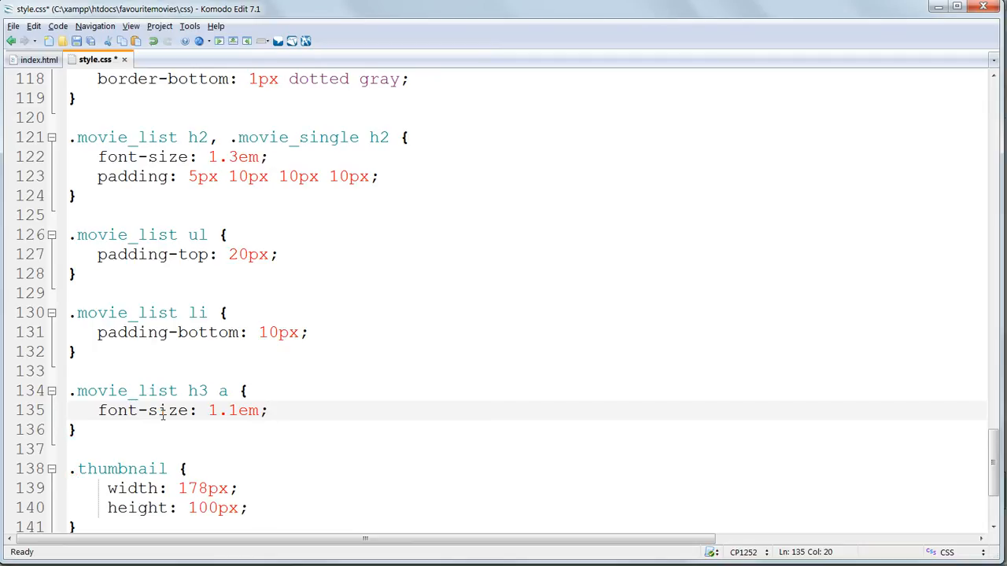
# Step: Set the movie title link colour to #438BC5
pyautogui.write('color')
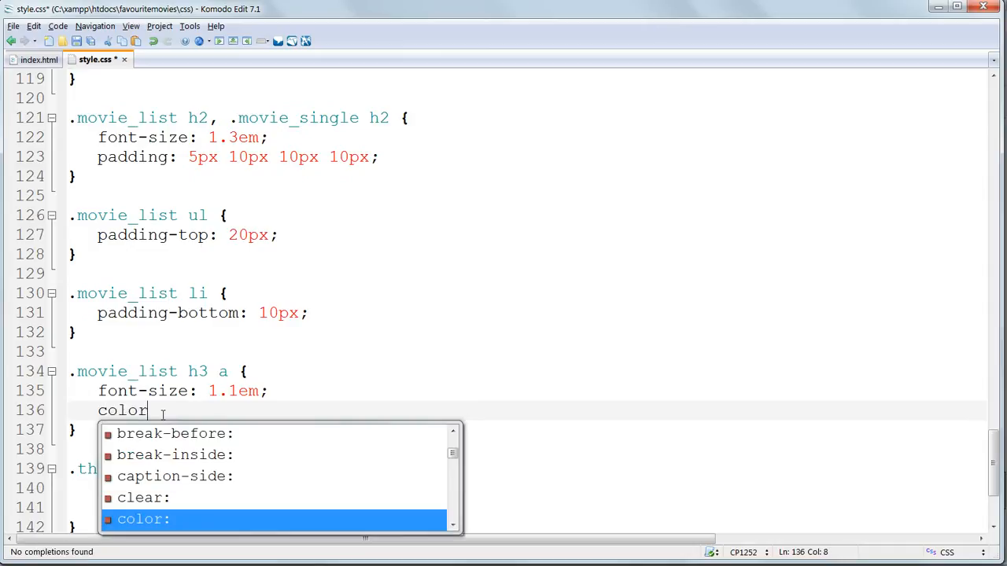
pyautogui.write(': #')
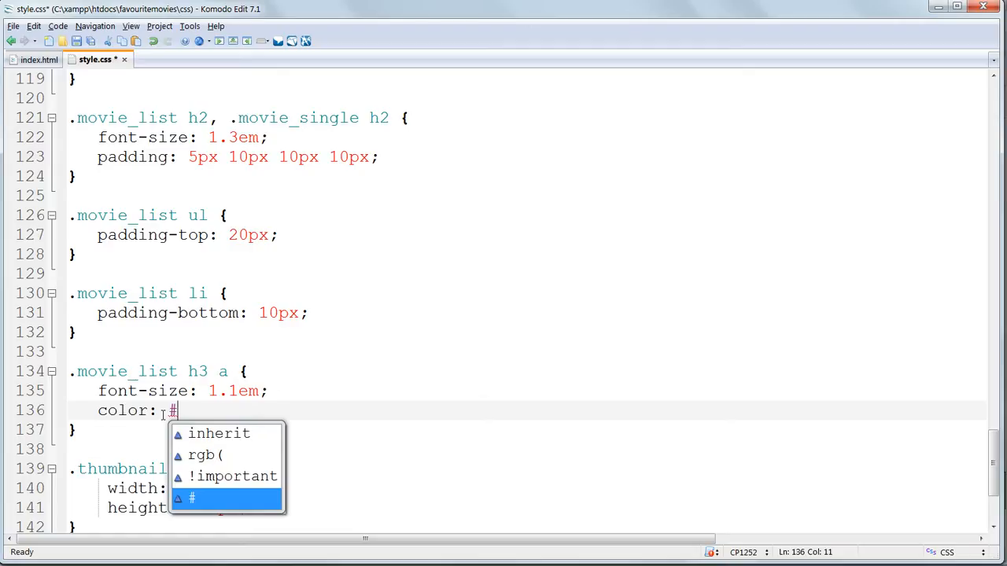
pyautogui.write('438')
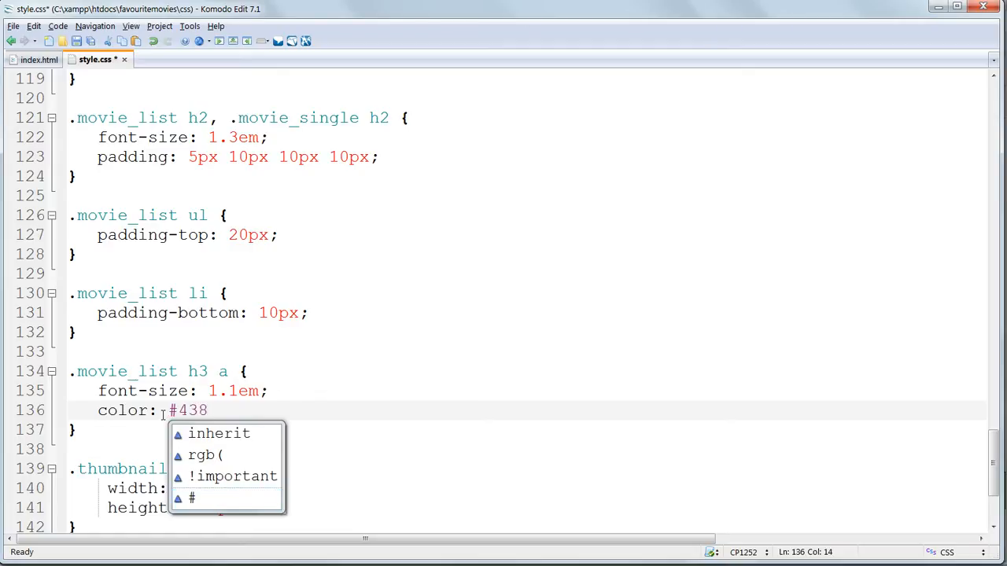
pyautogui.write('B')
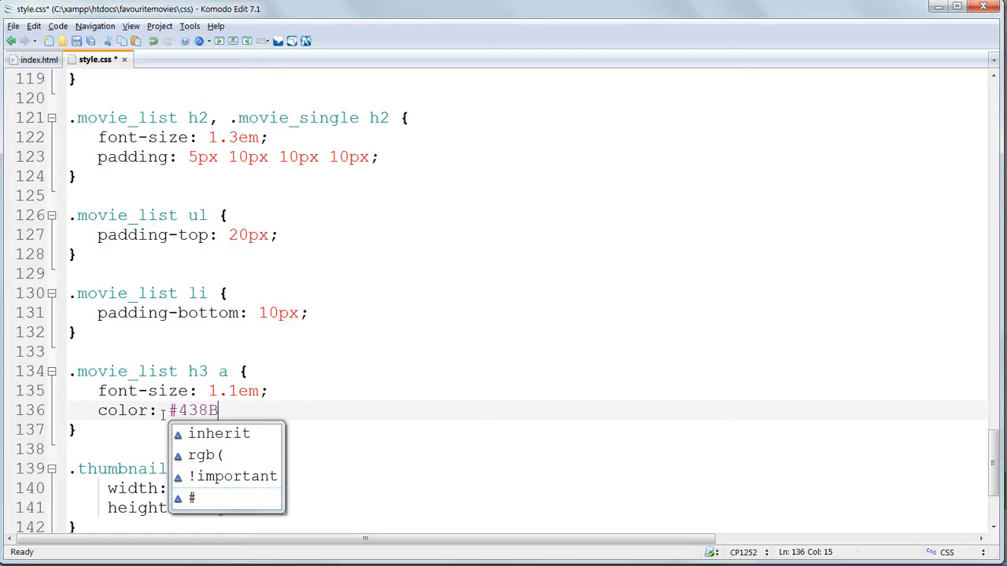
pyautogui.write('C5')
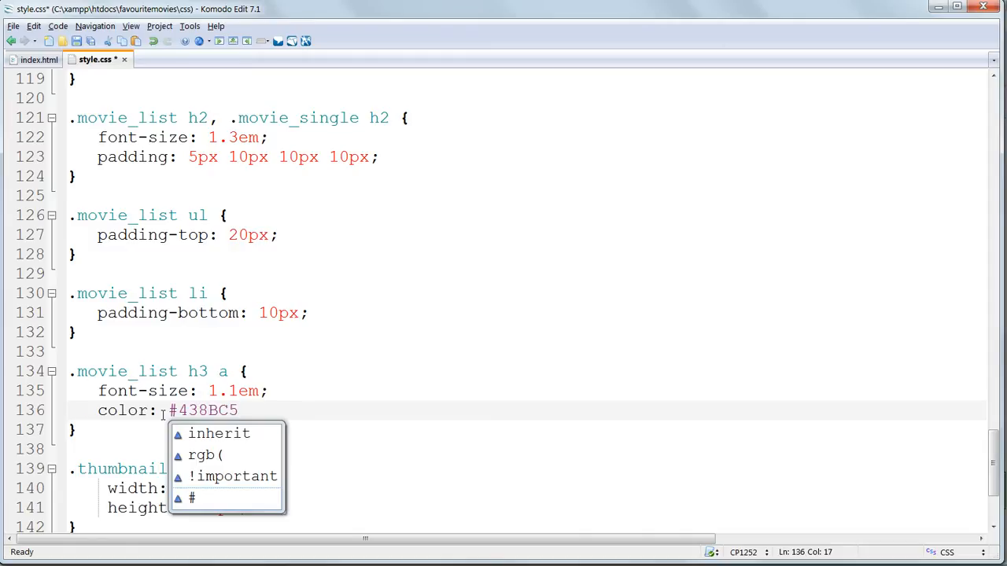
pyautogui.write(';')
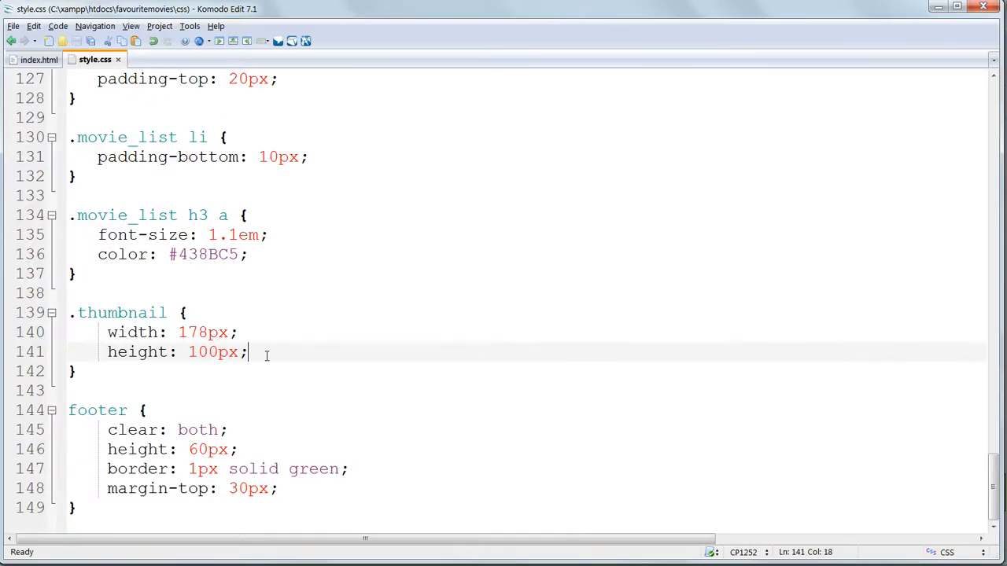
# Step: Add bold font weight and block display to the .thumbnail rule
pyautogui.write('font-weight: bold;')
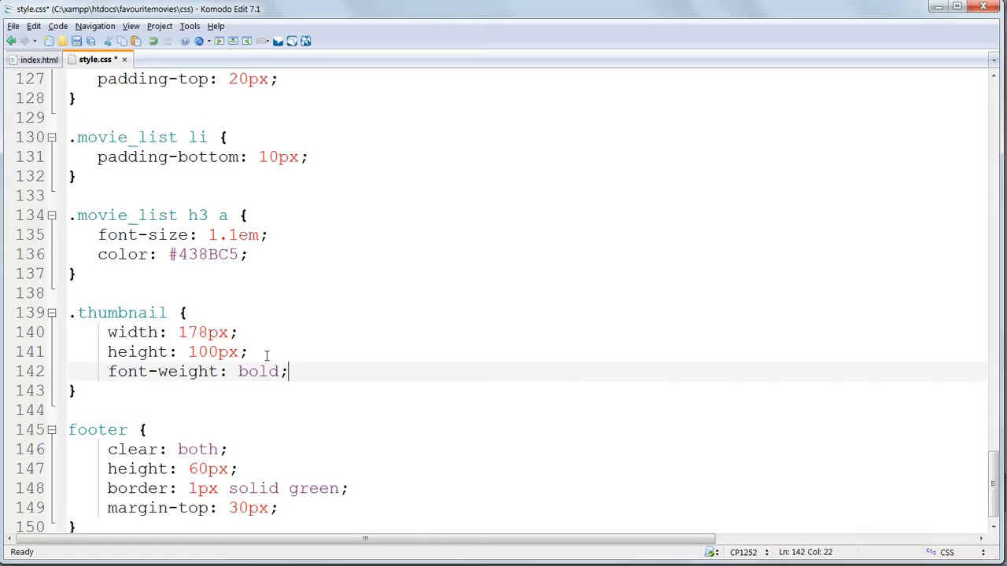
pyautogui.moveTo(309, 508)
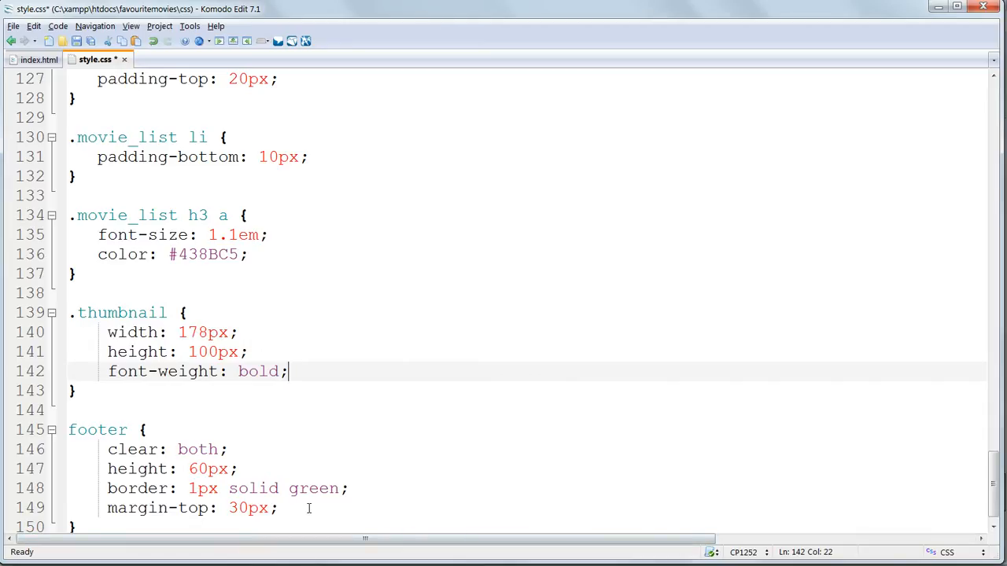
pyautogui.write('display:')
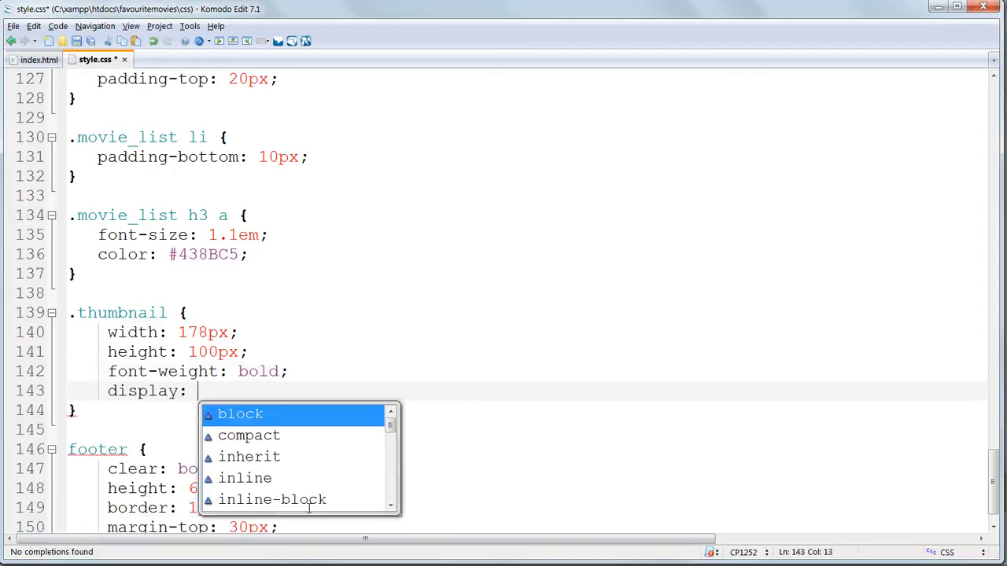
pyautogui.click(240, 414)
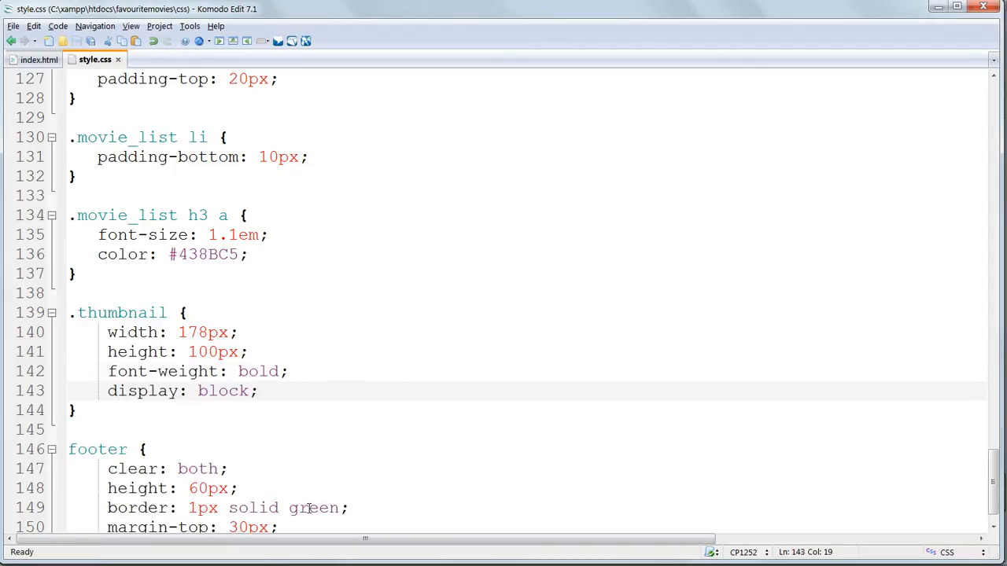
pyautogui.click(258, 391)
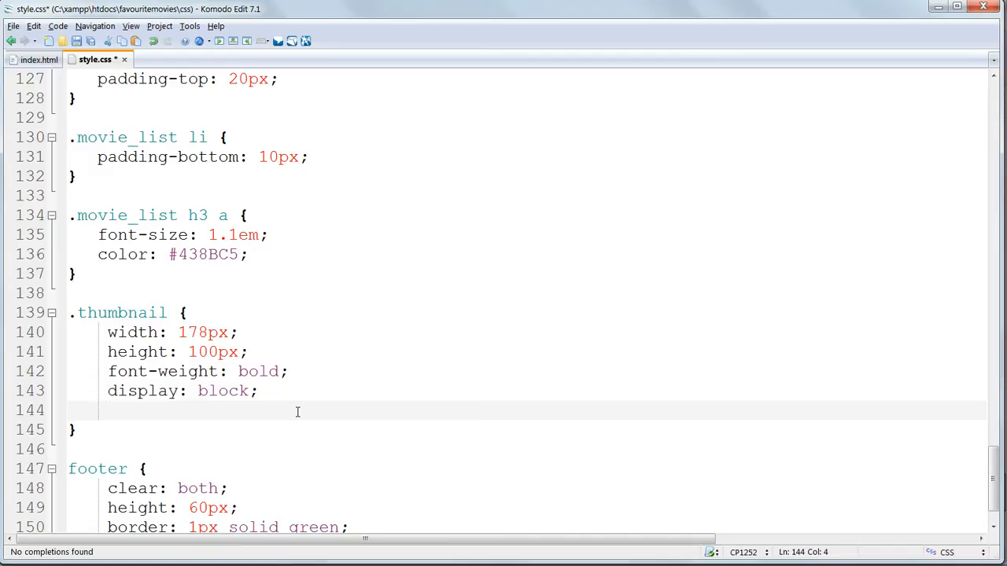
# Step: Add 0.5em top and bottom margins and text-decoration: none to .thumbnail
pyautogui.write('margin-top: 0.5em;')
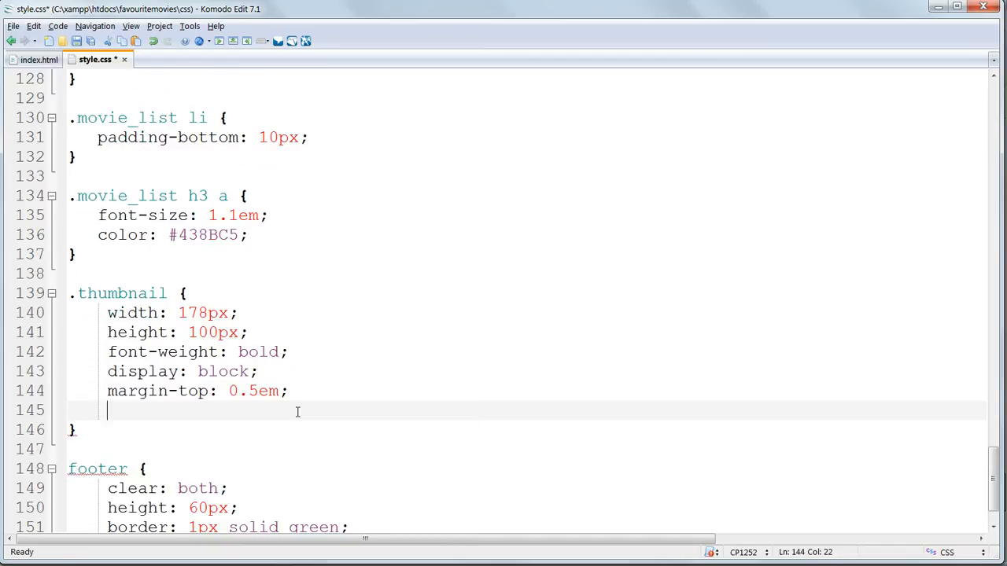
pyautogui.write('margin-bottom:')
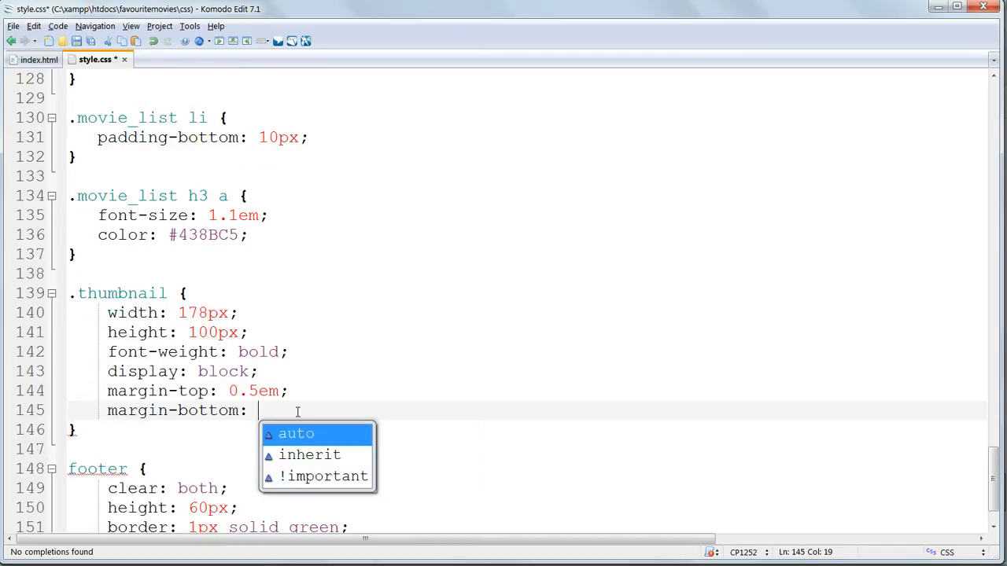
pyautogui.write('0.5')
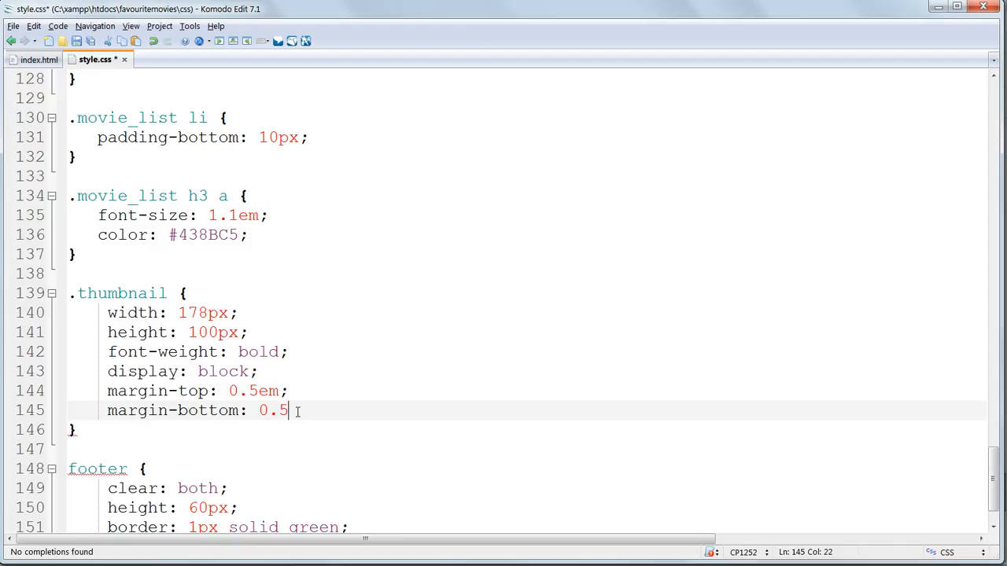
pyautogui.write('em;')
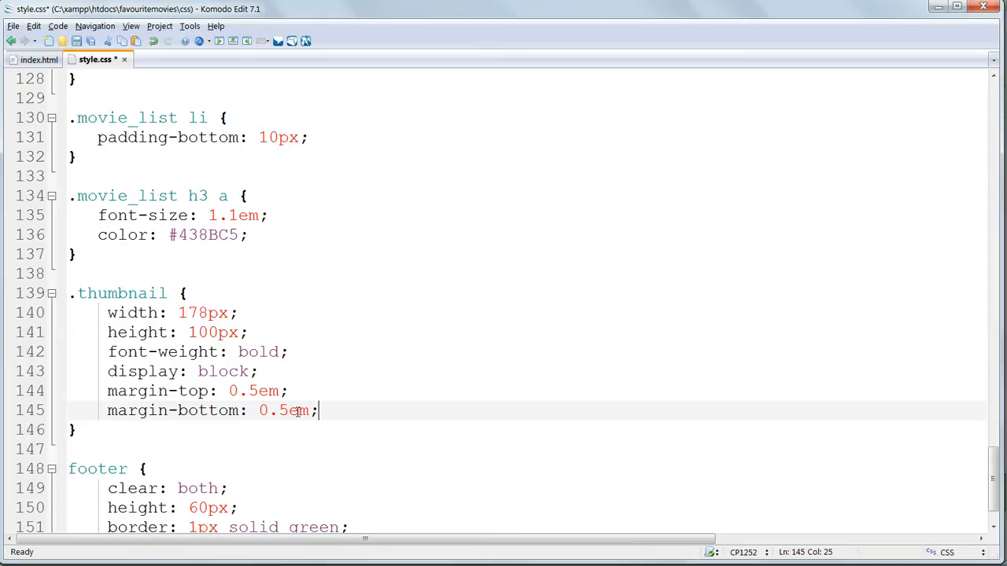
pyautogui.write('text-decoration:')
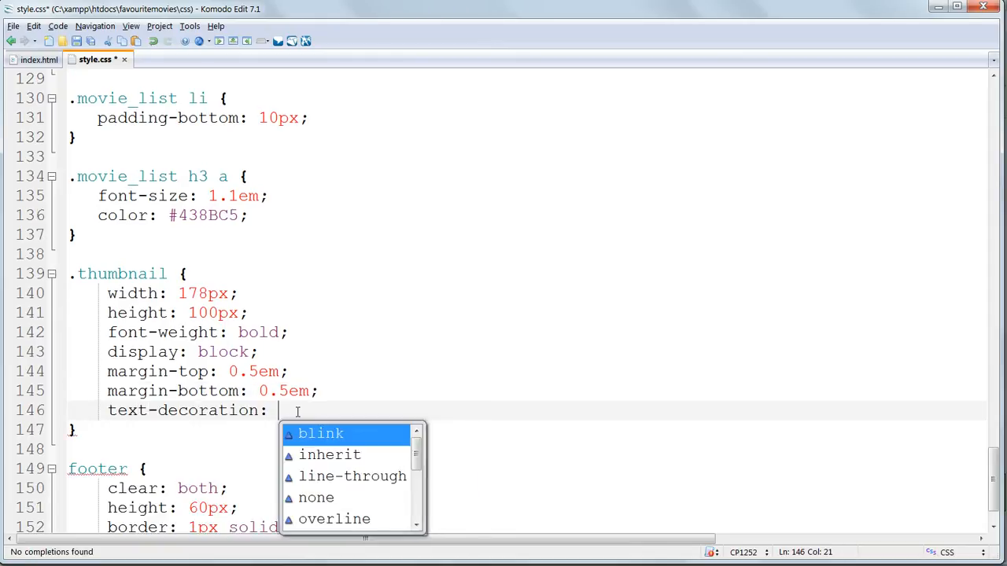
pyautogui.click(316, 497)
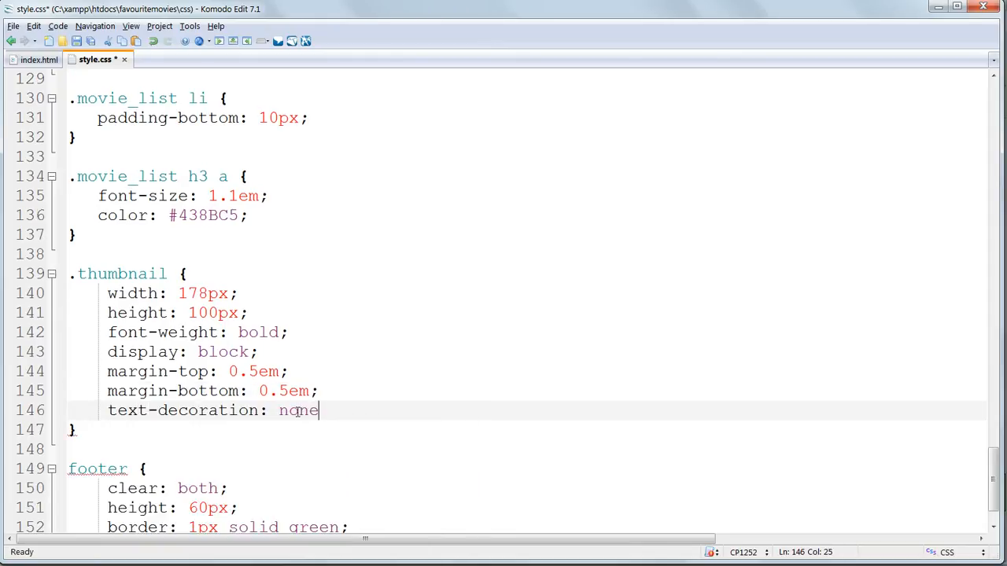
pyautogui.write(';')
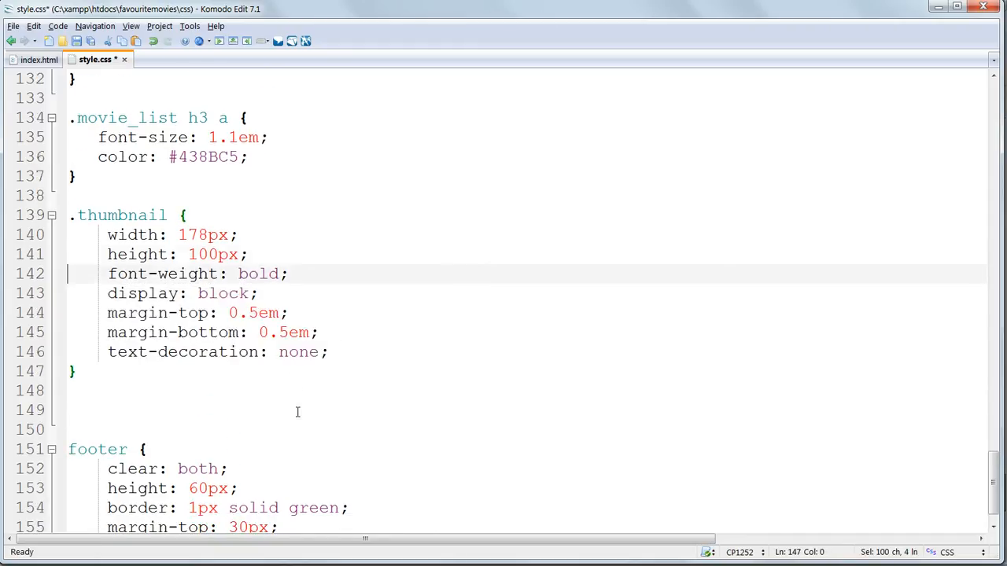
# Step: Cut the five new declarations out of .thumbnail for the .movie_list h3 a rule
pyautogui.moveTo(107, 273); pyautogui.dragTo(71, 371)
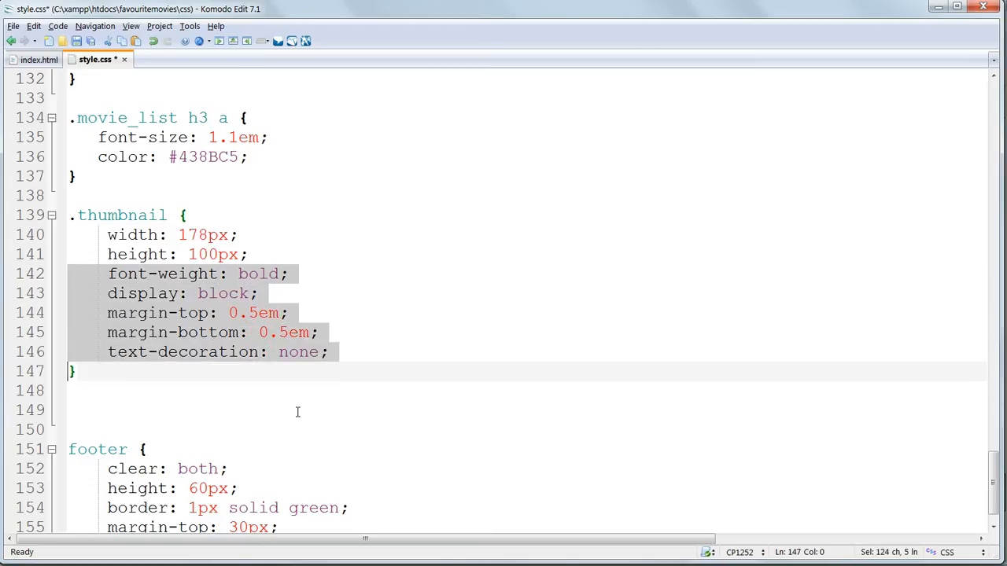
pyautogui.press('Delete')
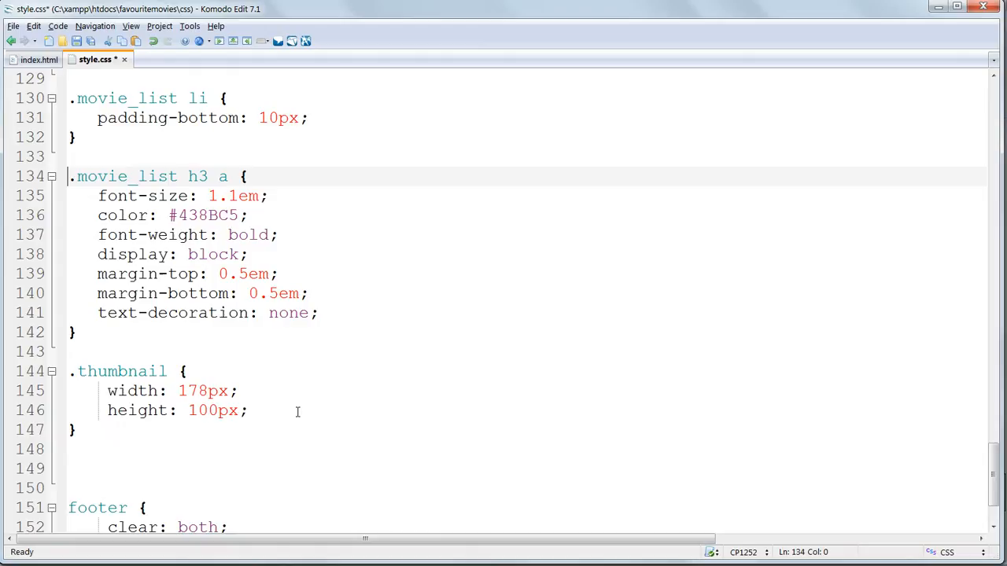
pyautogui.click(246, 254)
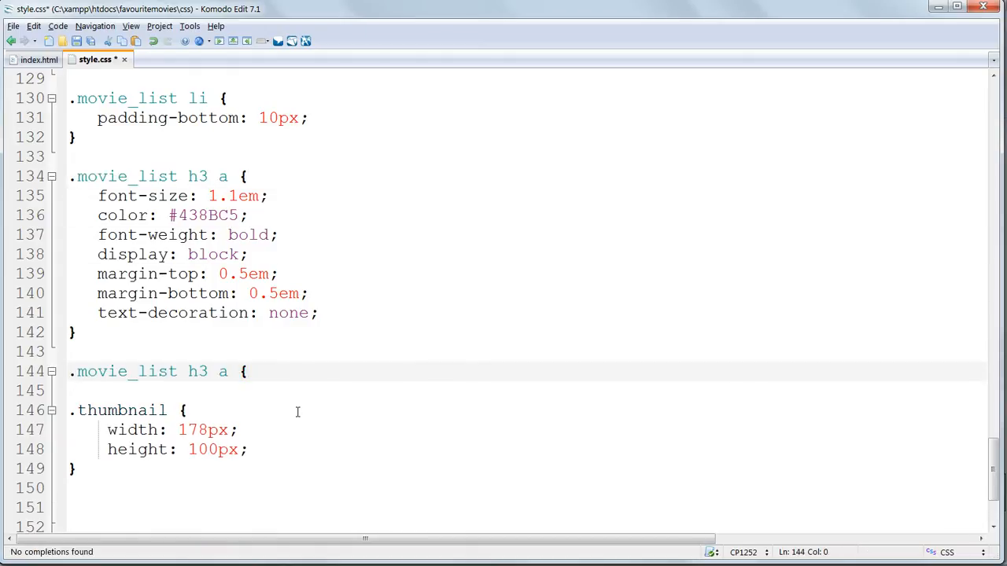
# Step: Add a .movie_list h3 a:hover rule setting text-decoration to underline
pyautogui.write(':hover')
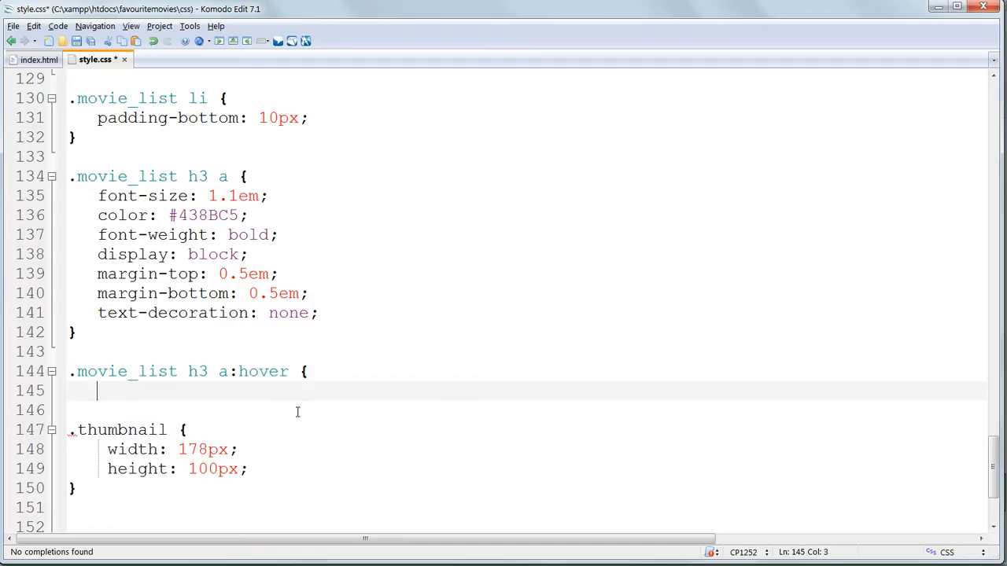
pyautogui.write('}')
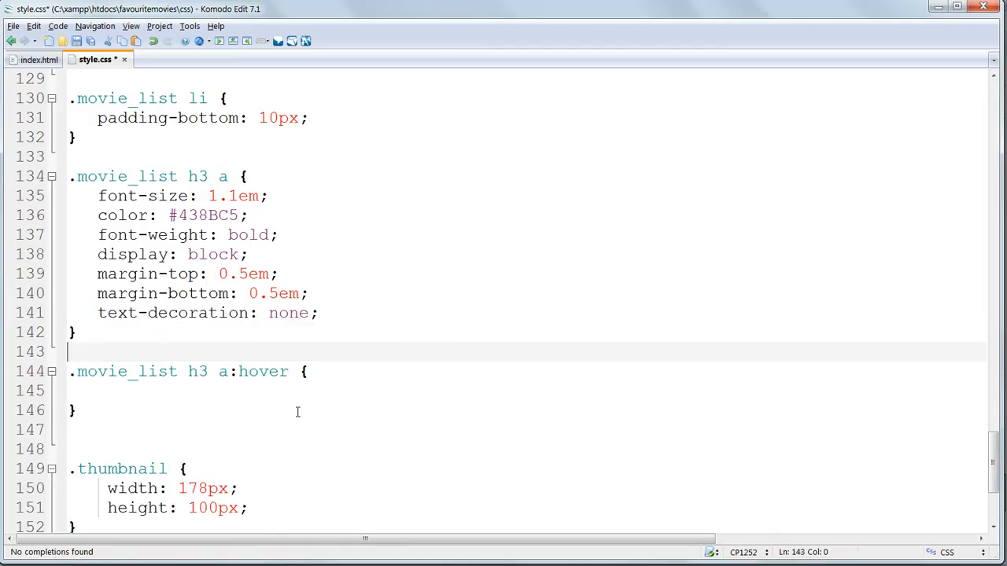
pyautogui.write('text-decoration: none;')
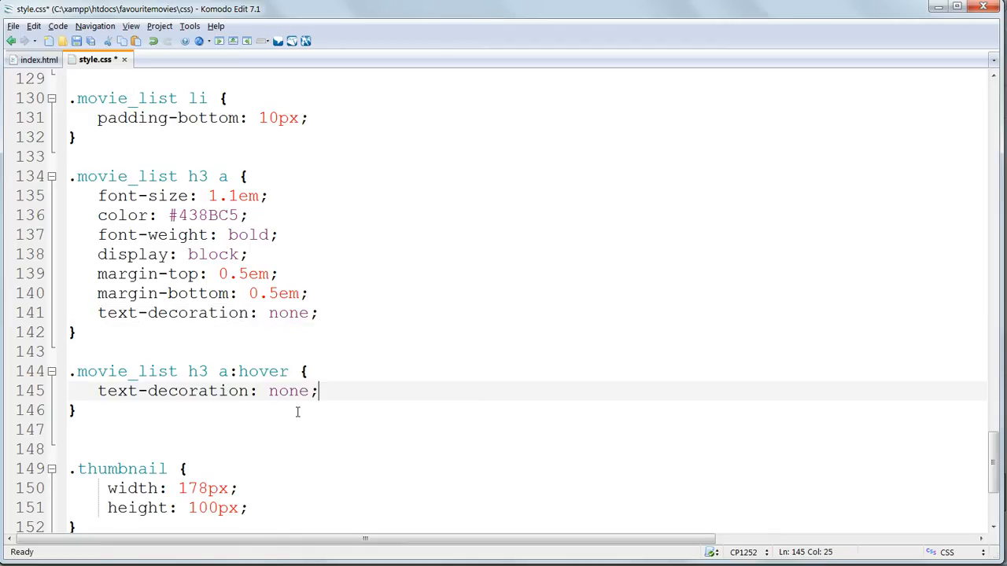
pyautogui.write('underline')
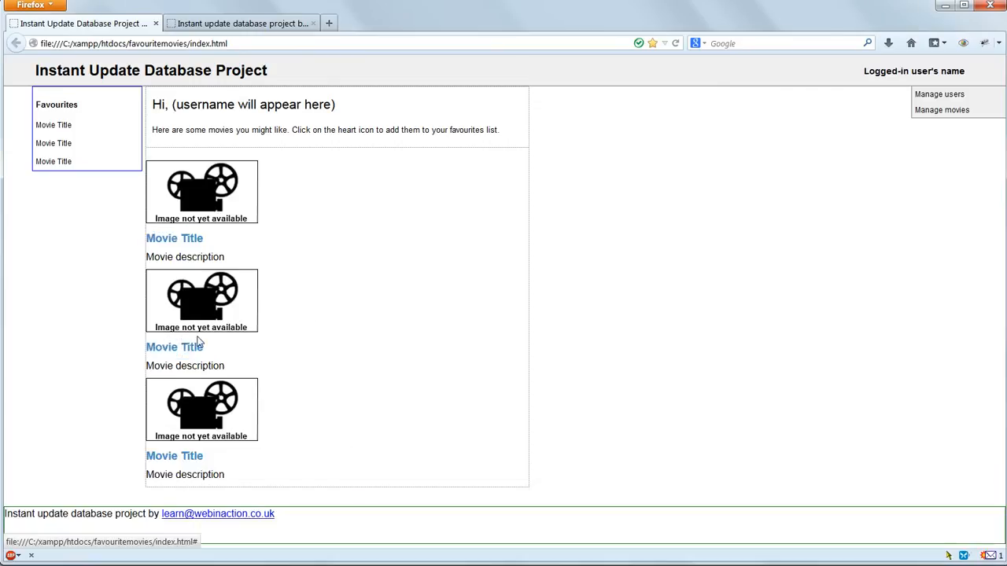
pyautogui.moveTo(195, 353)
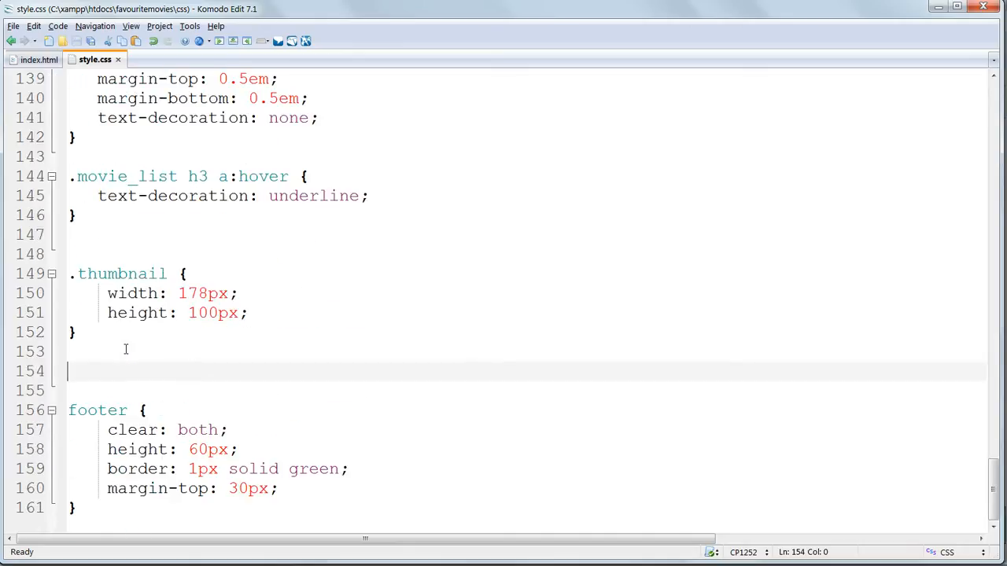
# Step: Create a new .movie_list figcaption rule in style.css
pyautogui.write('fig')
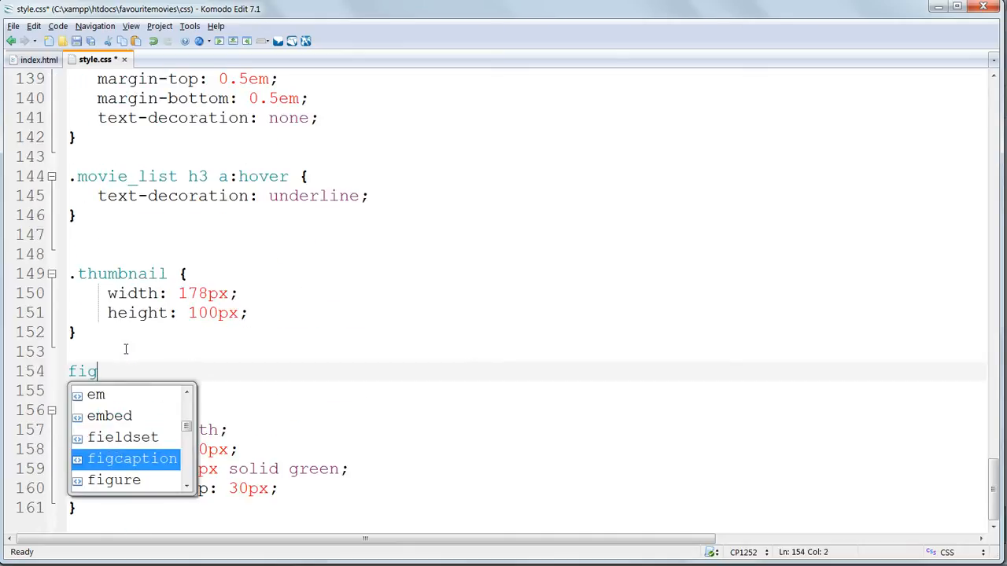
pyautogui.click(132, 458)
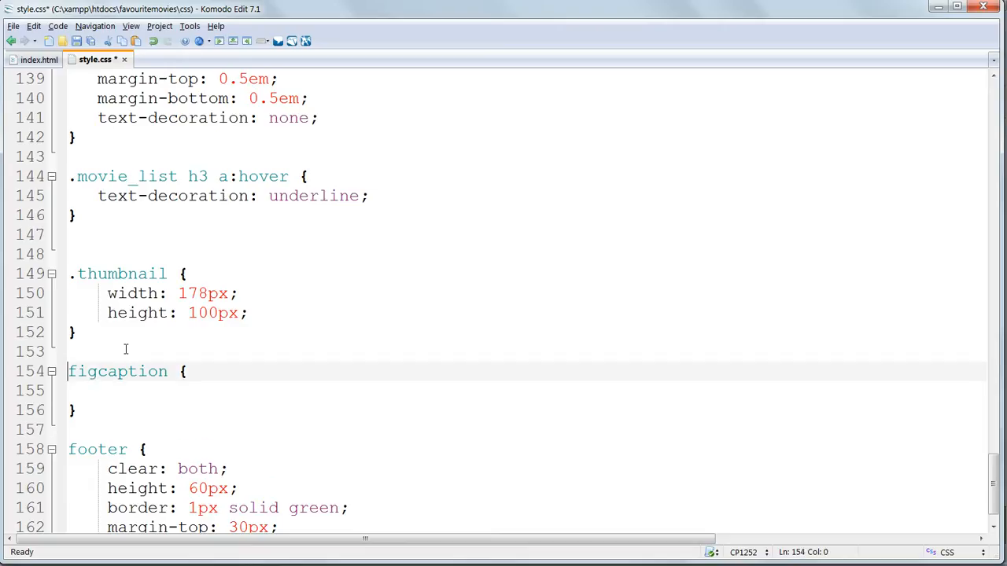
pyautogui.write('.movie')
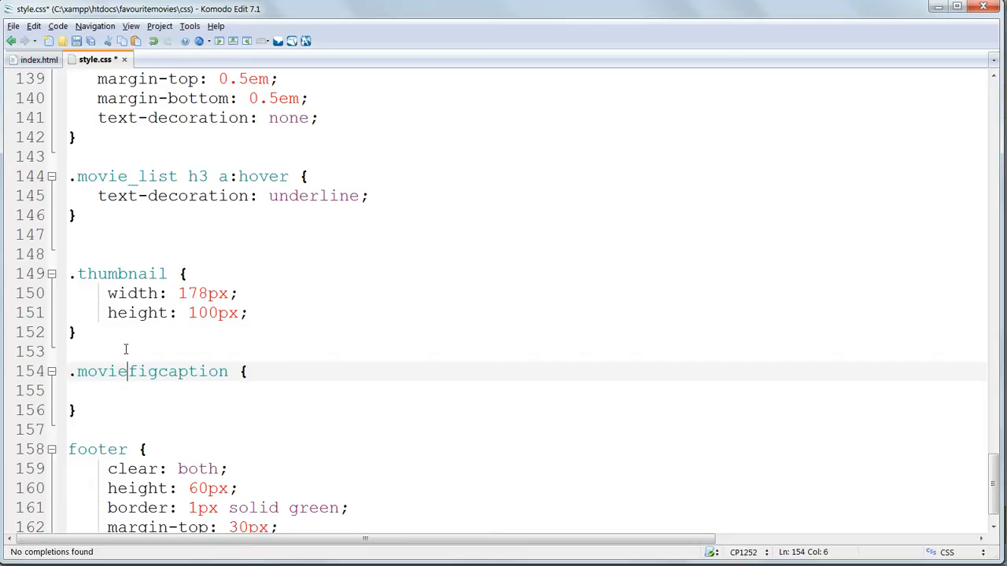
pyautogui.write('_list')
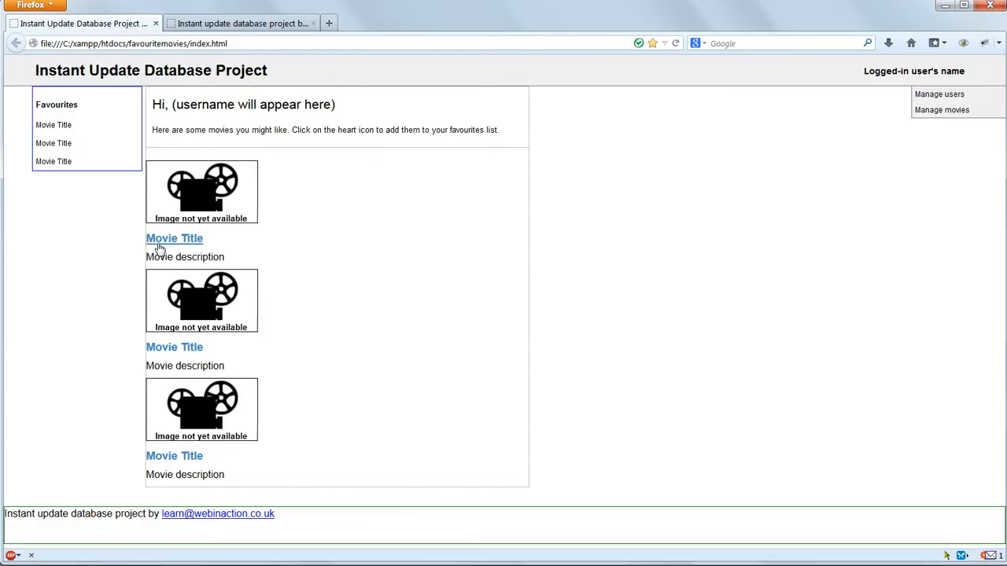
pyautogui.moveTo(276, 168)
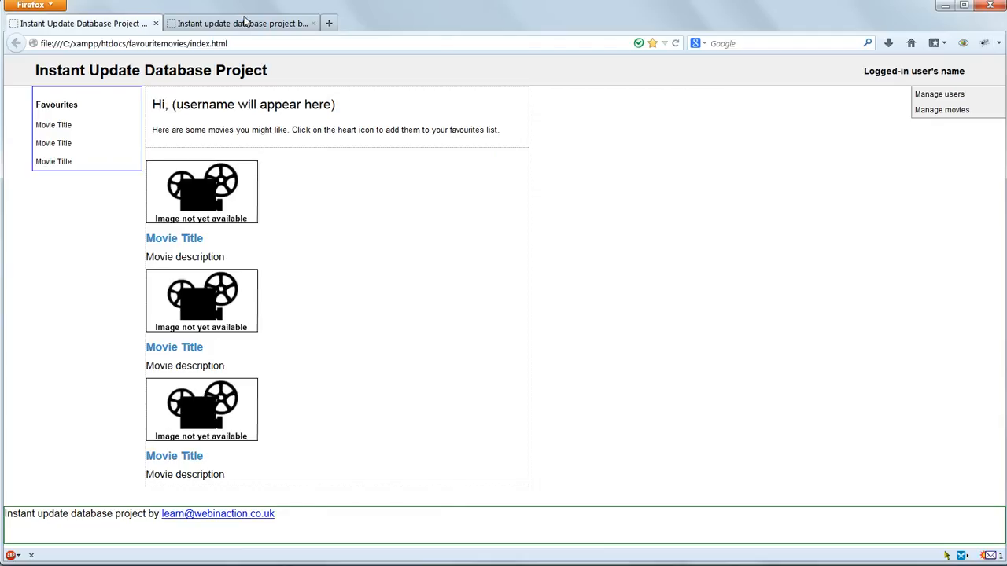
# Step: Check the finished reference site, then give figcaption display: inline-block
pyautogui.click(244, 24)
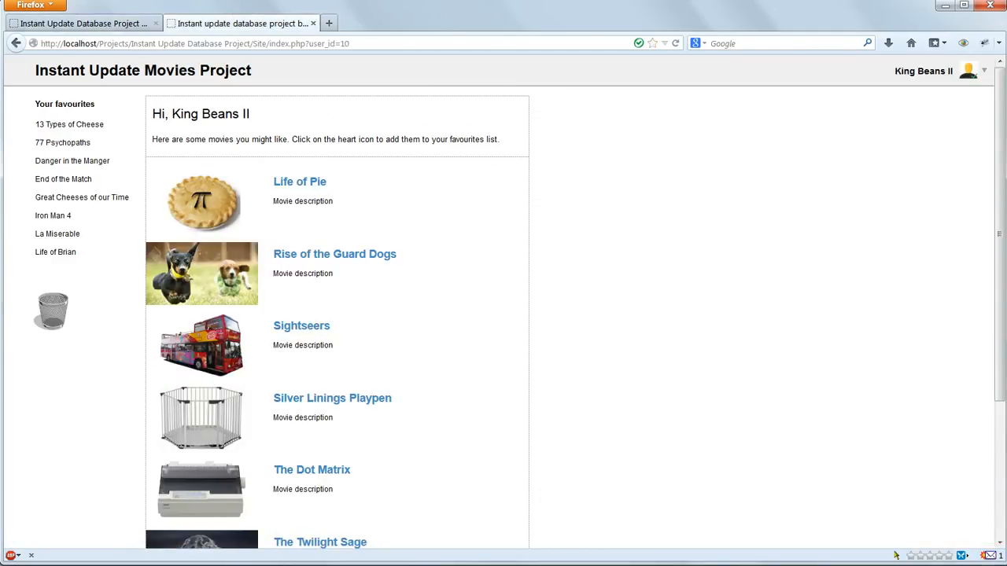
pyautogui.press('alt+tab')
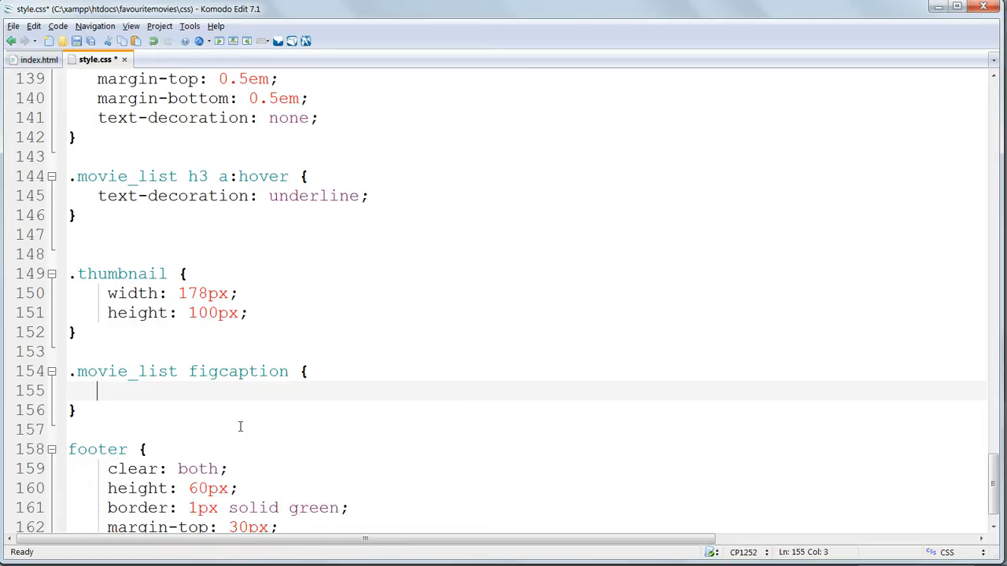
pyautogui.write('display:')
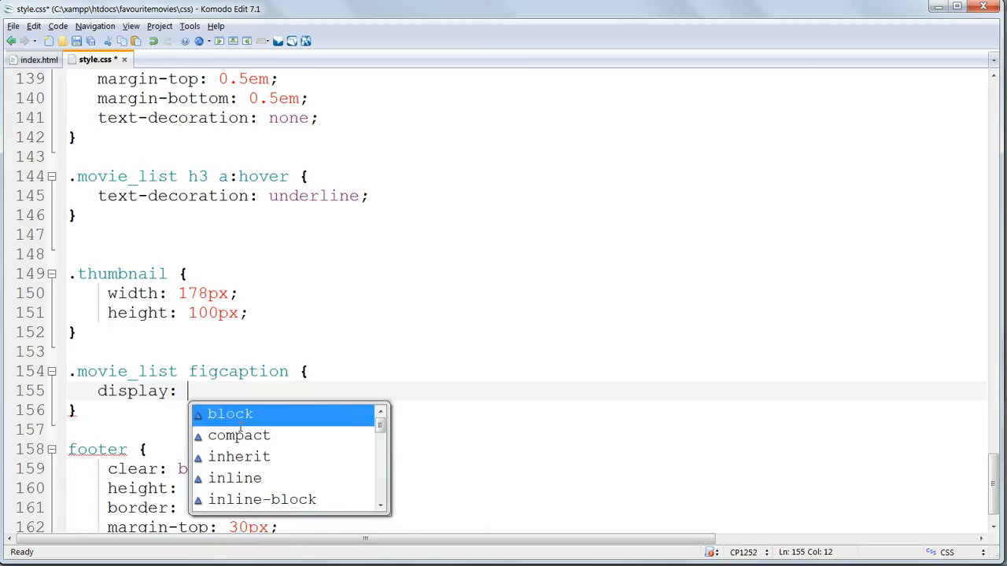
pyautogui.click(262, 499)
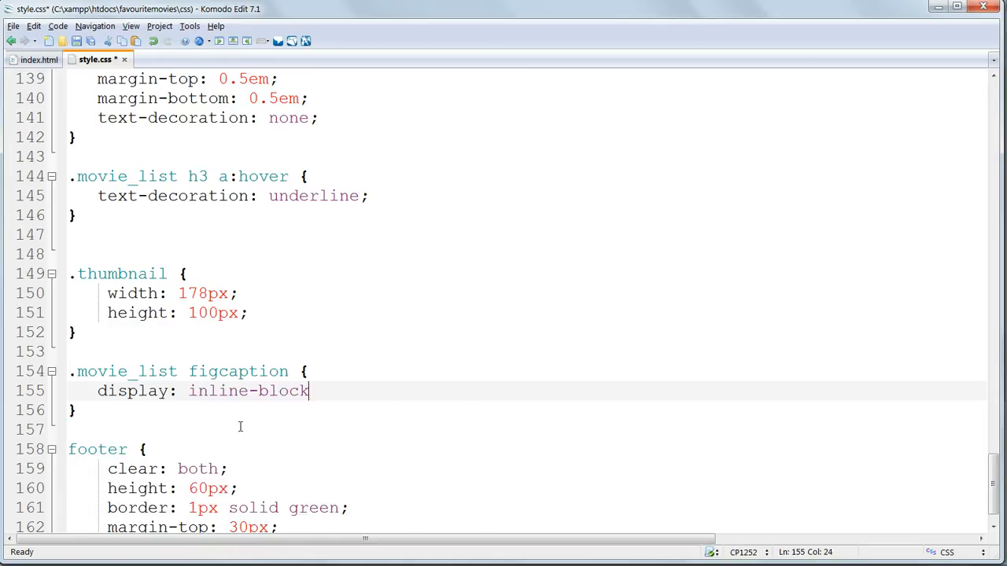
pyautogui.write(';')
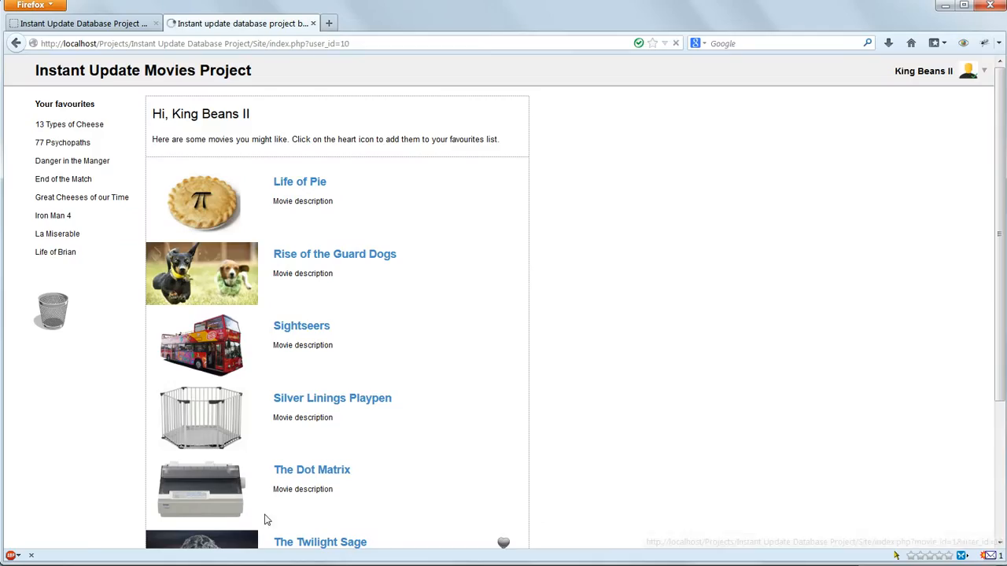
# Step: Add vertical-align: top and padding-left: 20px to the figcaption rule, checking Firefox
pyautogui.click(79, 21)
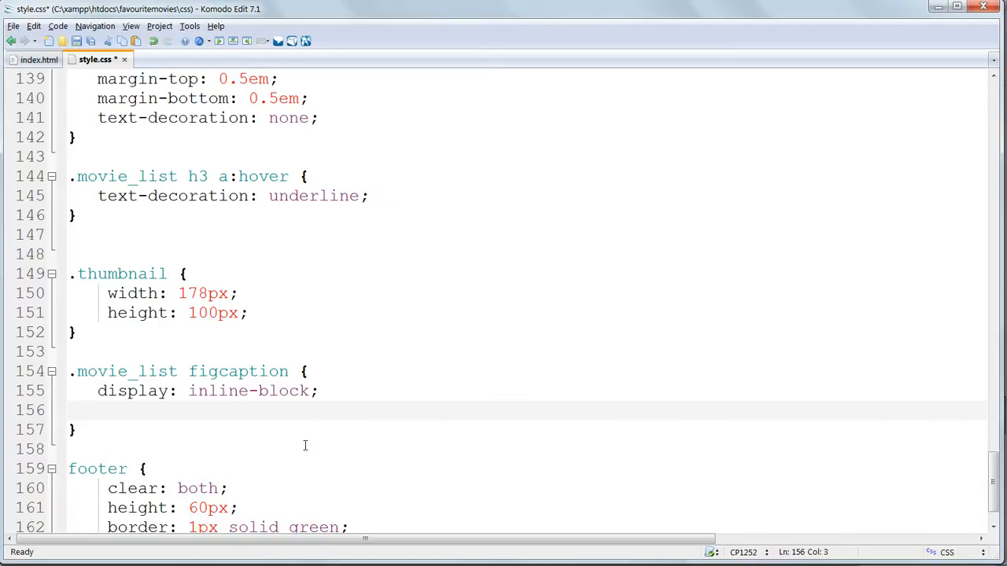
pyautogui.write('vertical-align:')
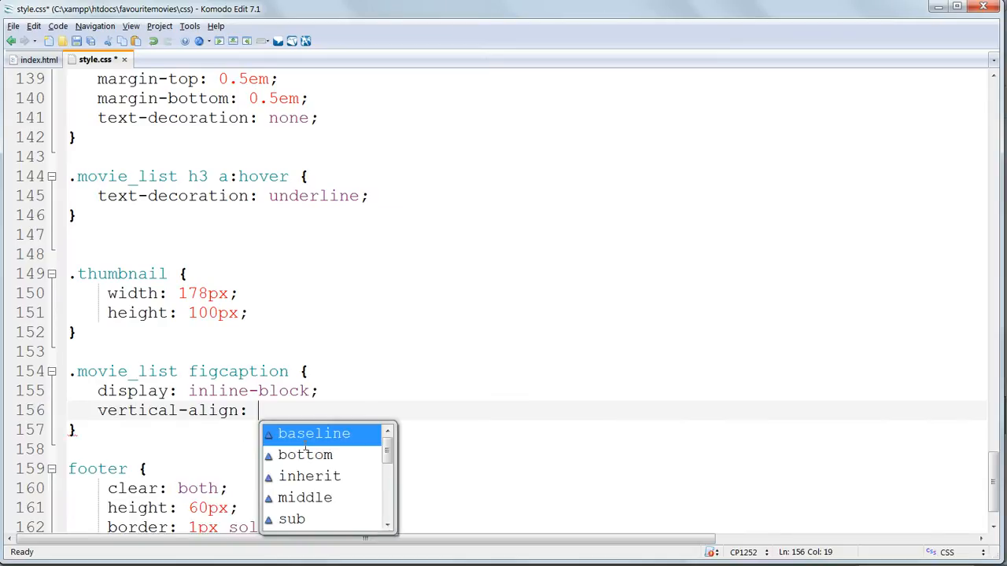
pyautogui.write('t')
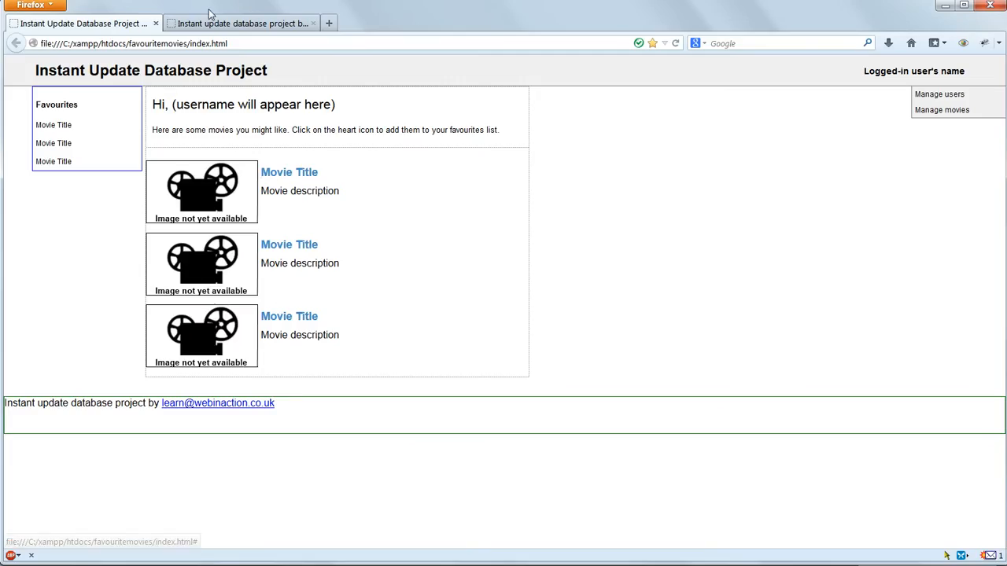
pyautogui.click(236, 22)
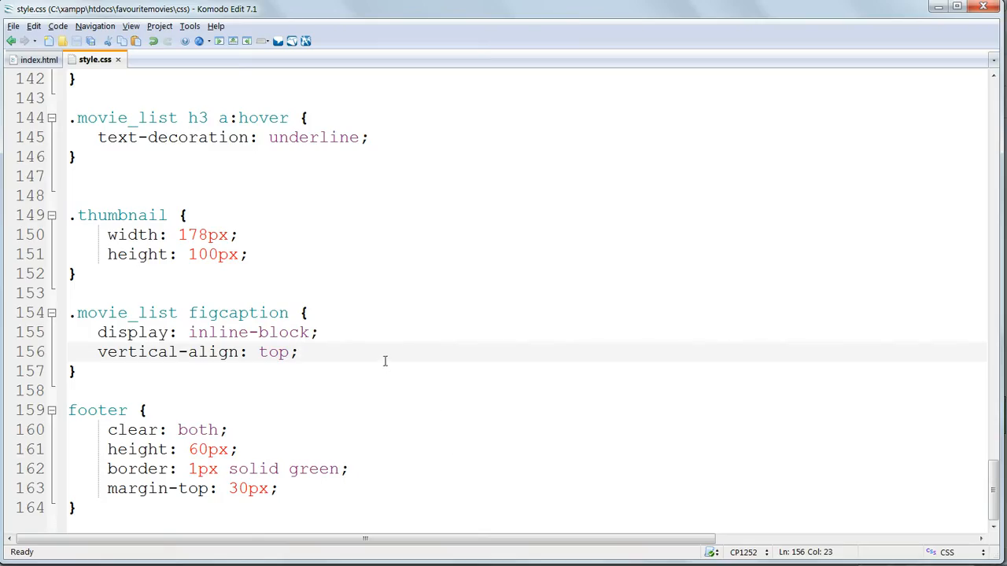
pyautogui.write('padding-left: 20px')
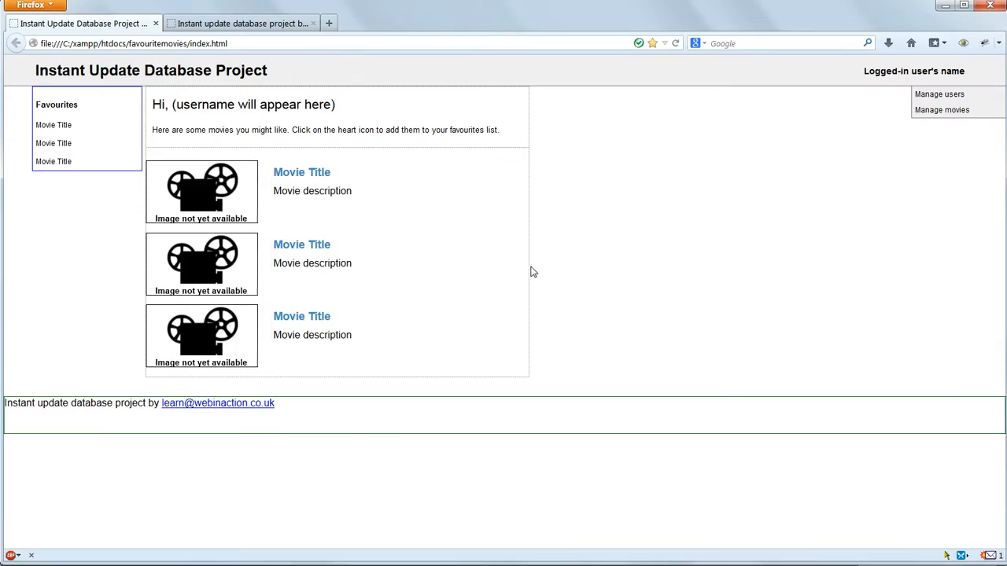
pyautogui.moveTo(347, 224)
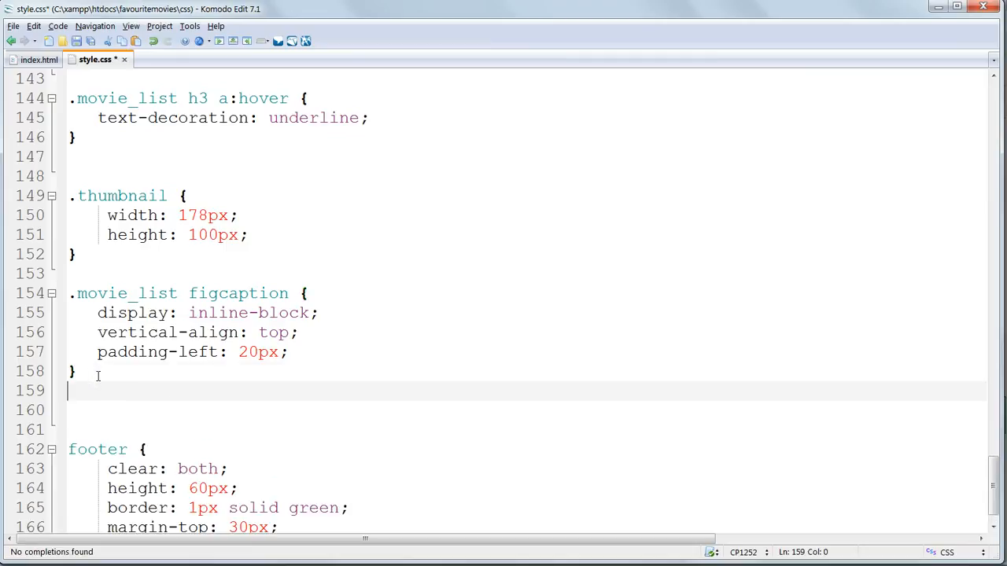
# Step: Add a .movie_list .description rule with font-size 0.75em, save, and view index.html
pyautogui.write('.movi')
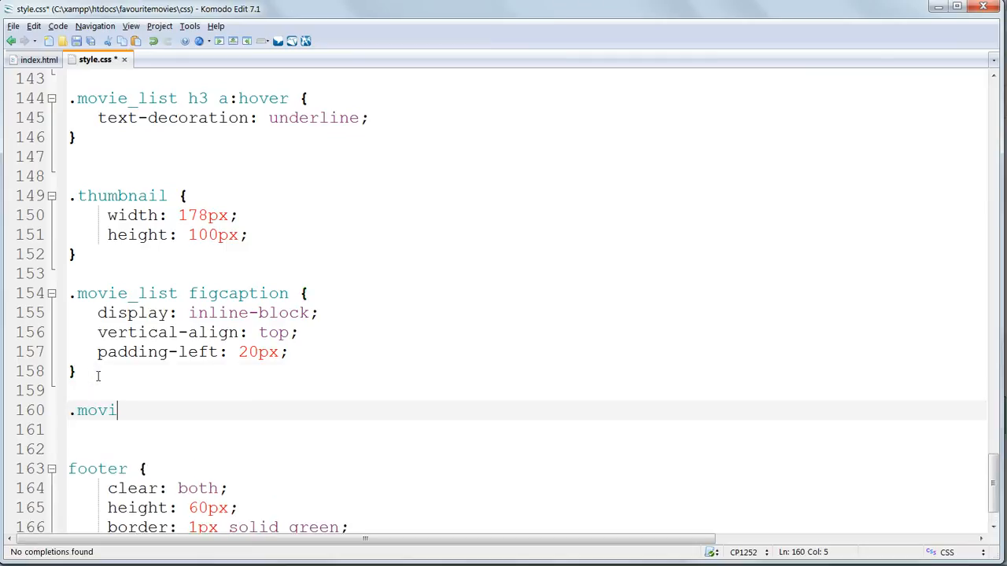
pyautogui.write('e_list .des')
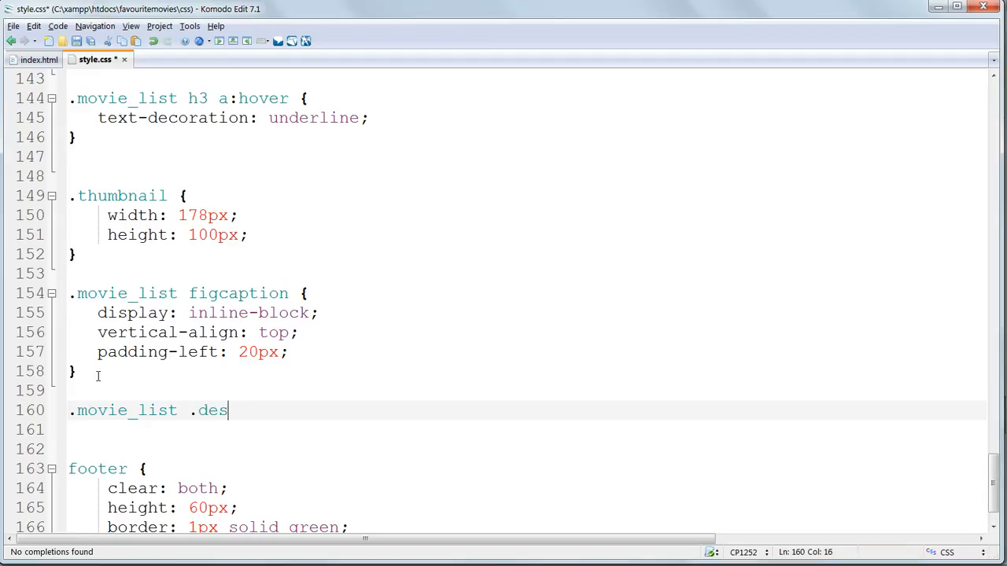
pyautogui.write('cription {')
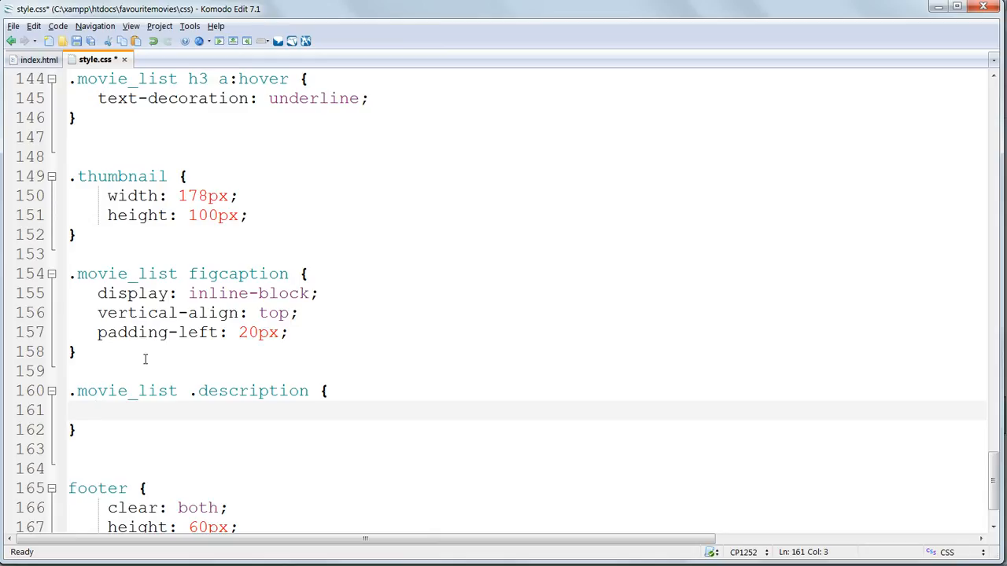
pyautogui.write('font-family:')
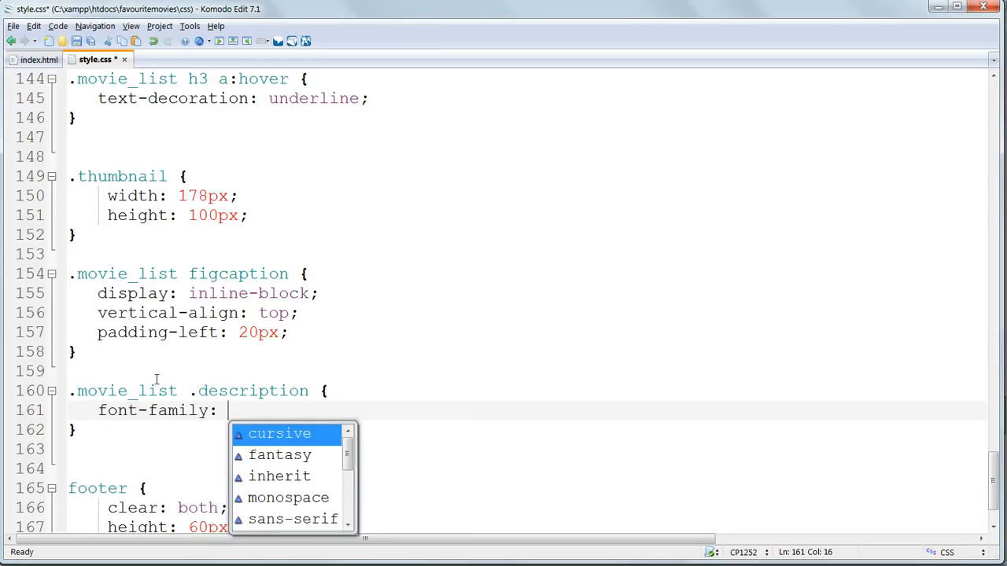
pyautogui.write('font-size: 07')
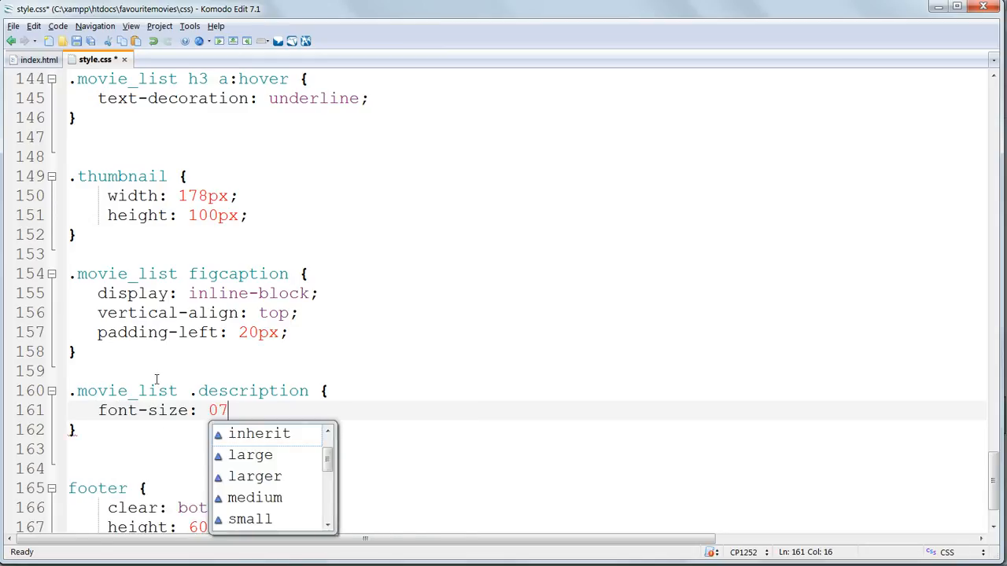
pyautogui.write('.75')
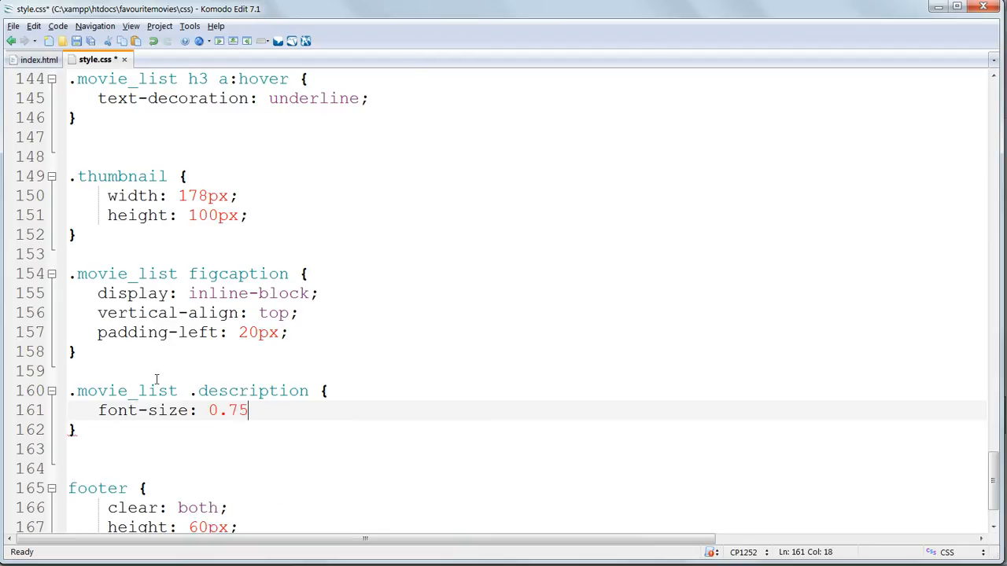
pyautogui.write('em;')
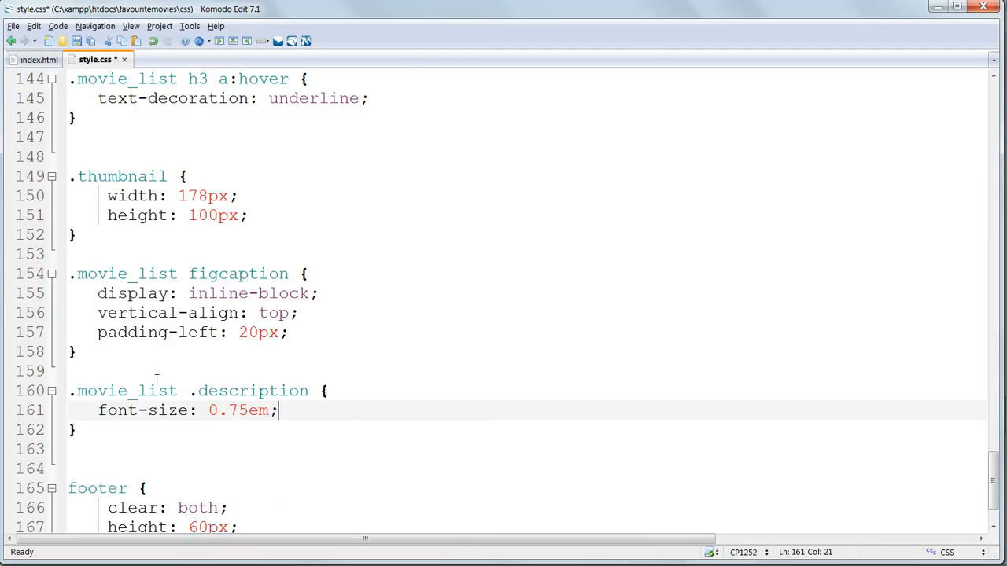
pyautogui.press('ctrl+s')
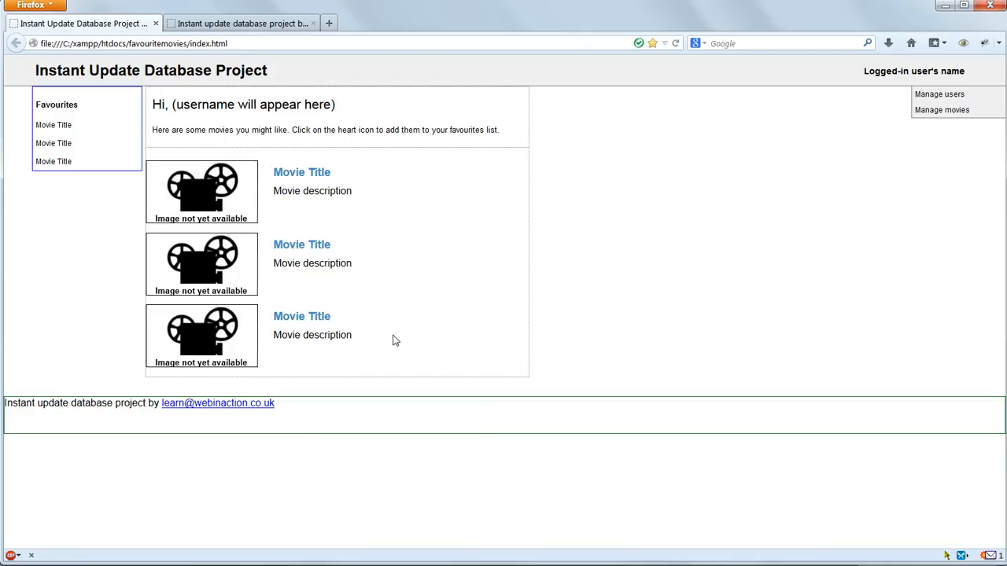
pyautogui.click(86, 23)
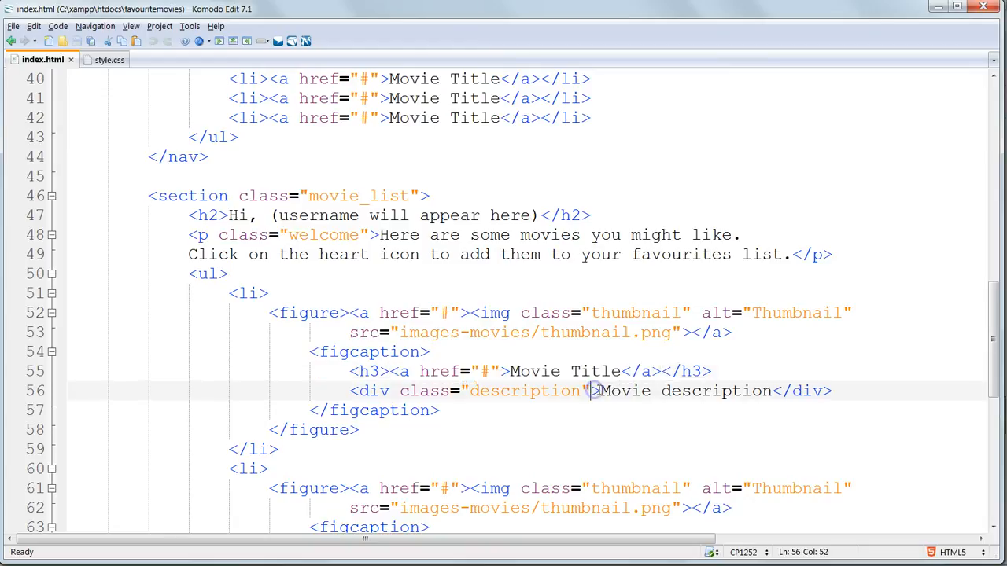
# Step: Select the first movie description, then give .description width 400px and justified text
pyautogui.moveTo(600, 391); pyautogui.dragTo(773, 391)
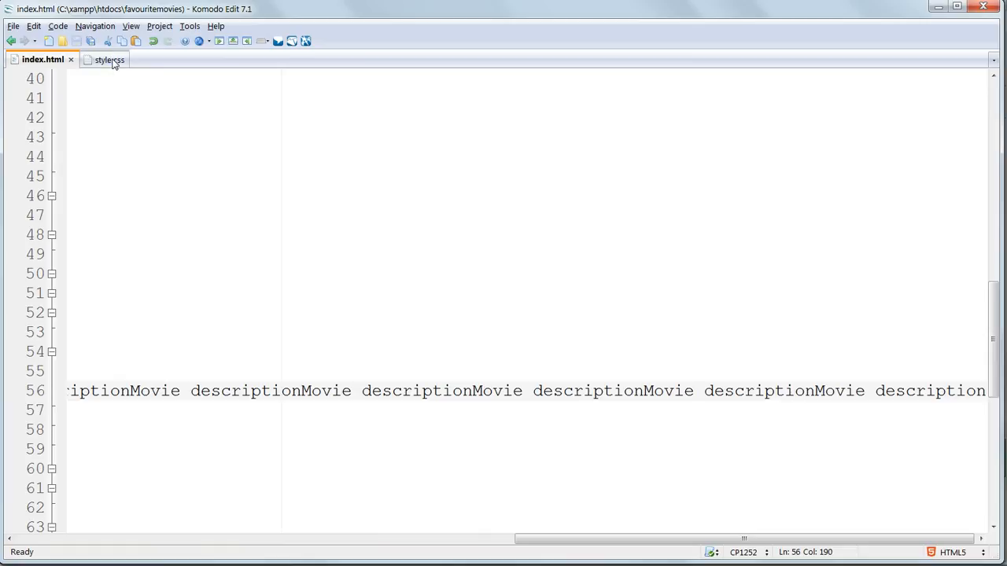
pyautogui.click(105, 60)
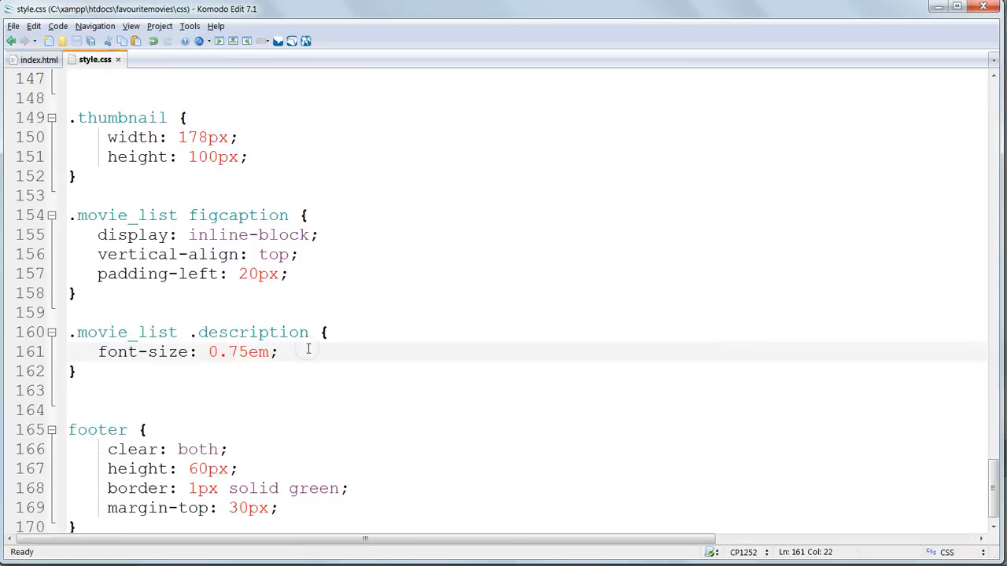
pyautogui.write('width:')
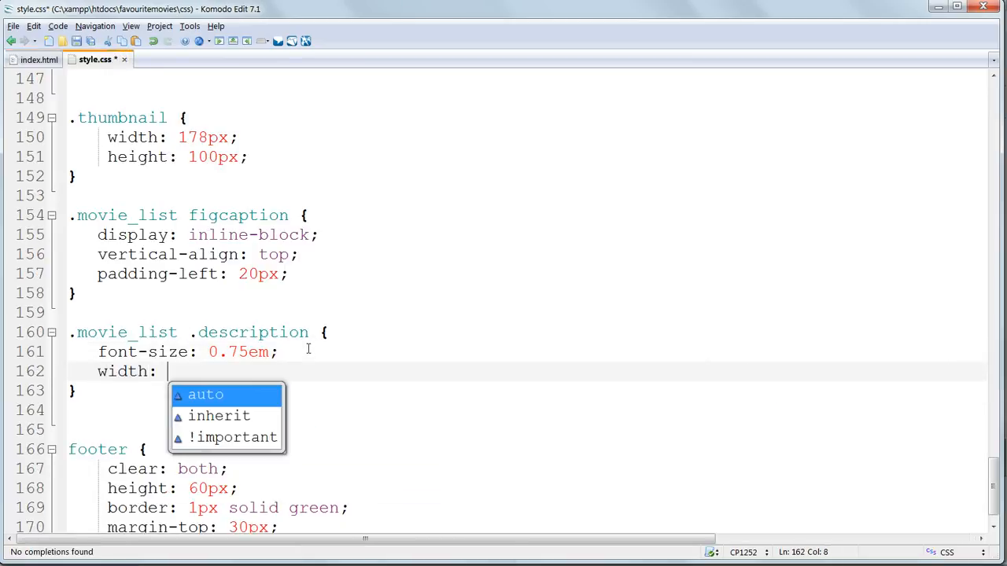
pyautogui.write('400px;')
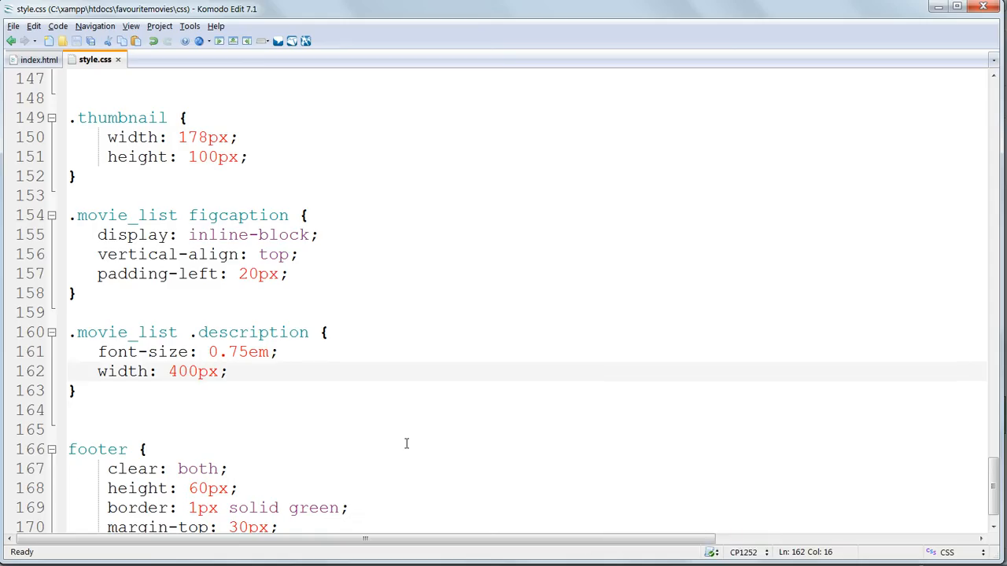
pyautogui.write('text-align:')
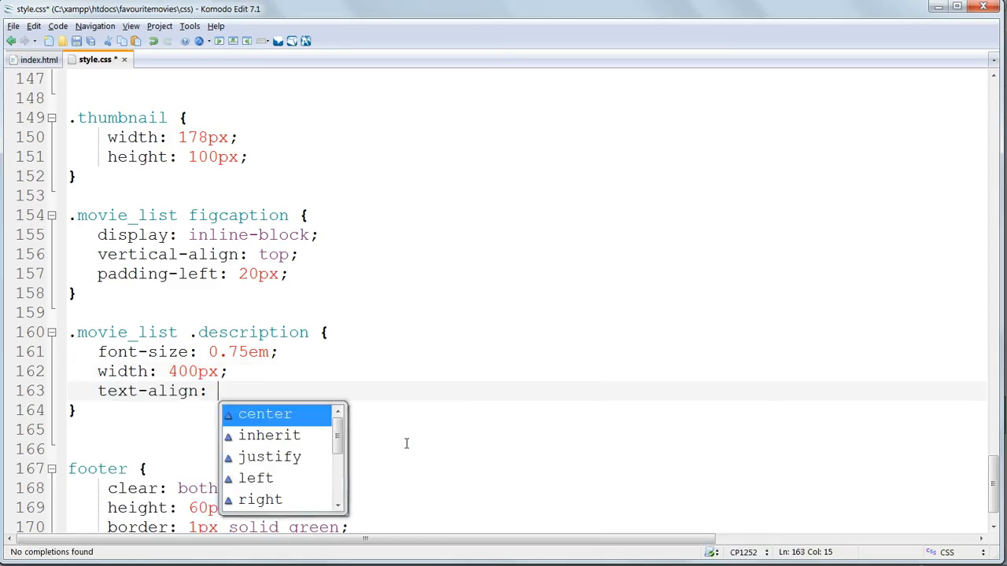
pyautogui.click(270, 457)
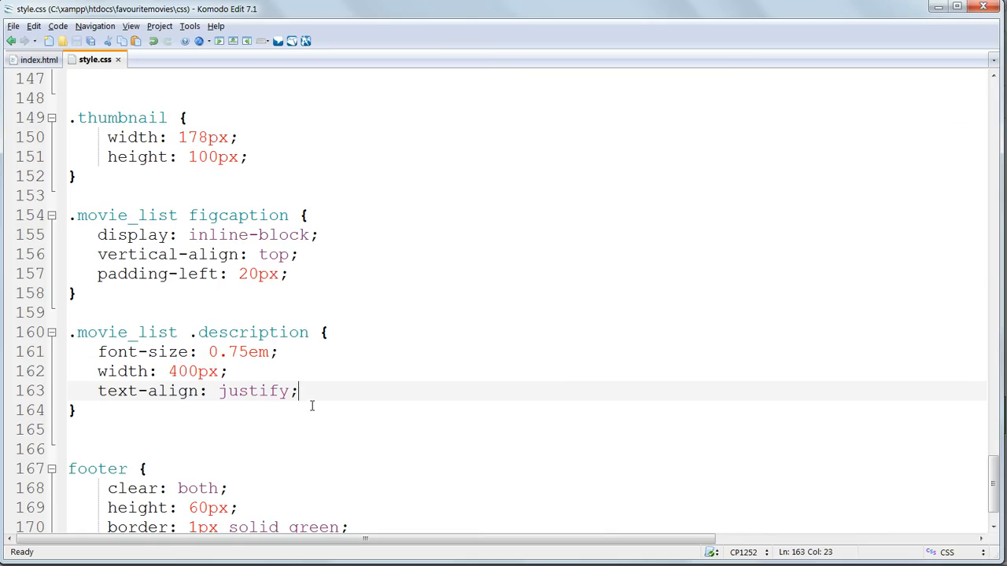
pyautogui.write('pa')
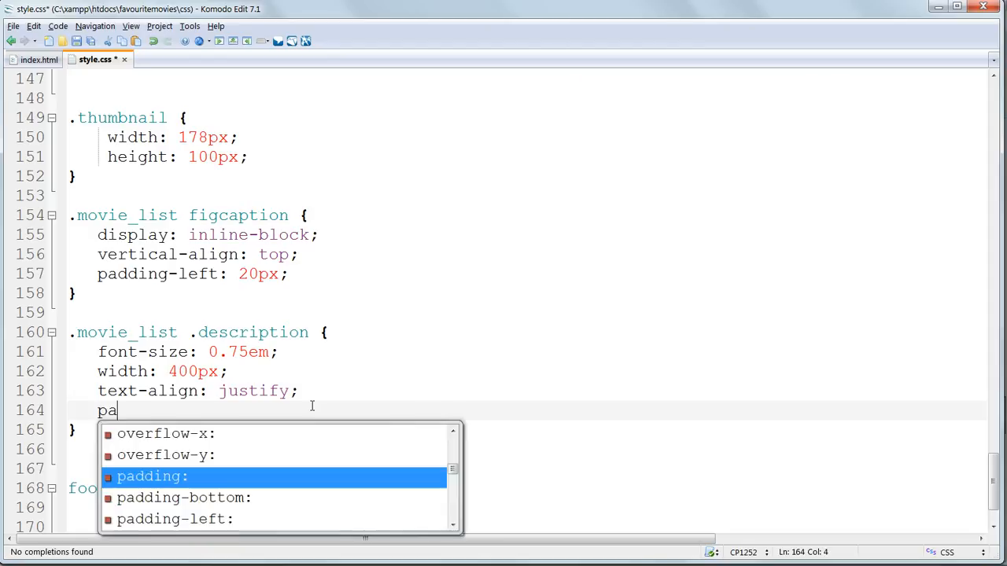
pyautogui.write('d')
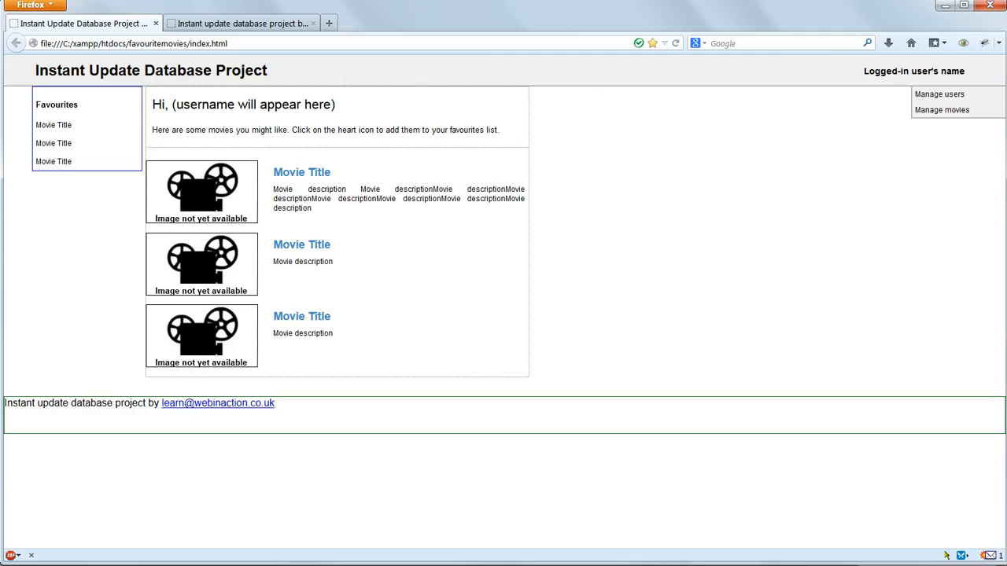
pyautogui.moveTo(684, 302)
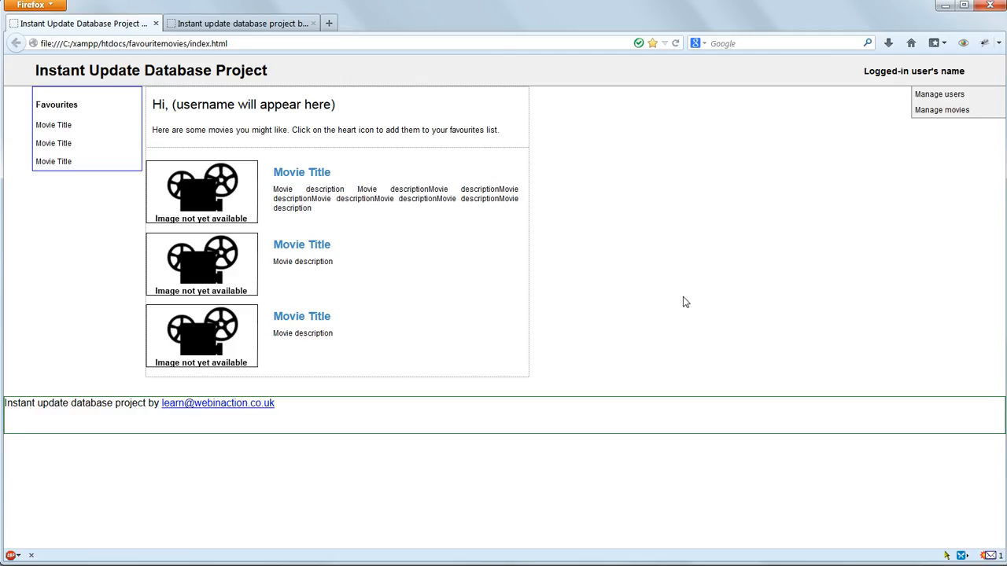